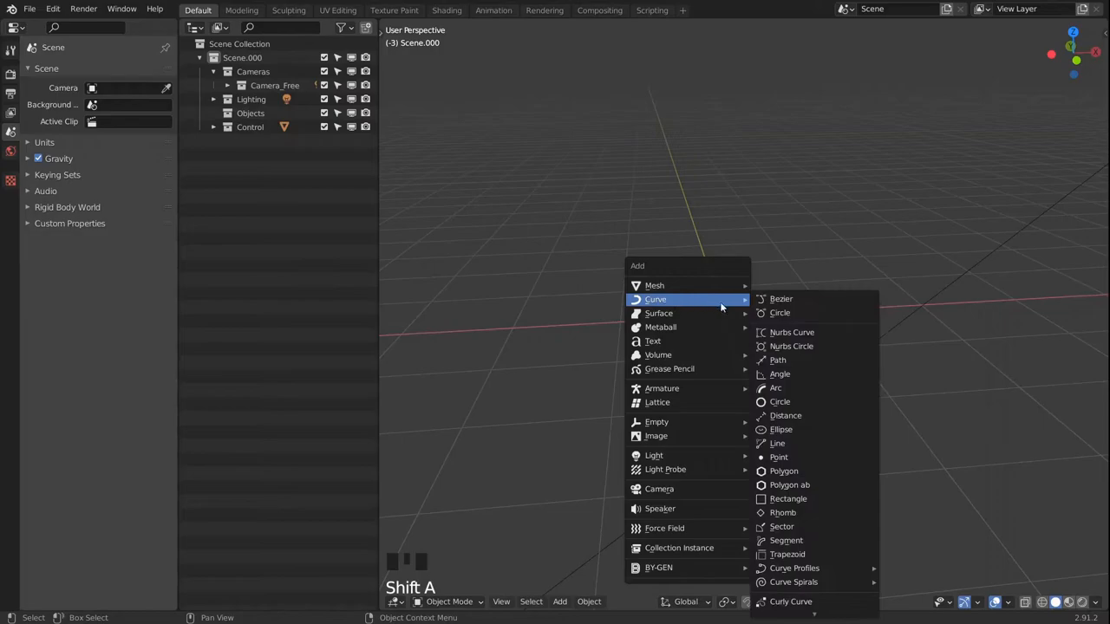
- Add a Bezier curve and stretch its points into a straight line along X
{"action": "left_click", "coordinate": [780, 299]}
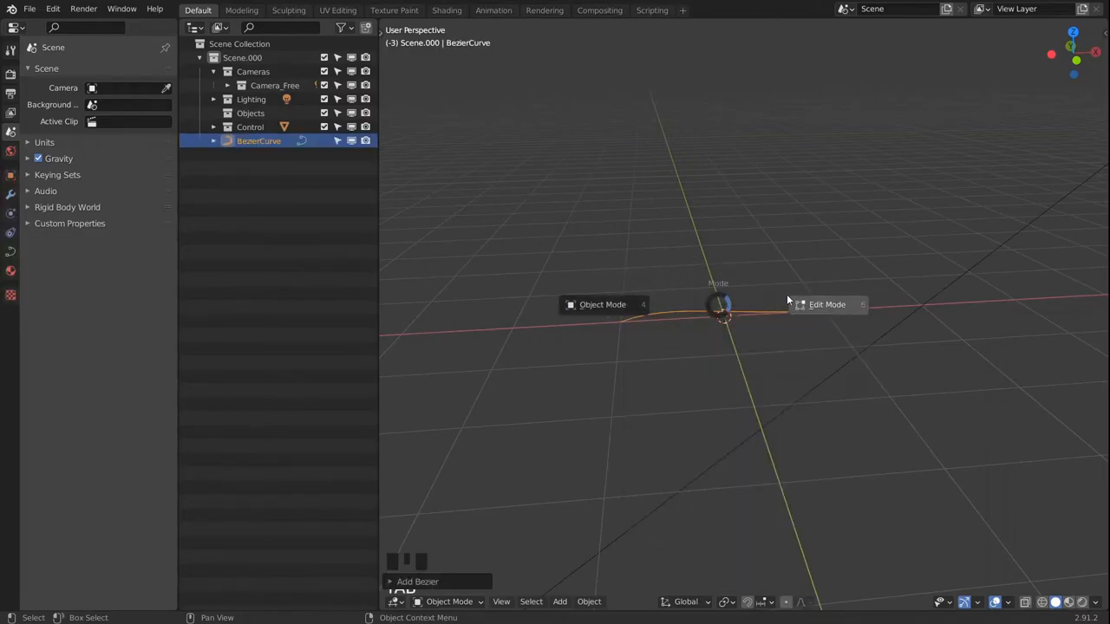
{"action": "right_click", "coordinate": [719, 315]}
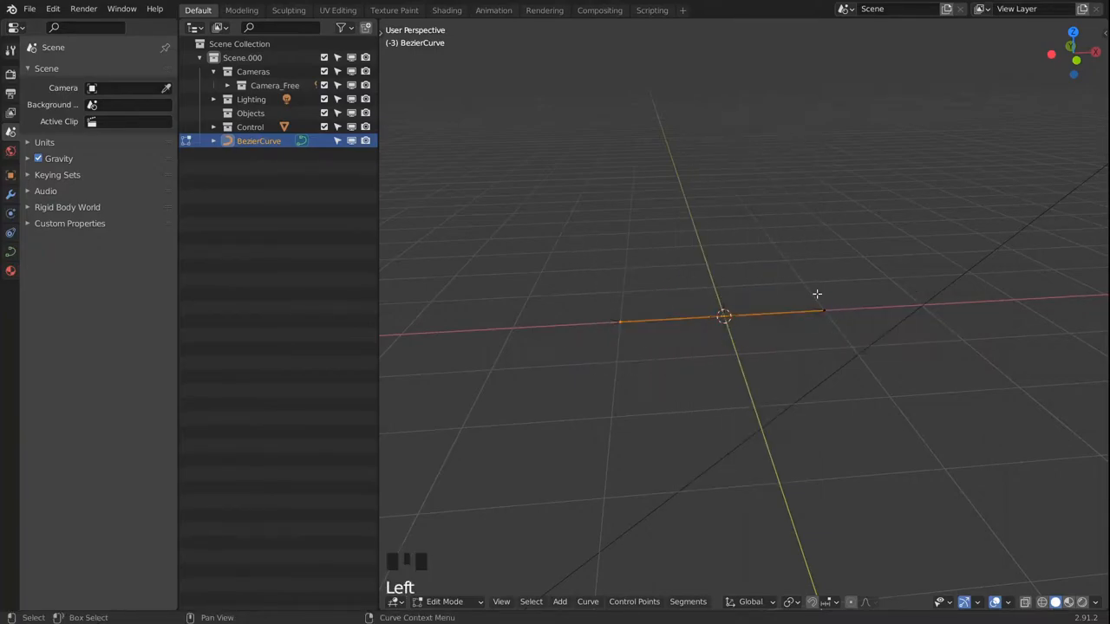
{"action": "left_click_drag", "start_coordinate": [815, 276], "coordinate": [856, 336]}
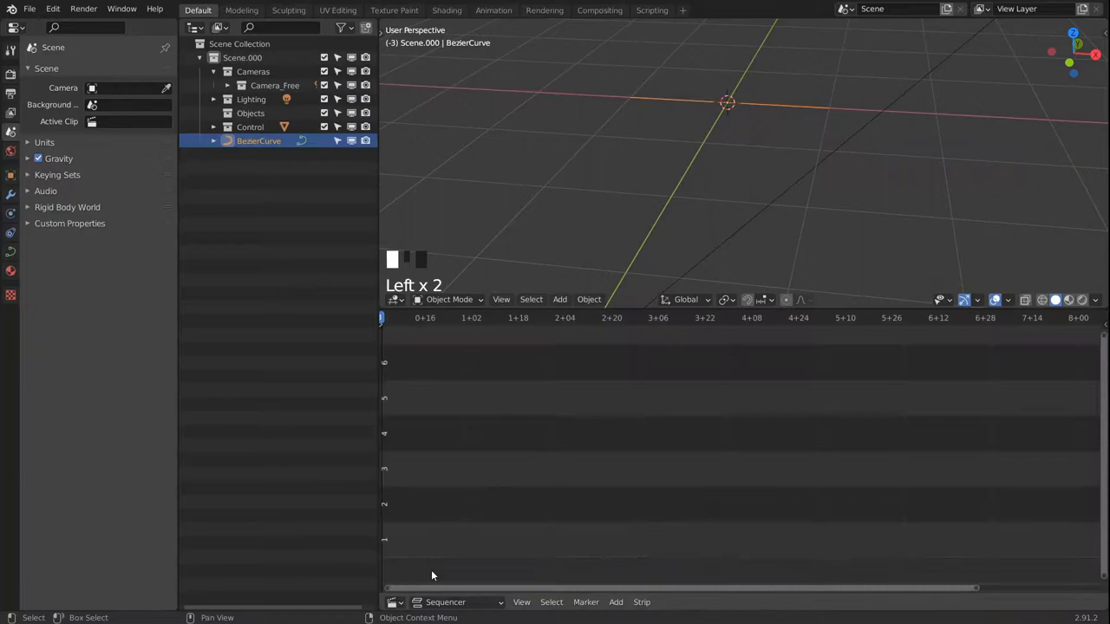
- Load the Aero Chord mp3 as a sound strip in the sequencer
{"action": "left_click", "coordinate": [614, 603]}
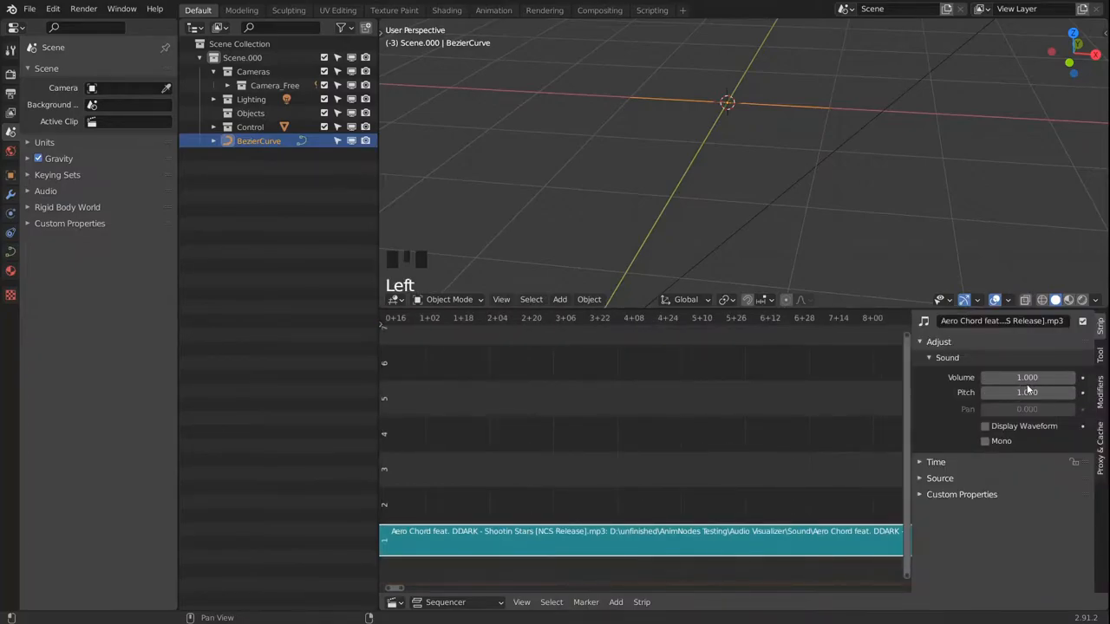
{"action": "left_click", "coordinate": [1027, 378]}
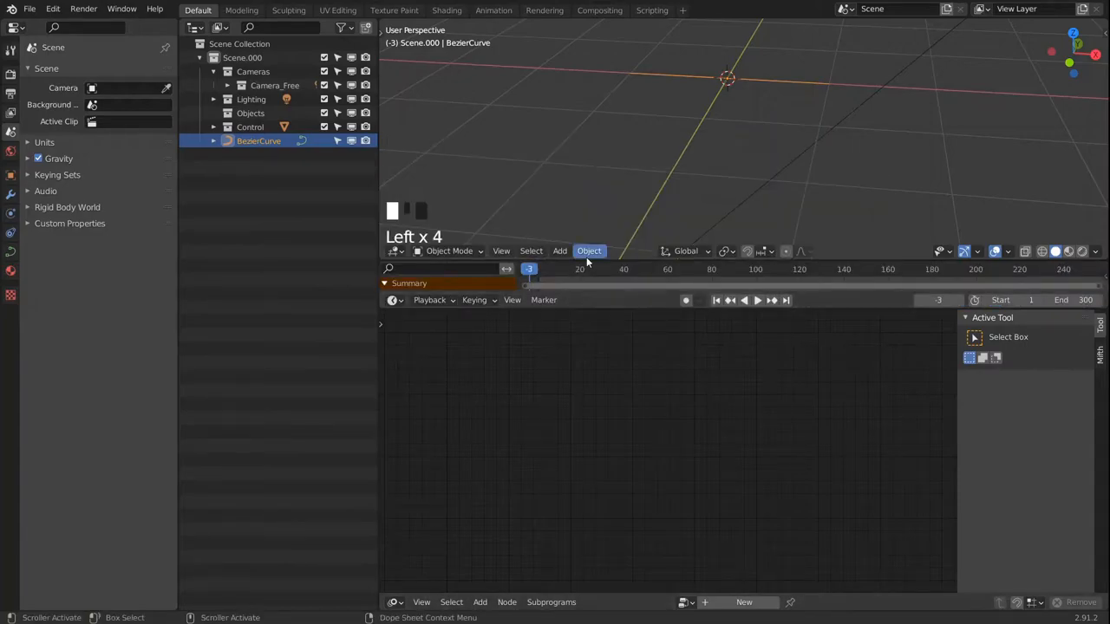
- Change the timeline's Playback sync setting for the audio
{"action": "left_click", "coordinate": [429, 299]}
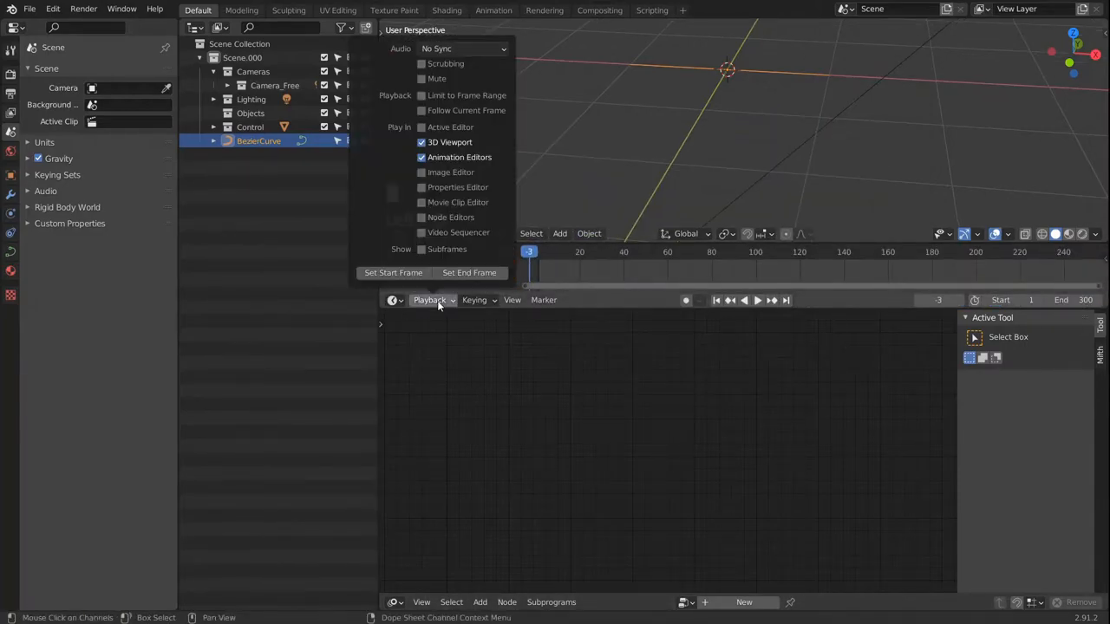
{"action": "left_click", "coordinate": [462, 49]}
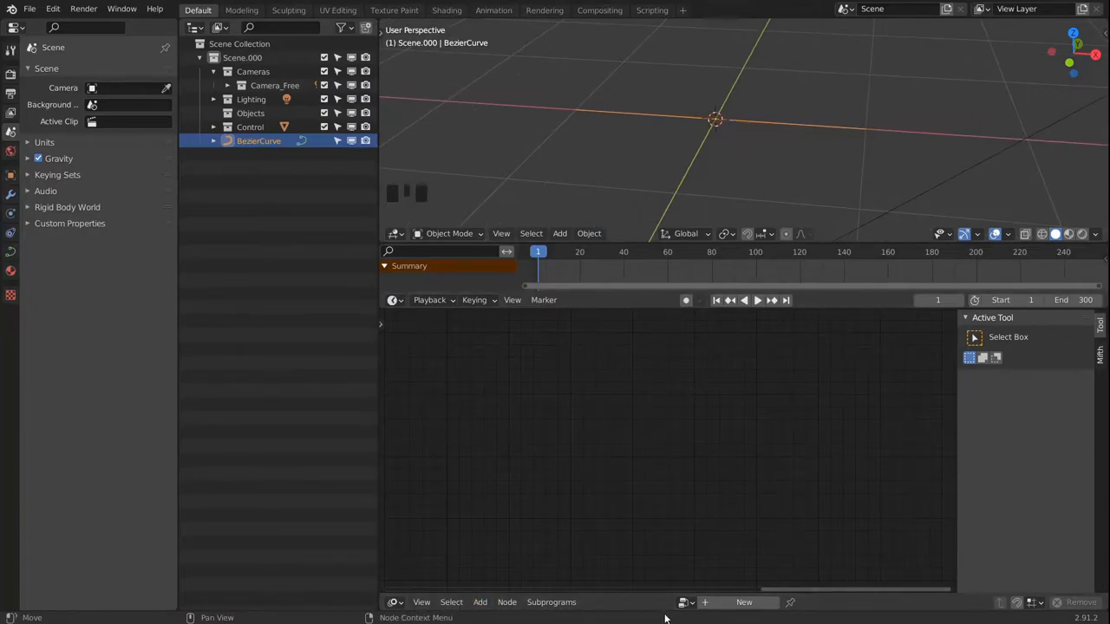
{"action": "mouse_move", "coordinate": [732, 602]}
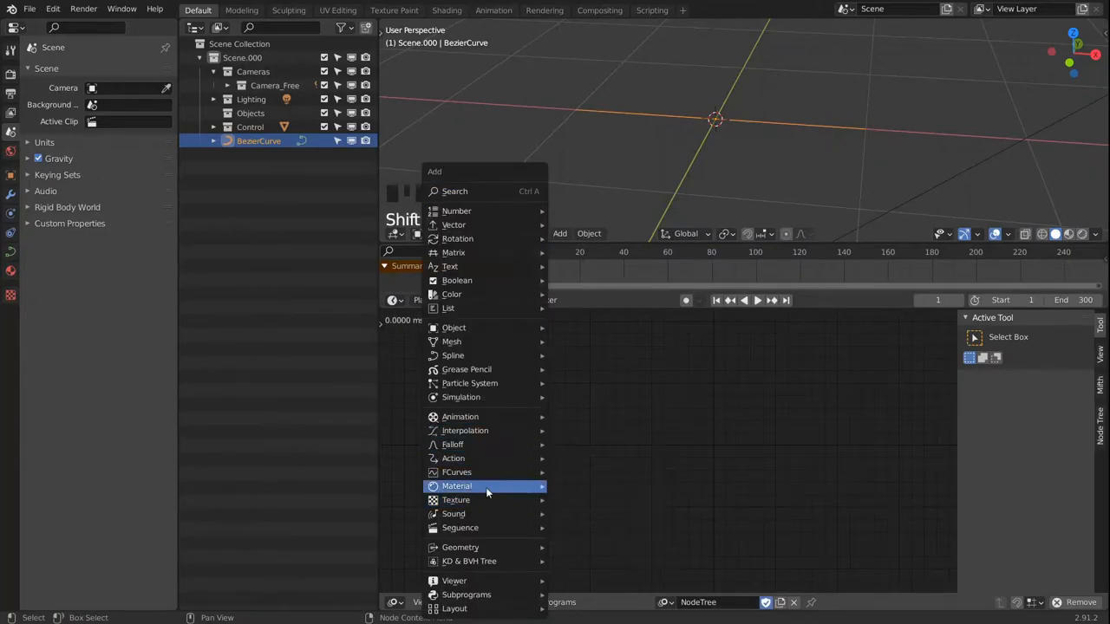
{"action": "mouse_move", "coordinate": [454, 513]}
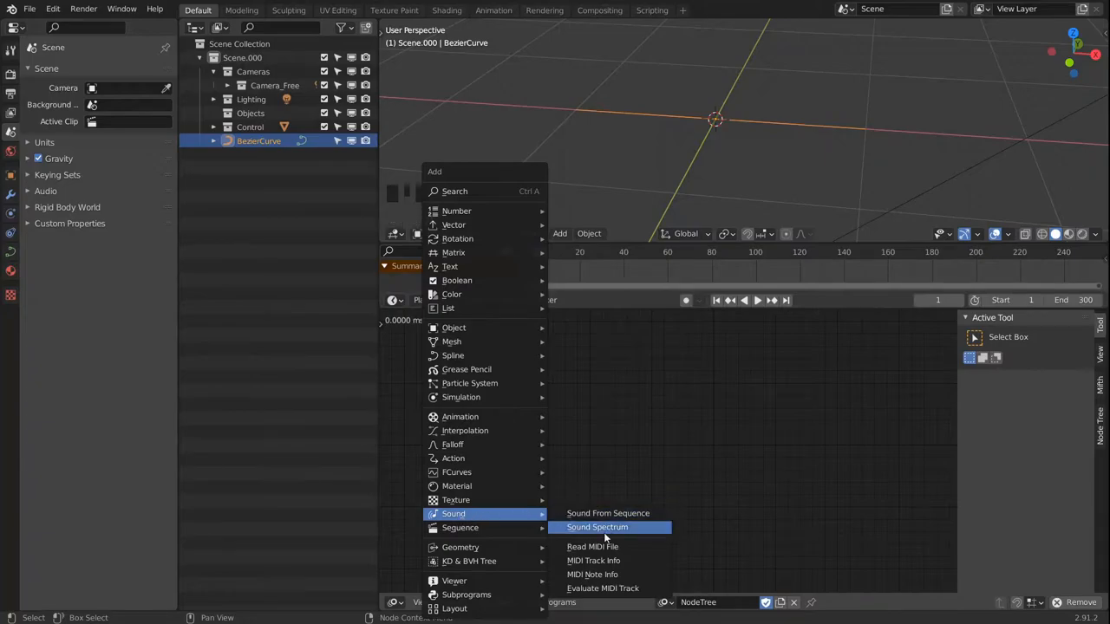
- Add a Sound Spectrum node reading the Aero Chord track, amplitude 10, 20 bands
{"action": "left_click", "coordinate": [596, 528]}
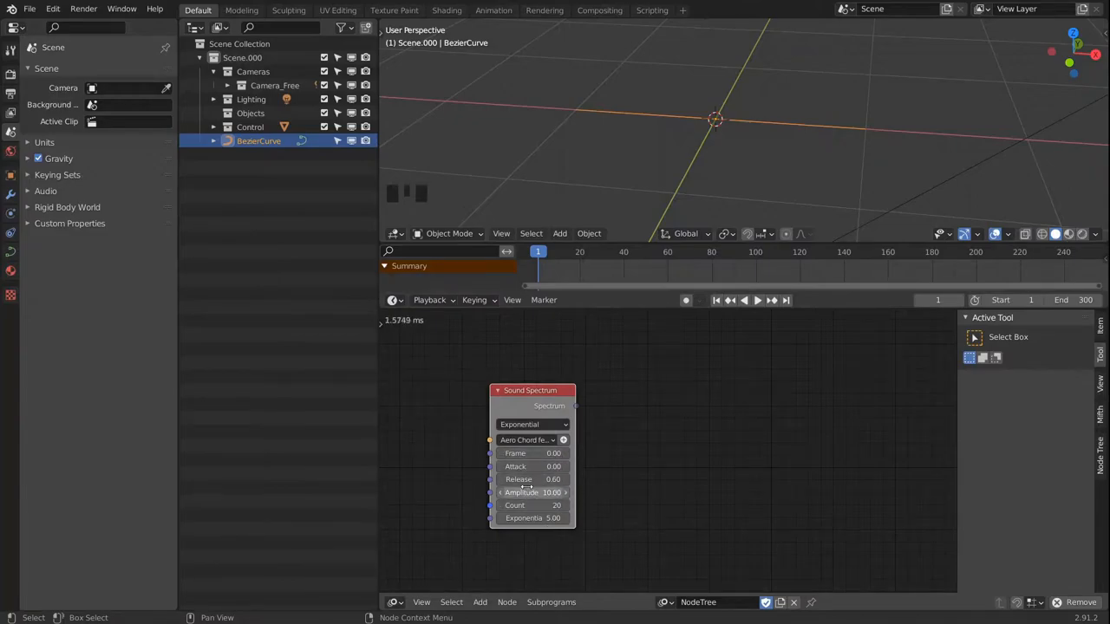
{"action": "mouse_move", "coordinate": [524, 492]}
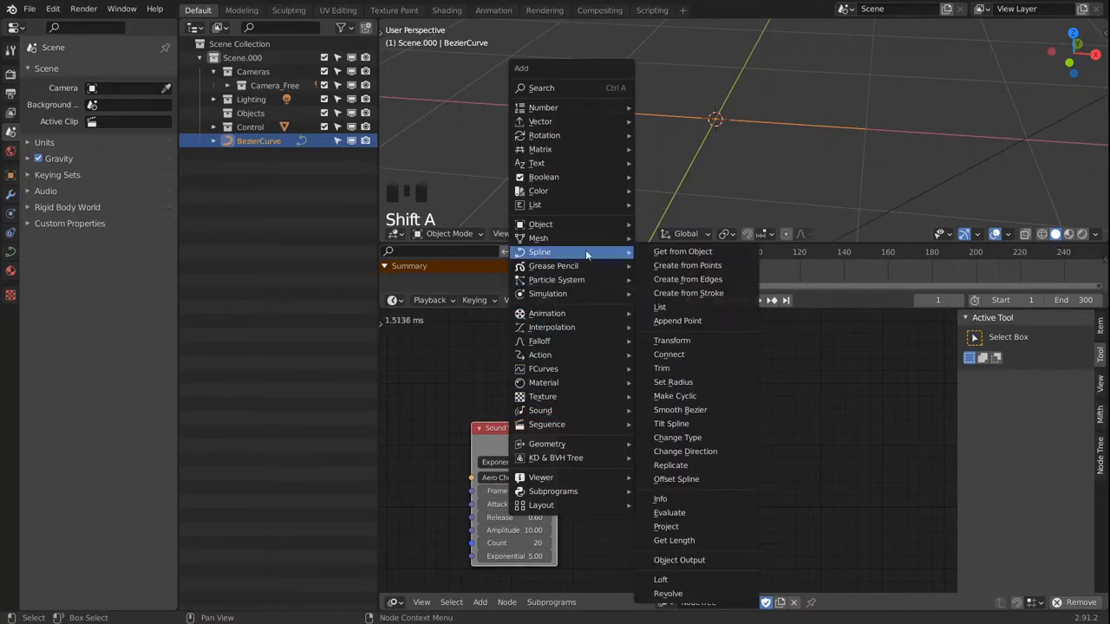
- Add a Splines from Object node and rename the curve object to CURVE_visualizer
{"action": "left_click", "coordinate": [683, 250]}
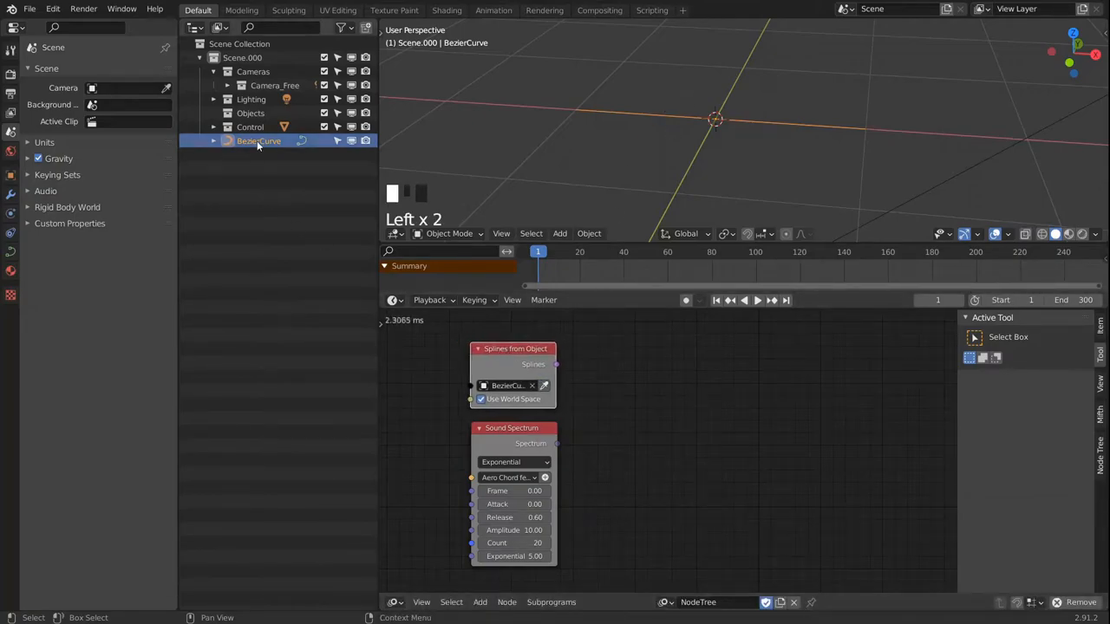
{"action": "double_click", "coordinate": [258, 140]}
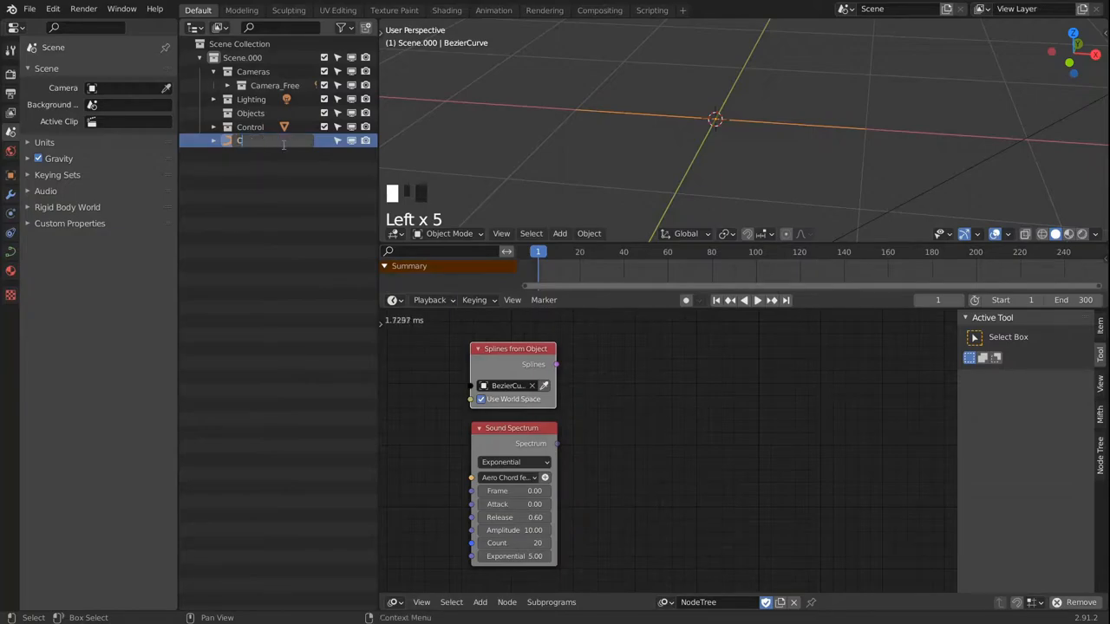
{"action": "type", "text": "CURVE.visualizer"}
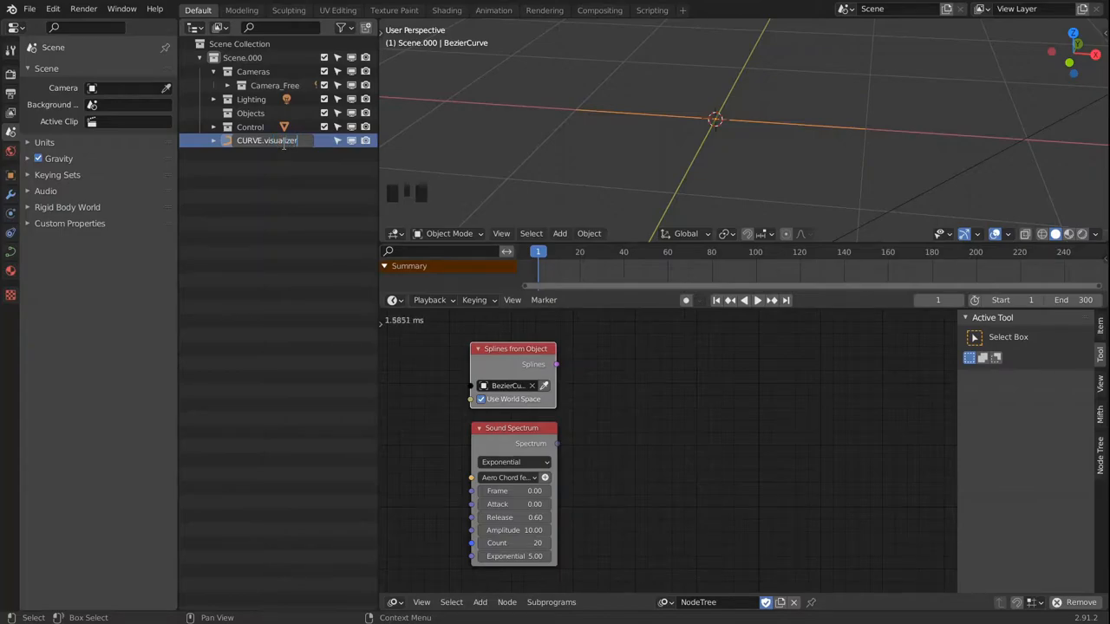
{"action": "key", "text": "Backspace"}
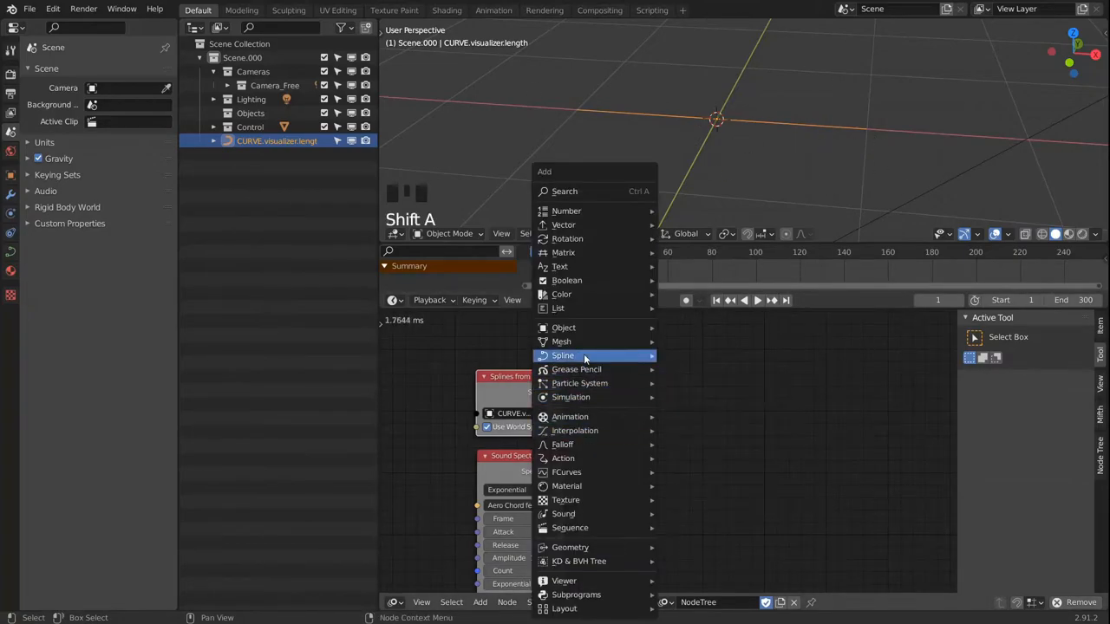
{"action": "mouse_move", "coordinate": [586, 355]}
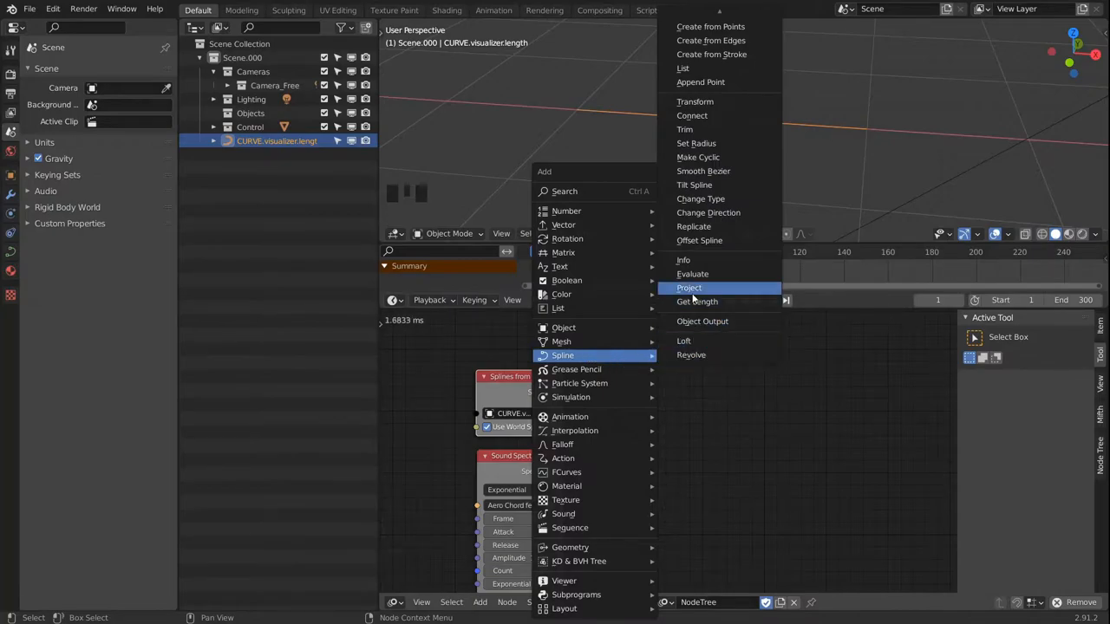
- Add an Evaluate Spline node fed by a Get List Element from the spline list output
{"action": "left_click", "coordinate": [692, 274]}
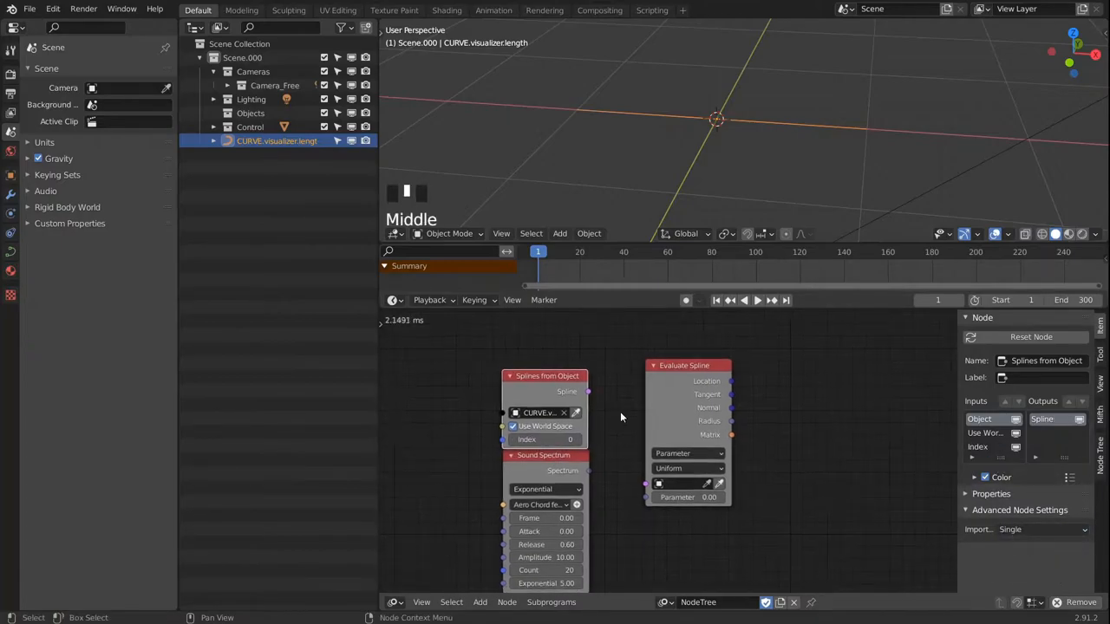
{"action": "left_click", "coordinate": [1041, 531]}
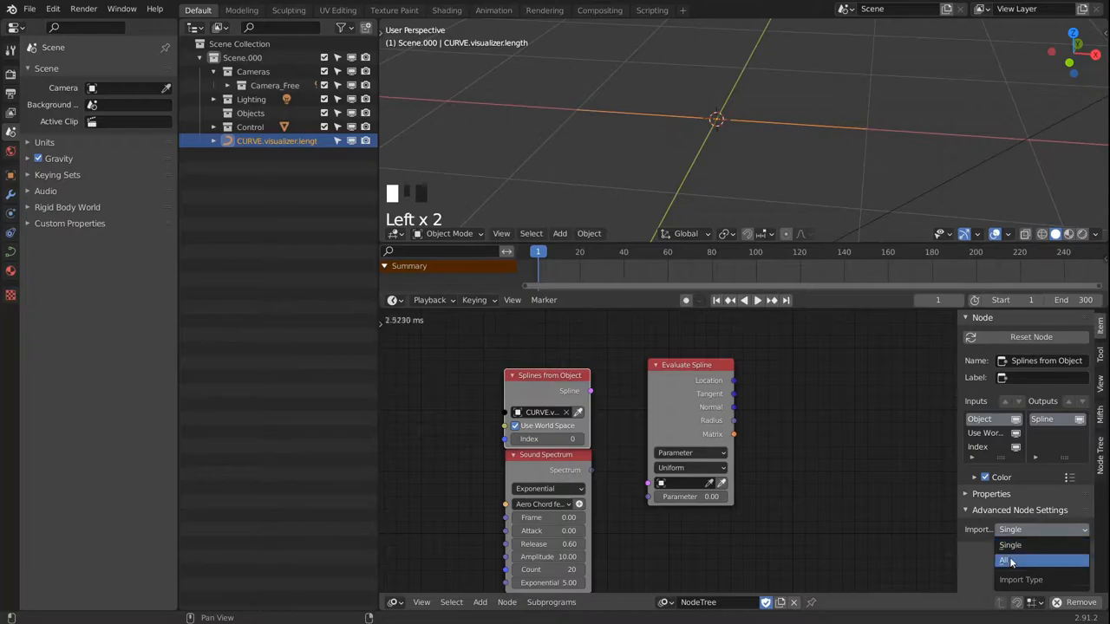
{"action": "left_click", "coordinate": [1004, 562]}
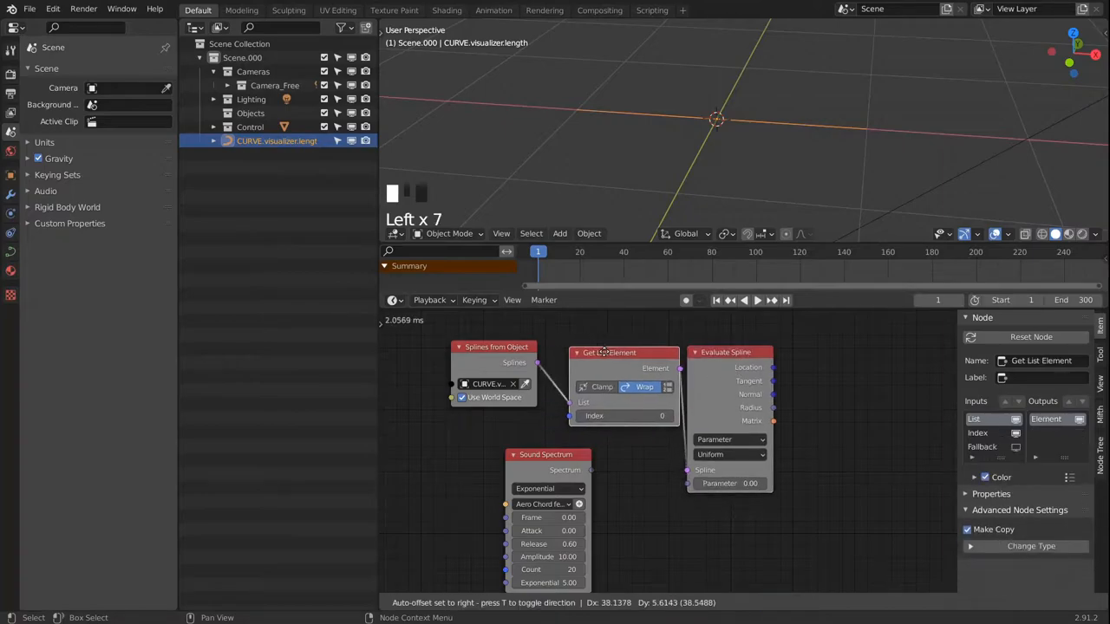
{"action": "left_click_drag", "start_coordinate": [624, 352], "coordinate": [609, 354]}
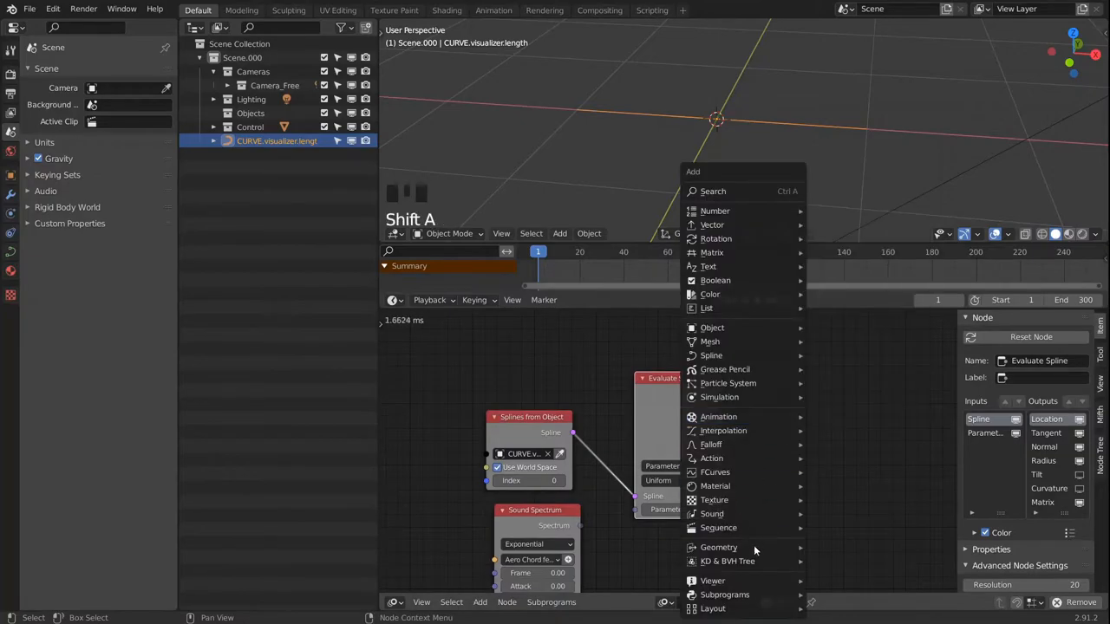
- Show the sampled curve points with a 3D Viewer node and add an Integer Input node
{"action": "left_click", "coordinate": [711, 579]}
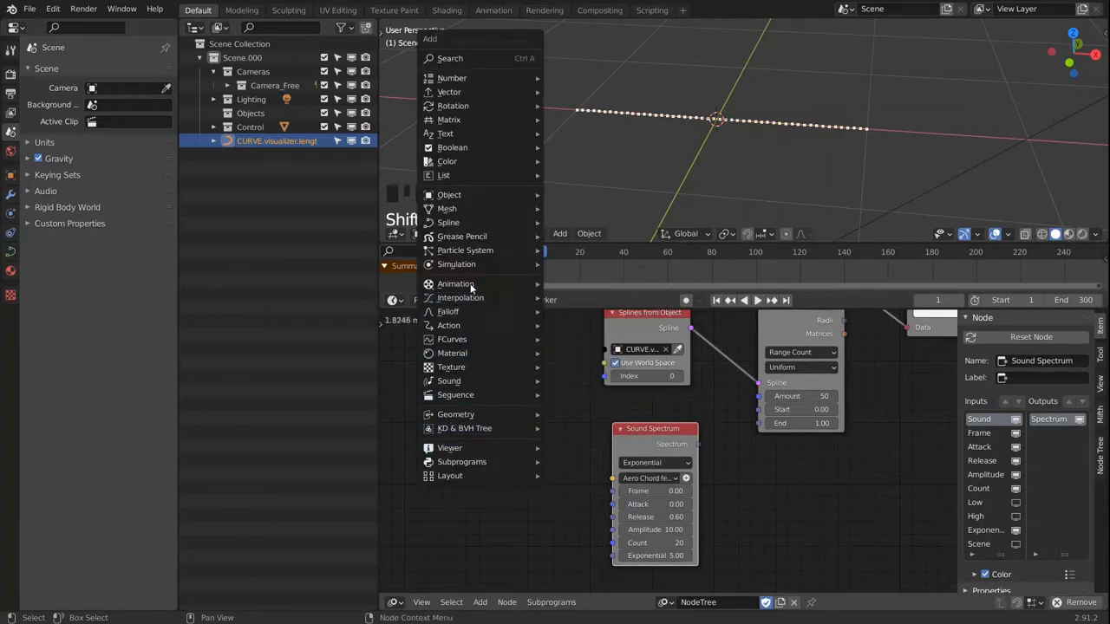
{"action": "mouse_move", "coordinate": [451, 76]}
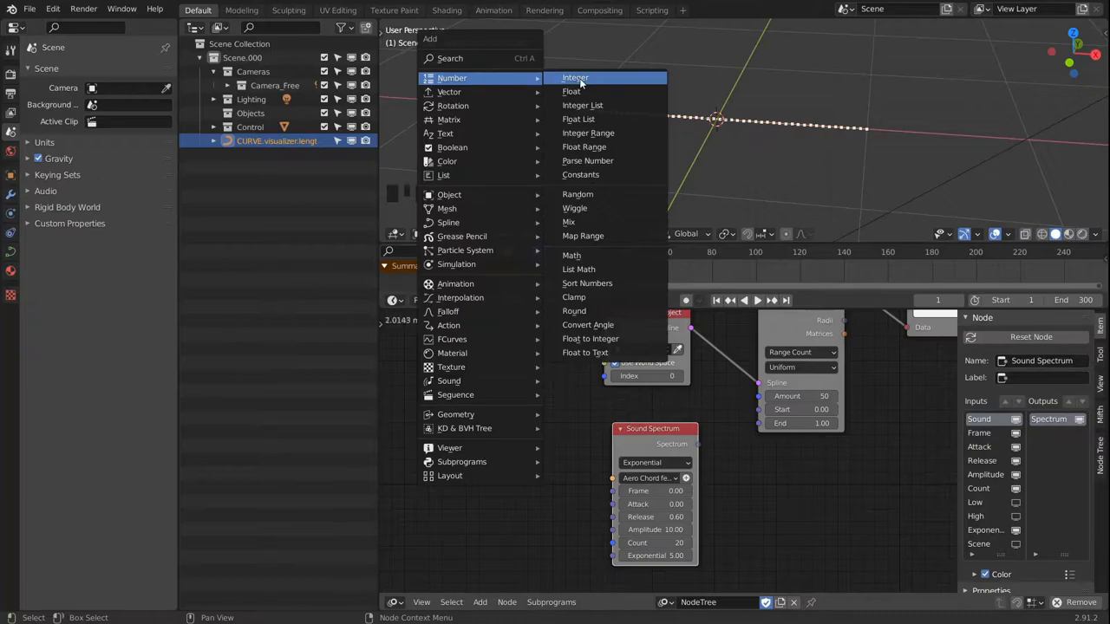
{"action": "left_click", "coordinate": [576, 76]}
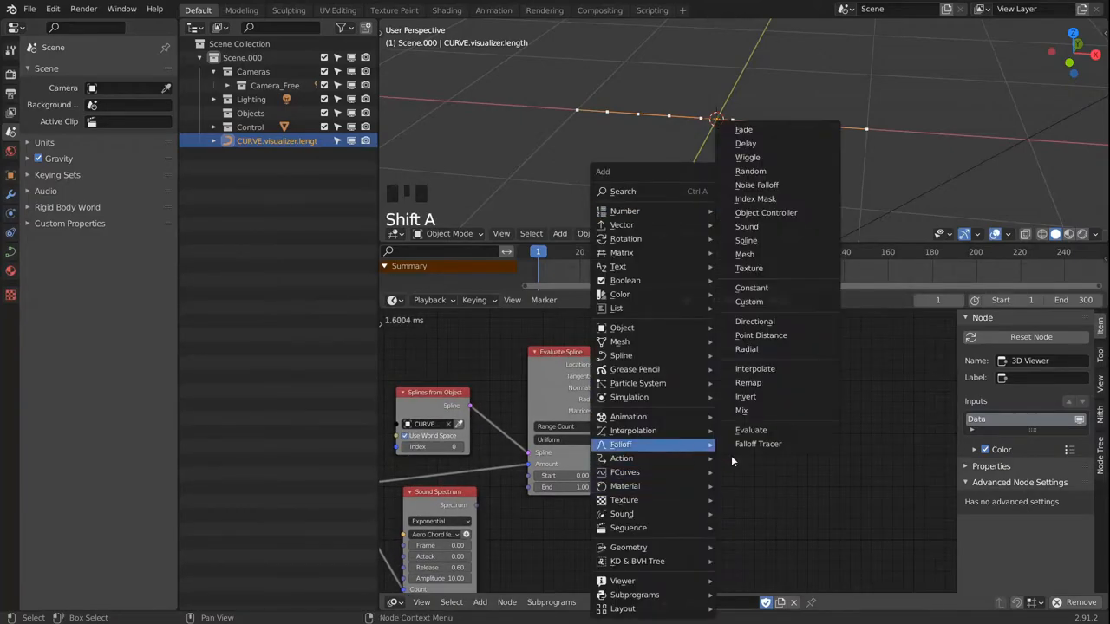
- Wire Time Info's Frame and the Integer Input of 10 into the Sound Spectrum node
{"action": "key", "text": "Escape"}
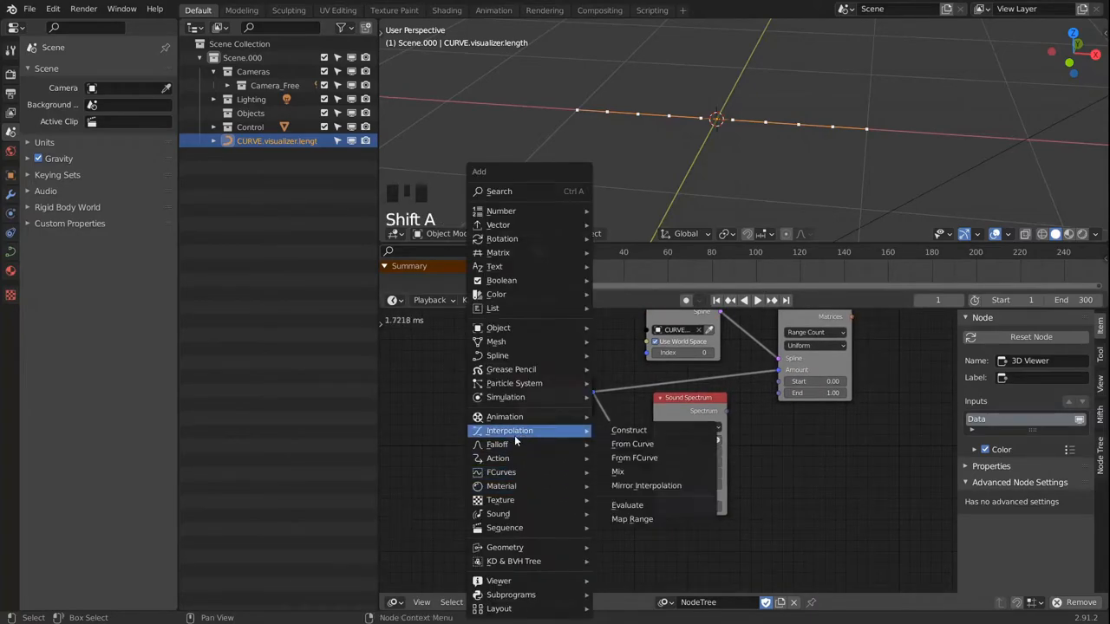
{"action": "mouse_move", "coordinate": [504, 416]}
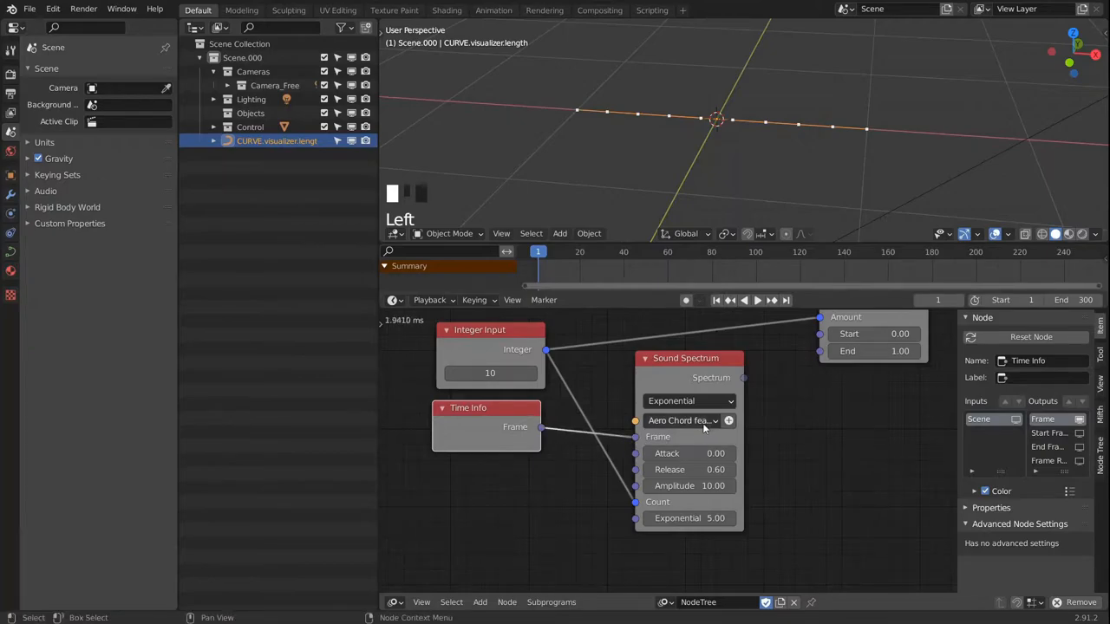
{"action": "left_click_drag", "start_coordinate": [468, 407], "coordinate": [500, 402]}
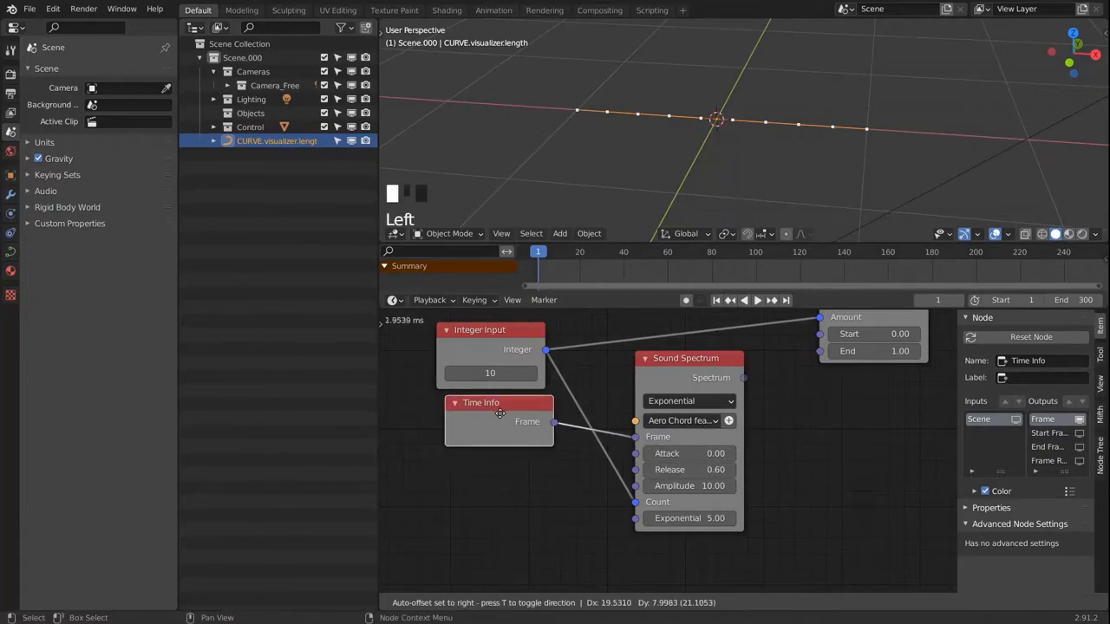
{"action": "left_click_drag", "start_coordinate": [499, 413], "coordinate": [489, 421]}
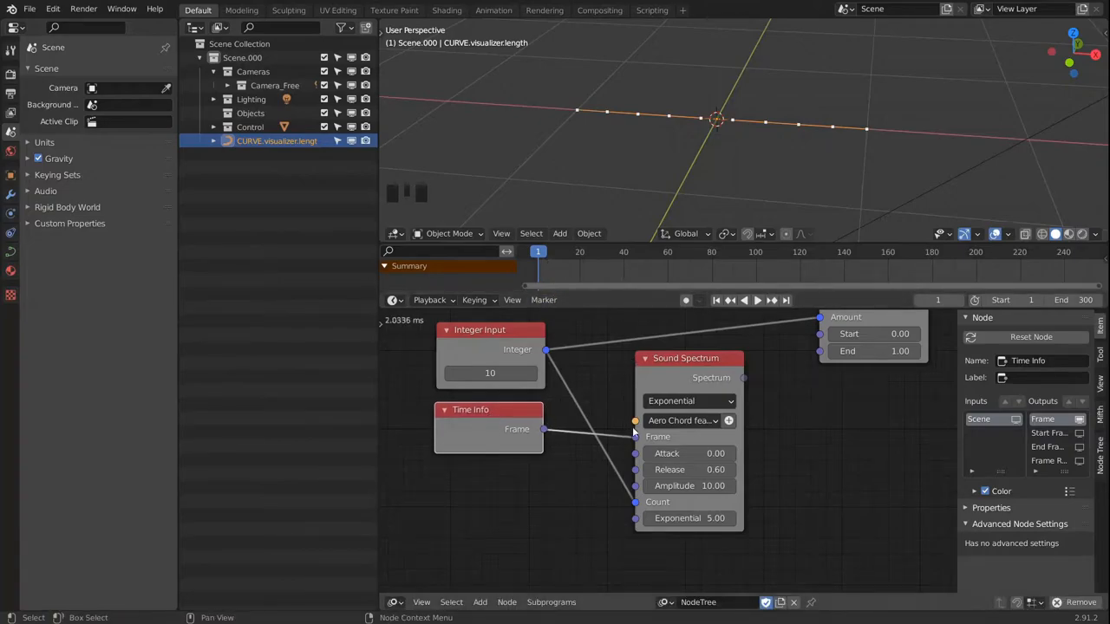
{"action": "mouse_move", "coordinate": [784, 394]}
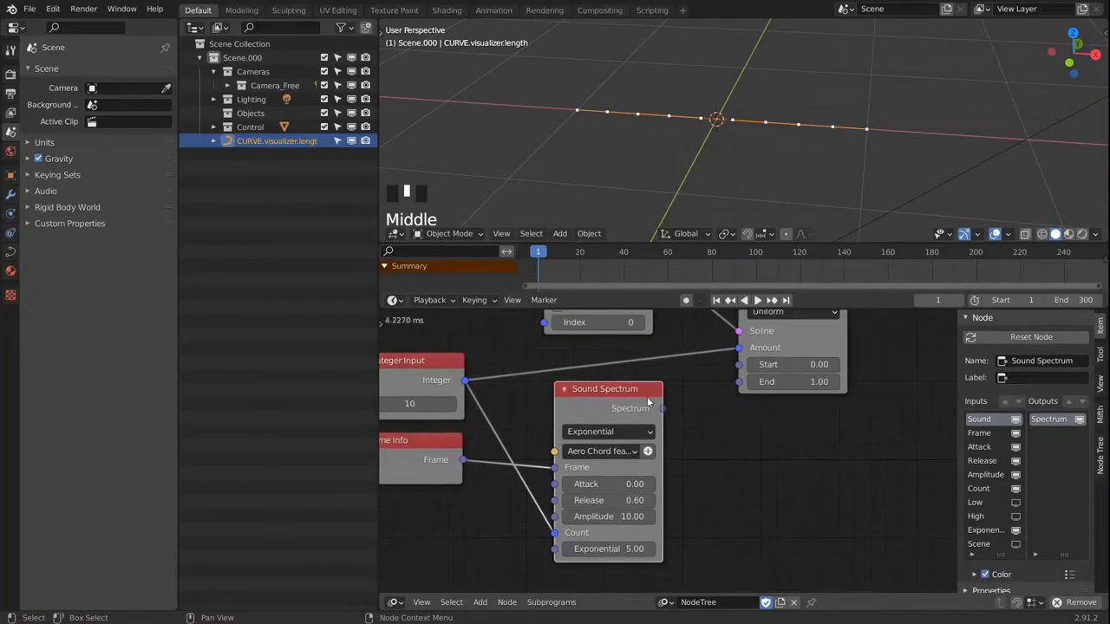
{"action": "scroll", "scroll_direction": "down", "scroll_amount": 3}
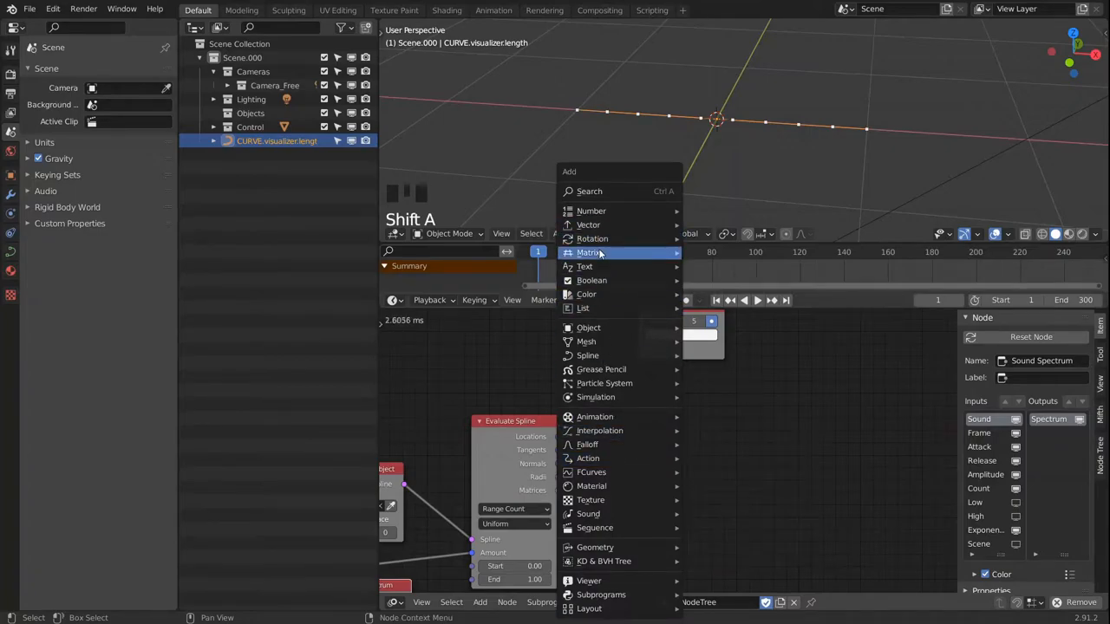
- Add an Offset Matrix node fed by the spline matrices, plus a Combine Vector node
{"action": "left_click", "coordinate": [588, 253]}
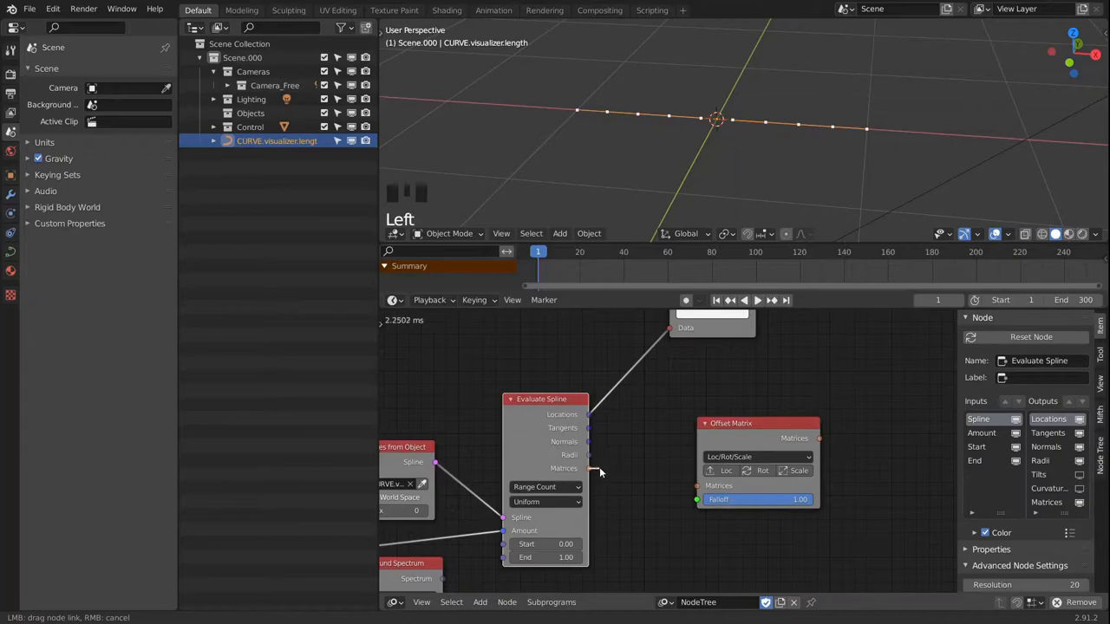
{"action": "left_click_drag", "start_coordinate": [586, 468], "coordinate": [697, 485]}
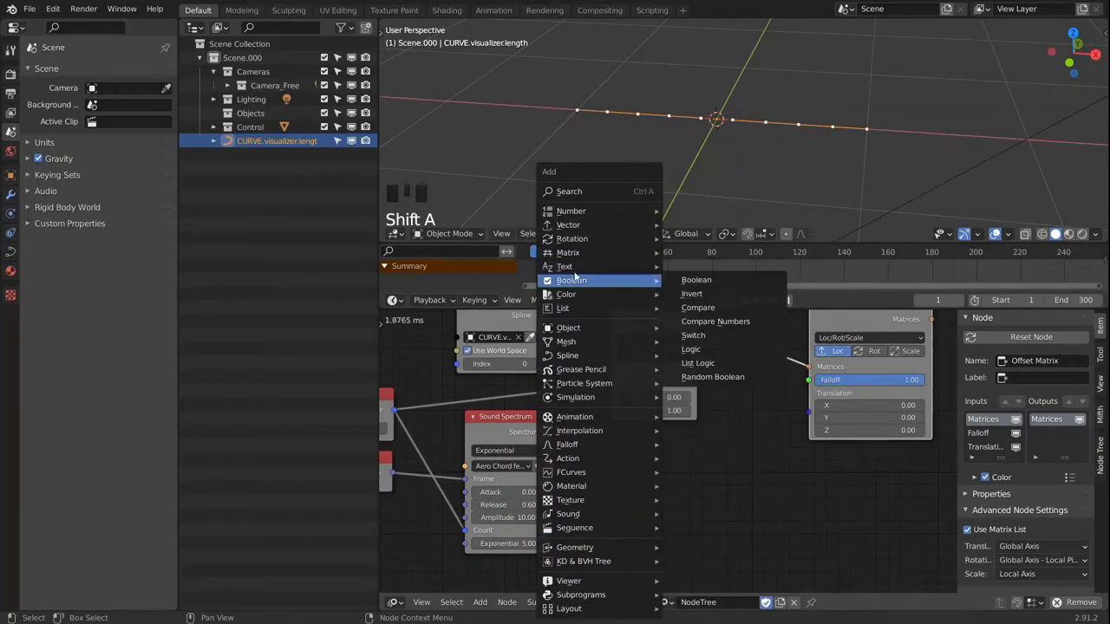
{"action": "mouse_move", "coordinate": [569, 226]}
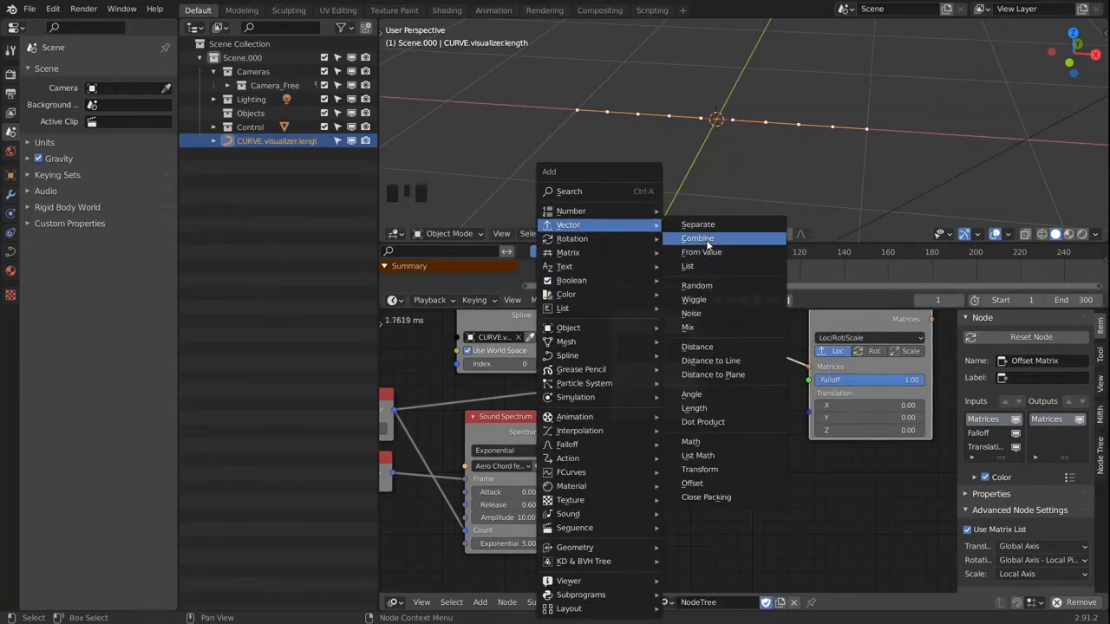
{"action": "left_click", "coordinate": [697, 237]}
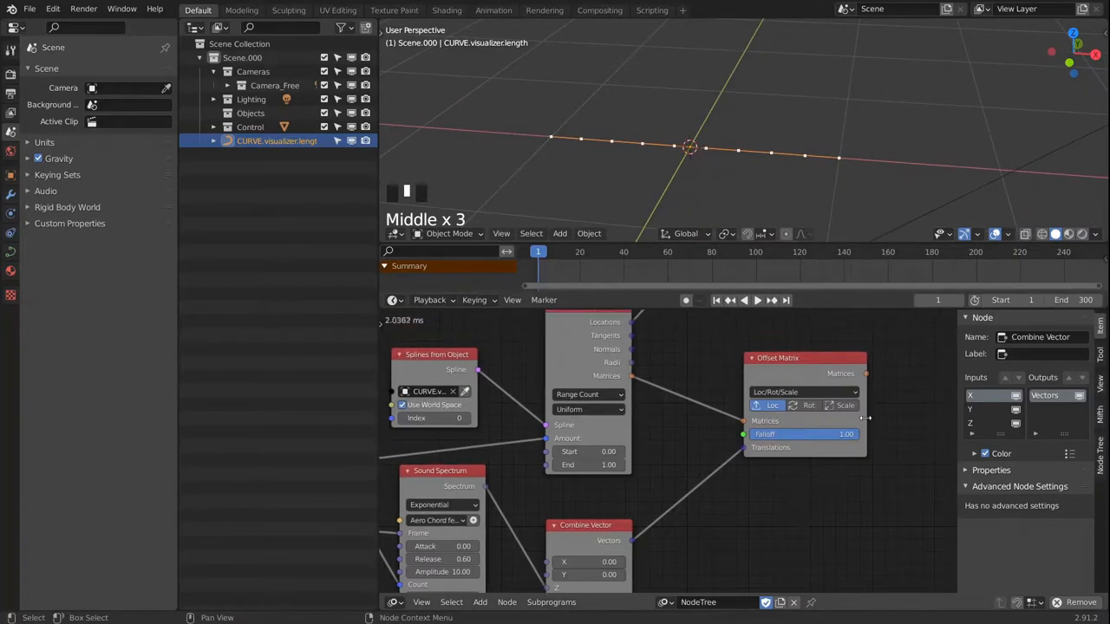
{"action": "scroll", "scroll_direction": "down", "scroll_amount": 3}
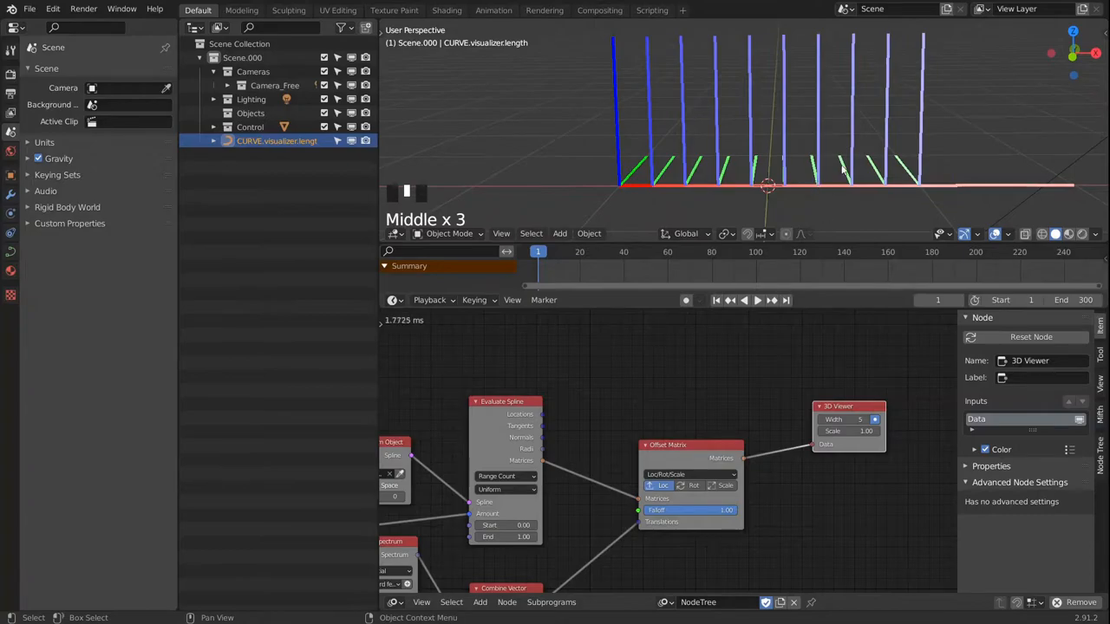
- Play the animation to watch the upright bars displayed along the curve
{"action": "key", "text": "space"}
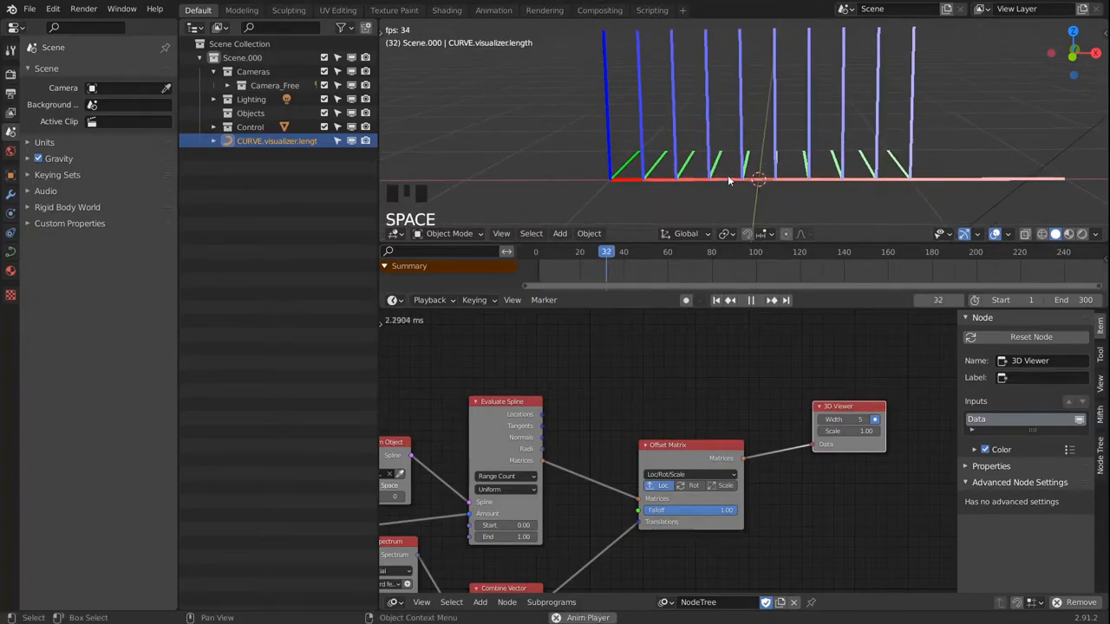
{"action": "left_click", "coordinate": [749, 300]}
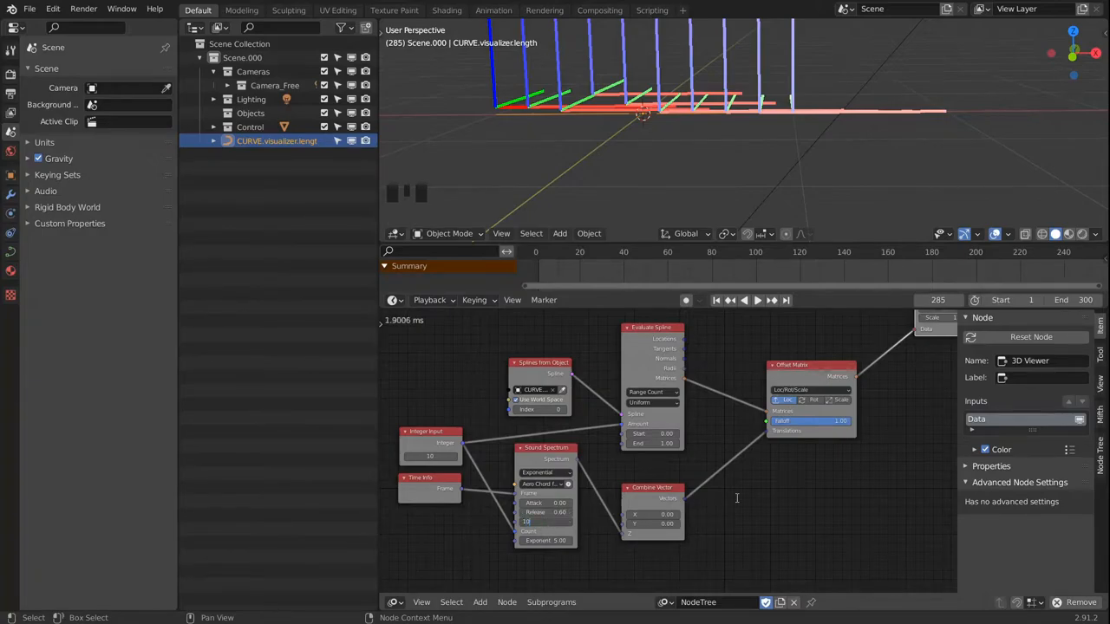
{"action": "key", "text": "space"}
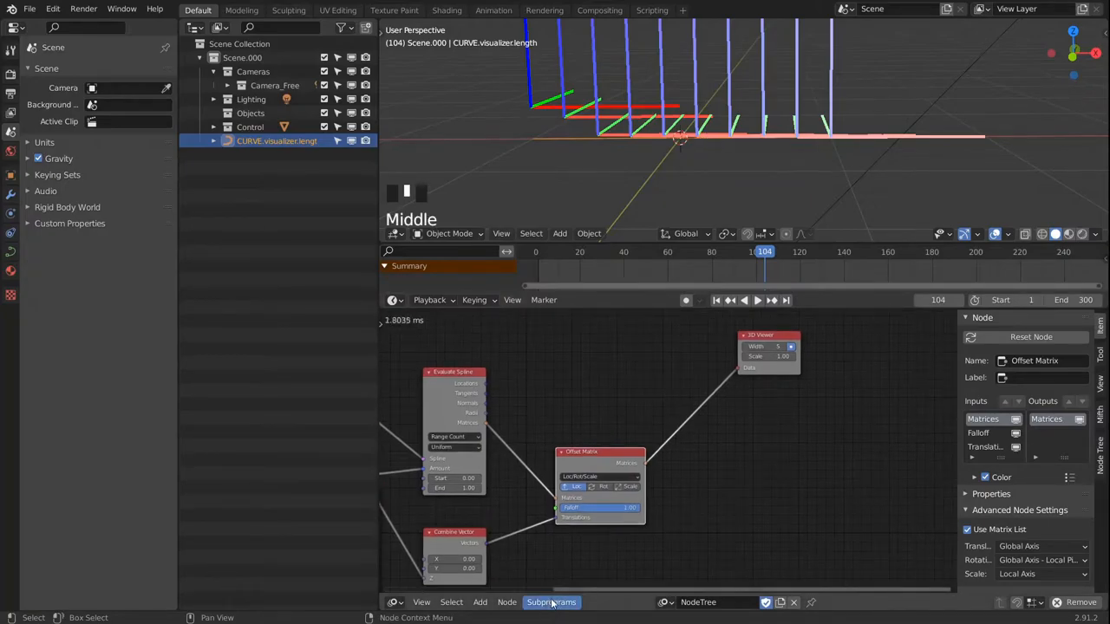
- Add a Loop subprogram and give its Loop Input two new parameters named Start and End
{"action": "left_click", "coordinate": [551, 603]}
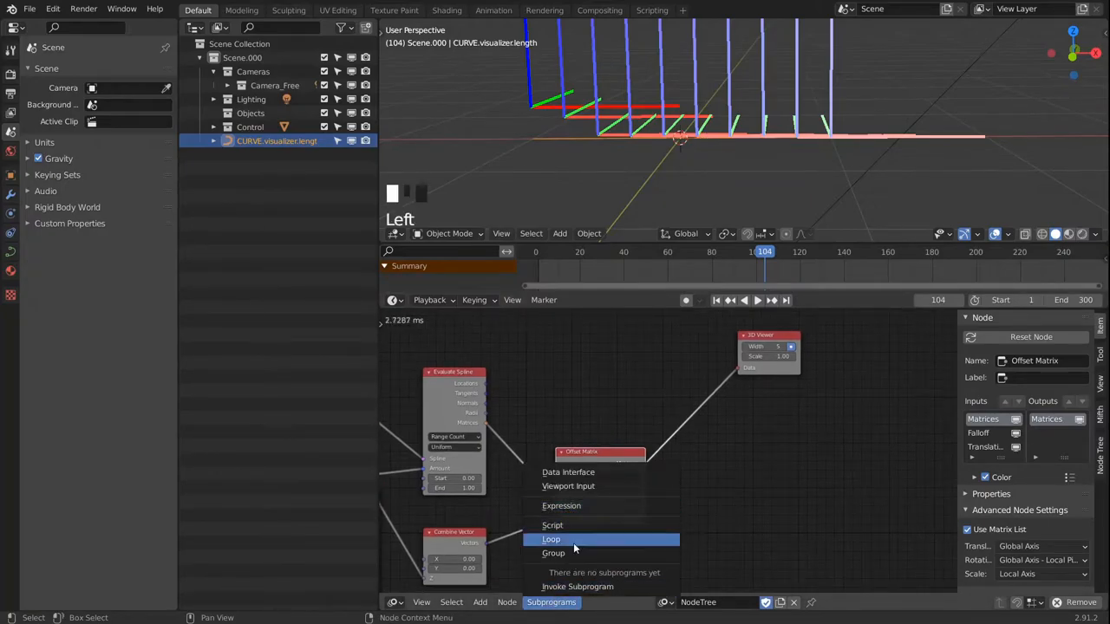
{"action": "left_click", "coordinate": [548, 539]}
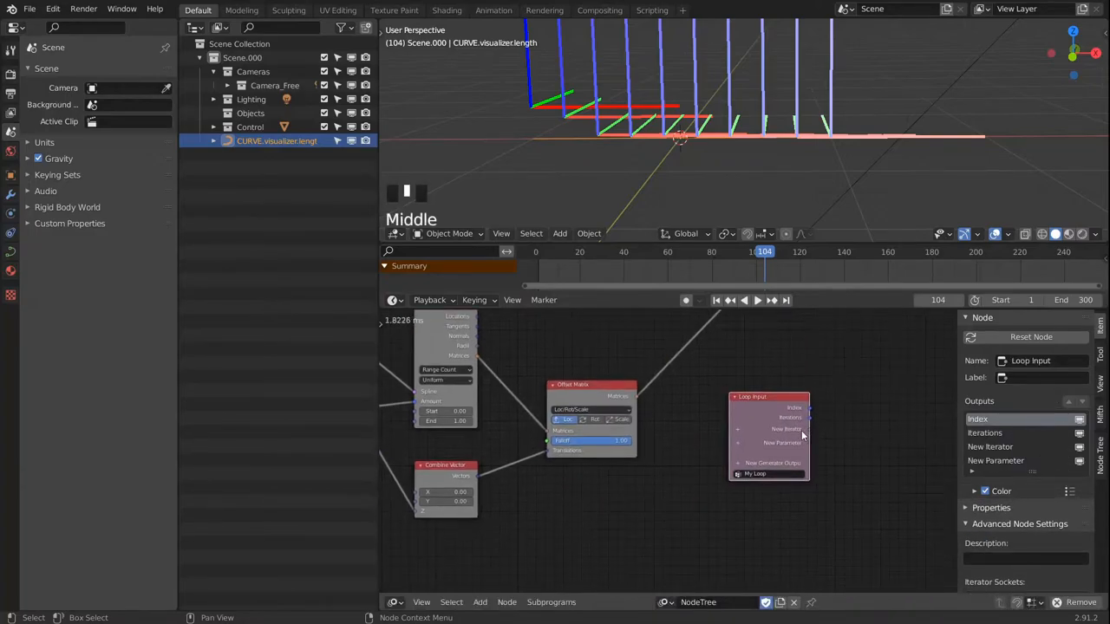
{"action": "left_click", "coordinate": [787, 430]}
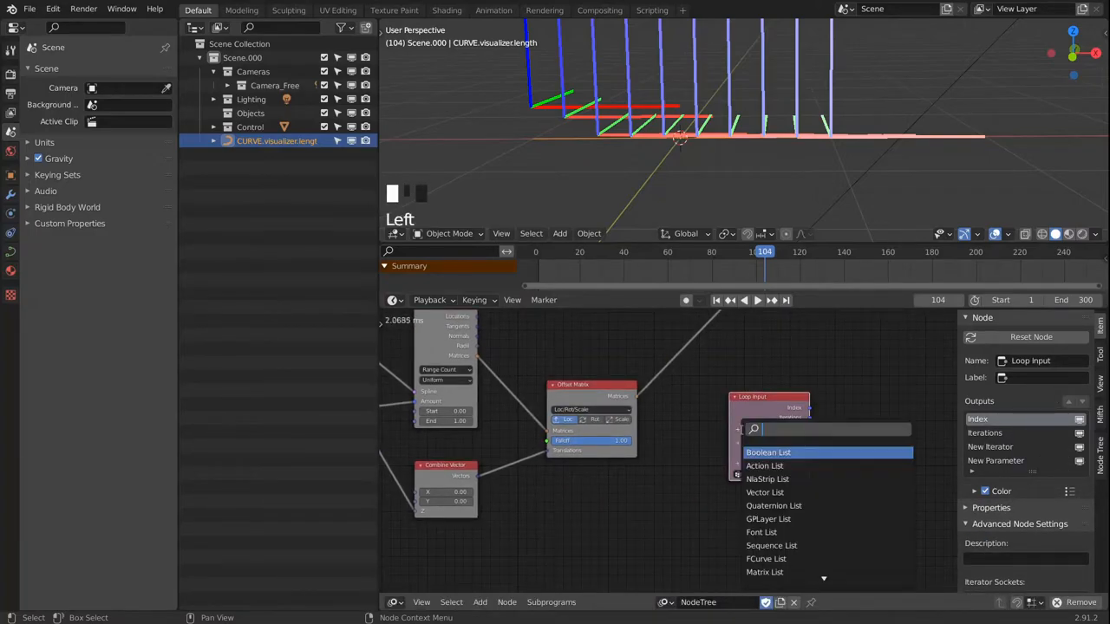
{"action": "left_click", "coordinate": [765, 492]}
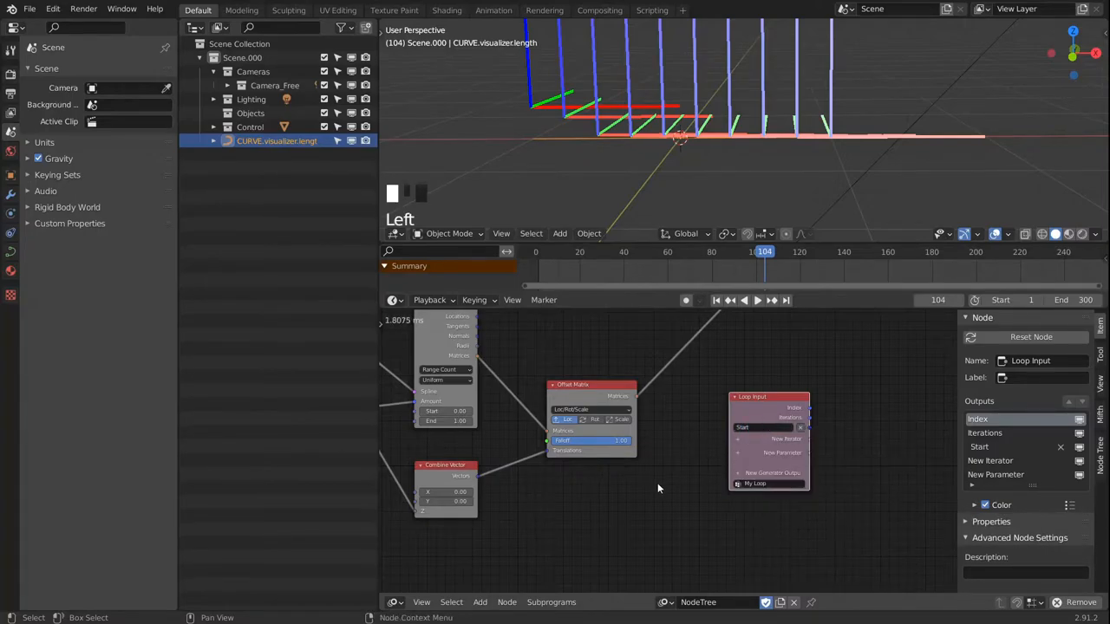
{"action": "left_click", "coordinate": [770, 450]}
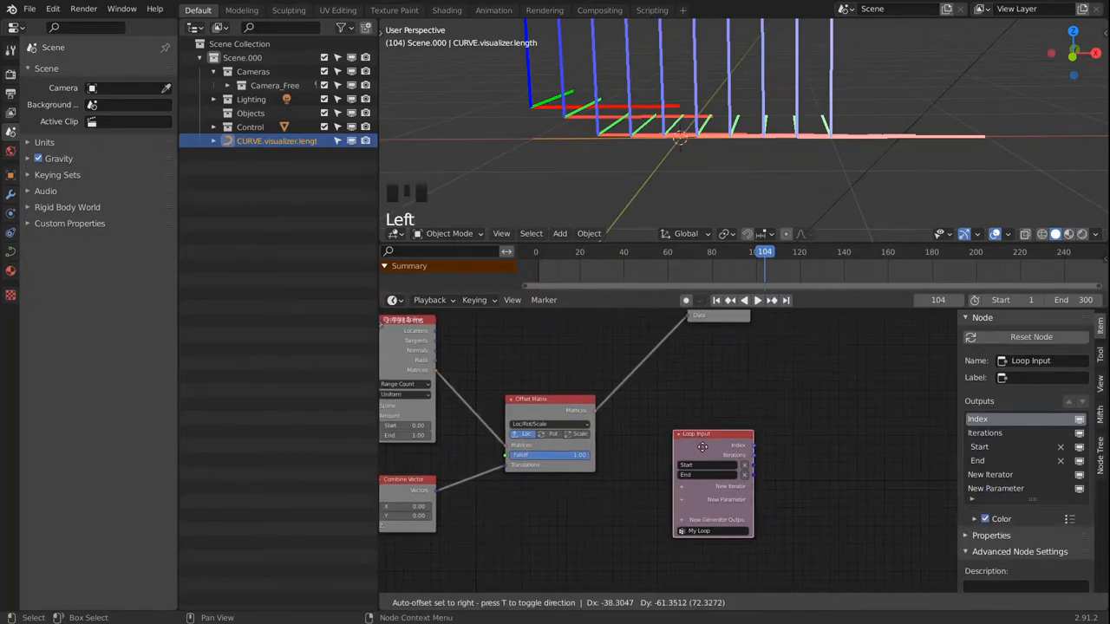
- Build a spline from a Start/End vector list inside the loop and output it as a Spline List
{"action": "key", "text": "shift+a"}
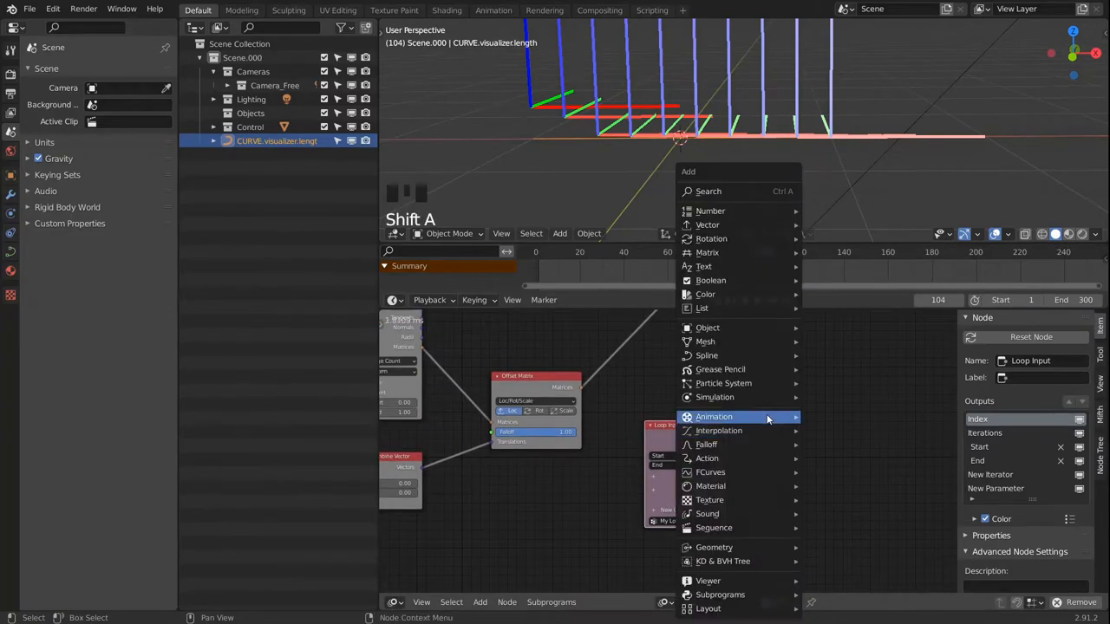
{"action": "mouse_move", "coordinate": [707, 355]}
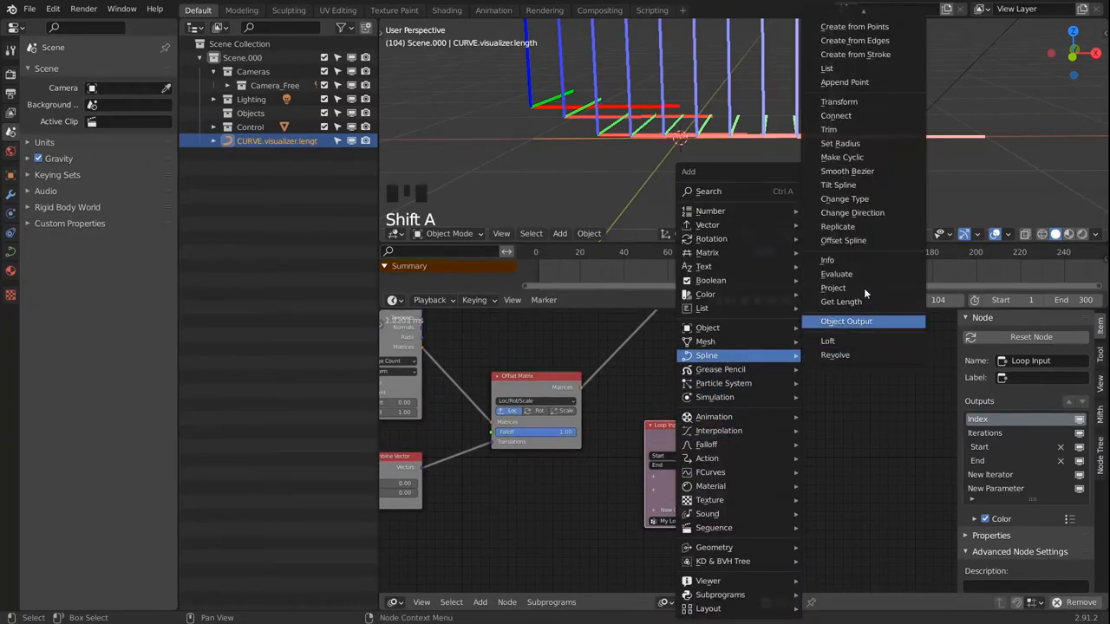
{"action": "mouse_move", "coordinate": [859, 28]}
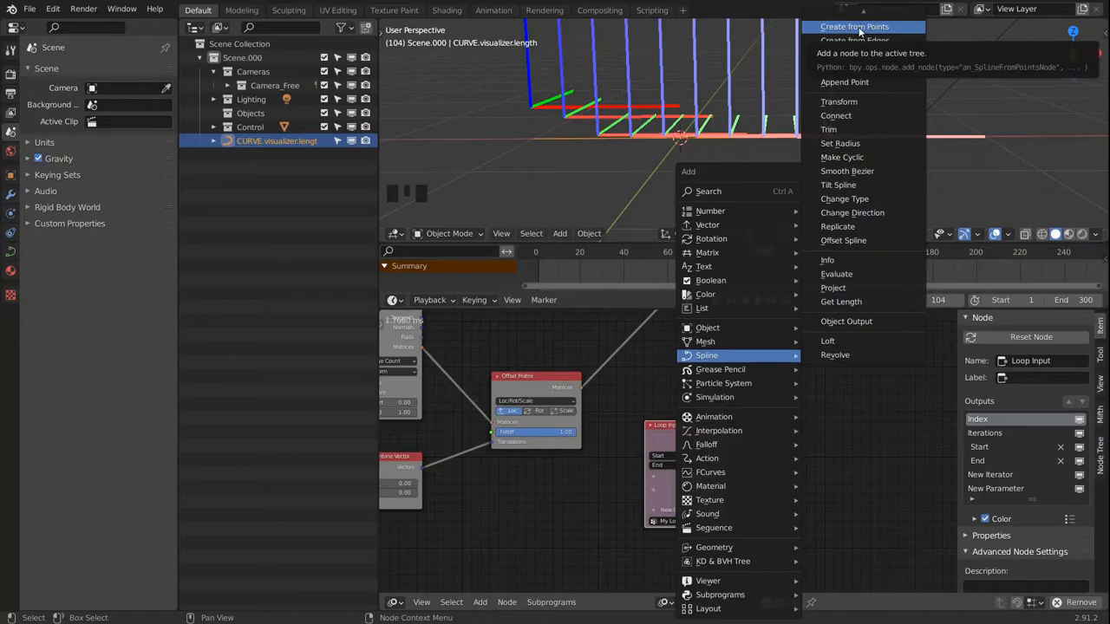
{"action": "left_click", "coordinate": [857, 28]}
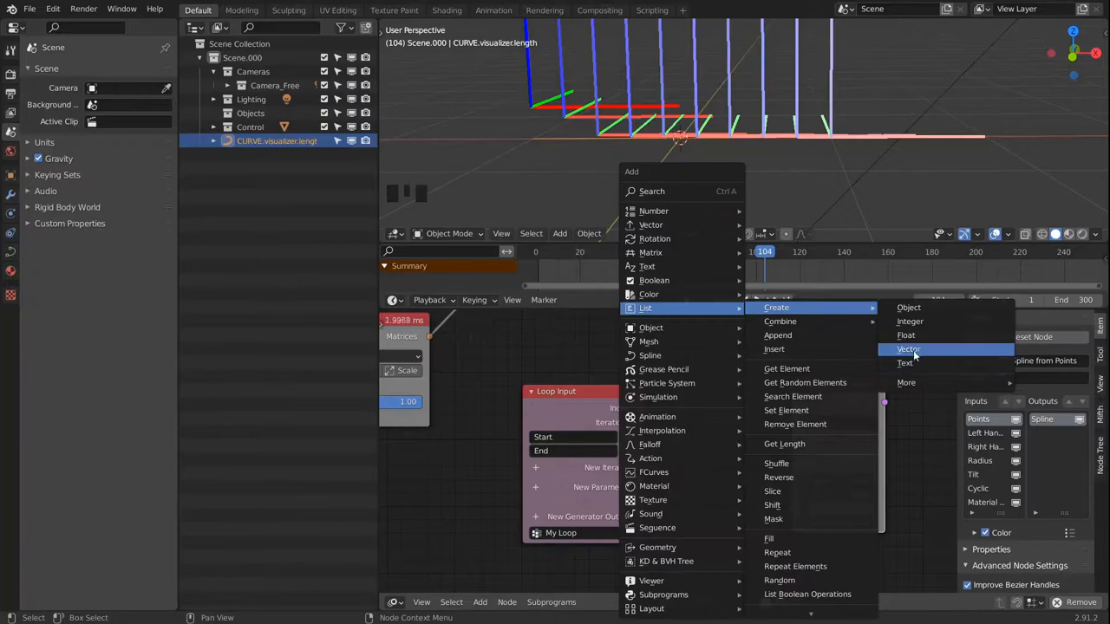
{"action": "left_click", "coordinate": [909, 350]}
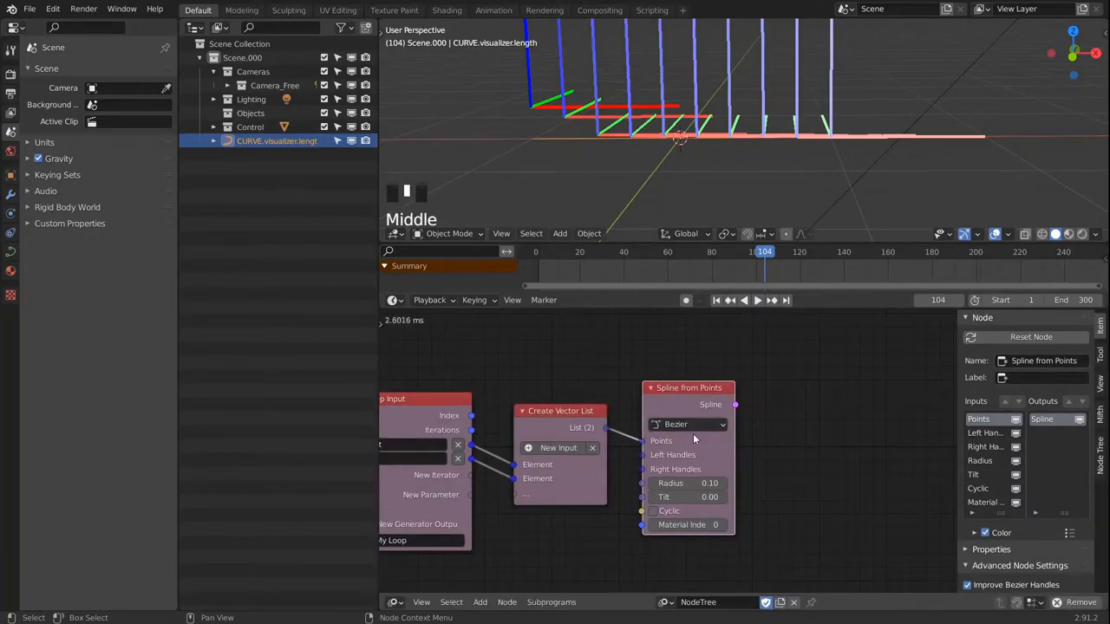
{"action": "left_click", "coordinate": [686, 423]}
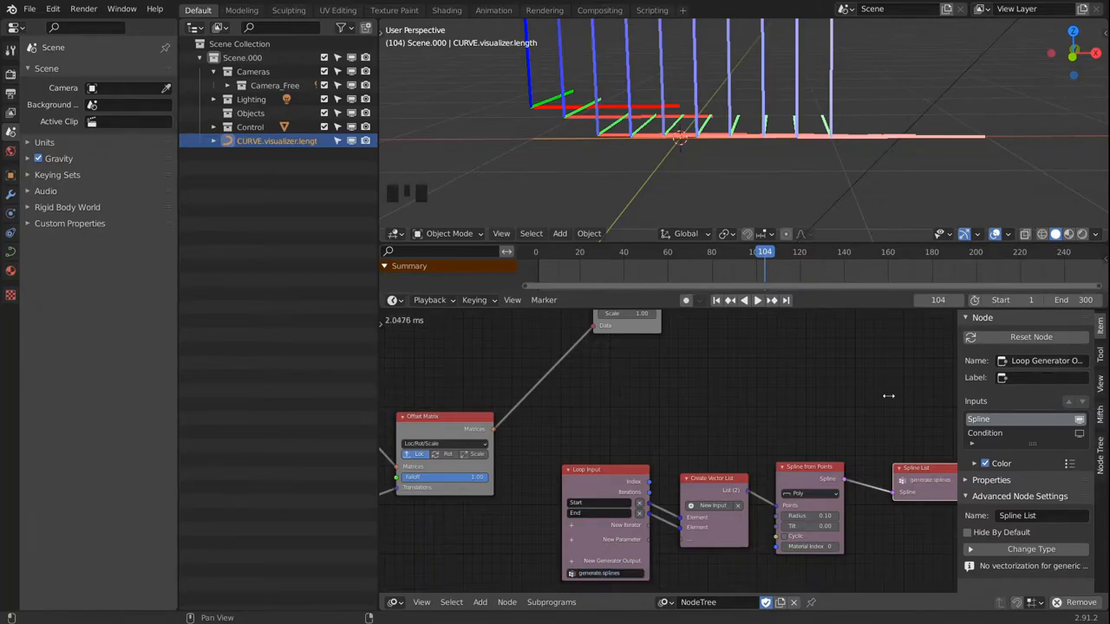
- Invoke the generate splines loop in the main tree, feeding Decompose Matrix start and end lists
{"action": "scroll", "scroll_direction": "down", "scroll_amount": 3}
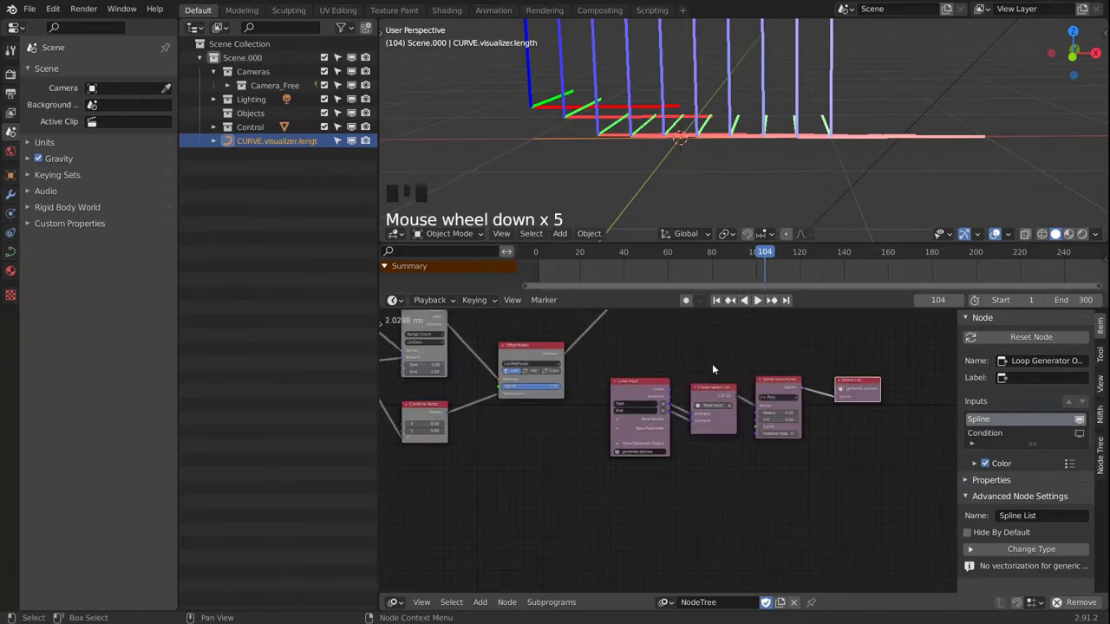
{"action": "scroll", "scroll_direction": "down", "scroll_amount": 3}
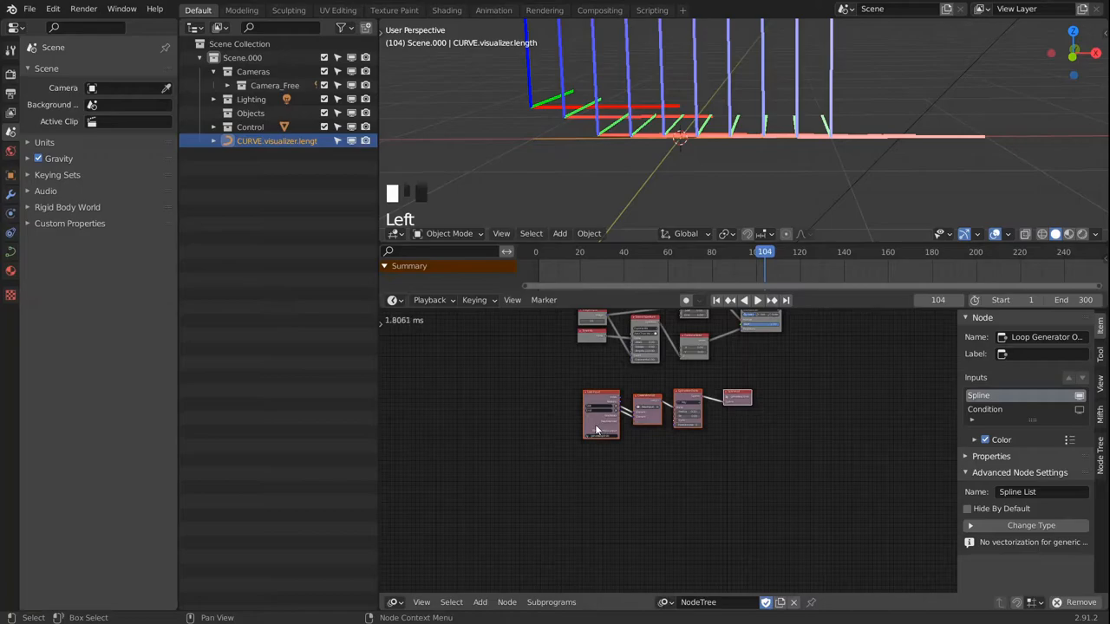
{"action": "left_click", "coordinate": [552, 603]}
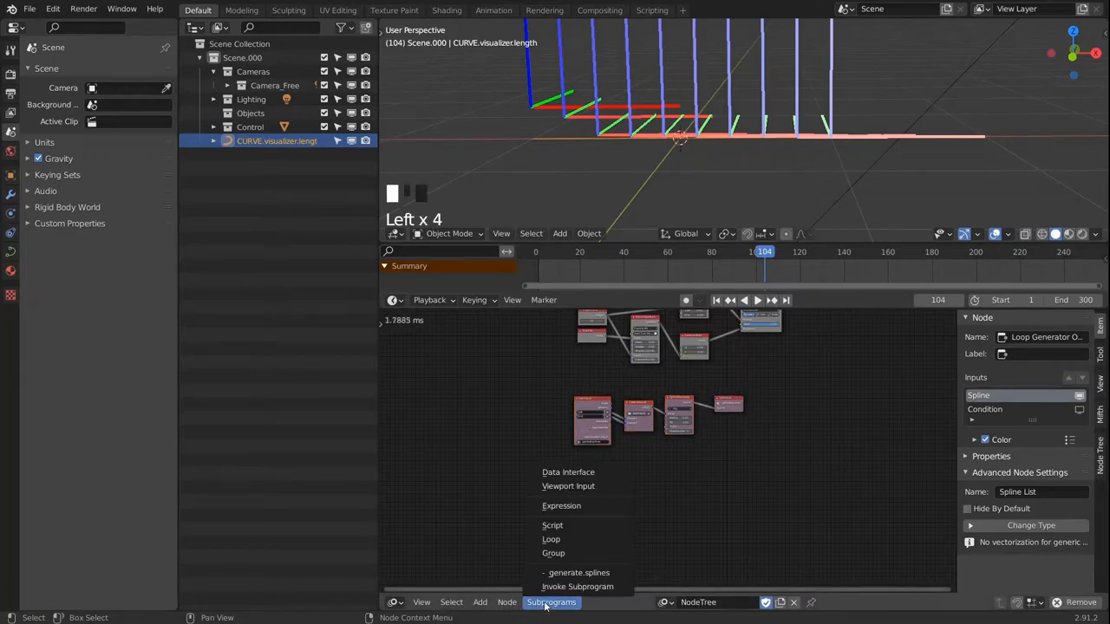
{"action": "left_click", "coordinate": [575, 586]}
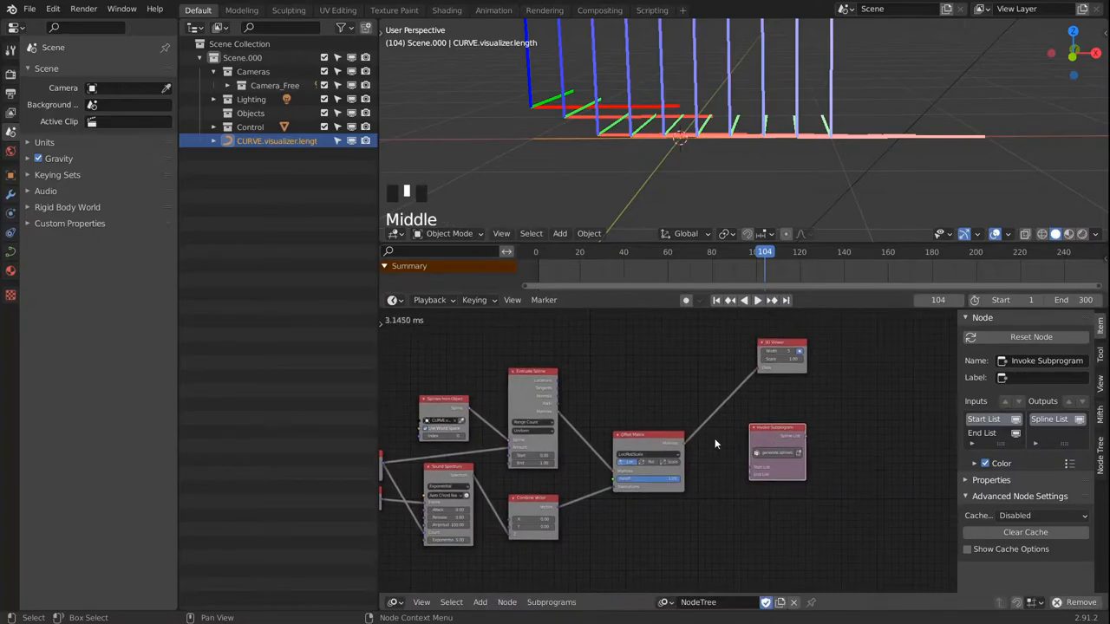
{"action": "scroll", "scroll_direction": "up", "scroll_amount": 3}
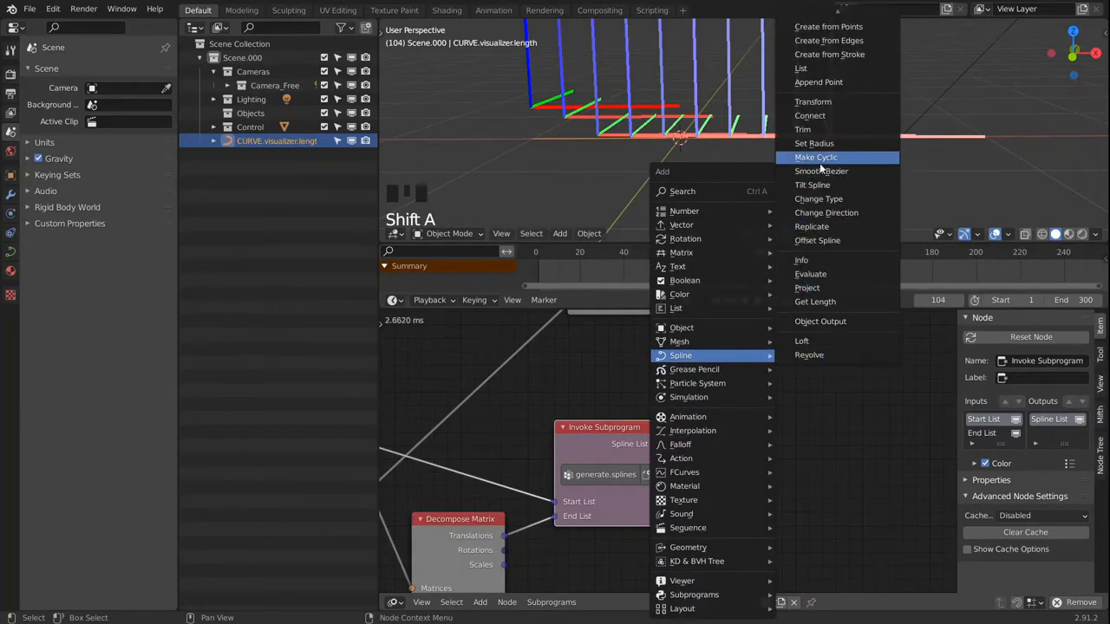
{"action": "mouse_move", "coordinate": [820, 320]}
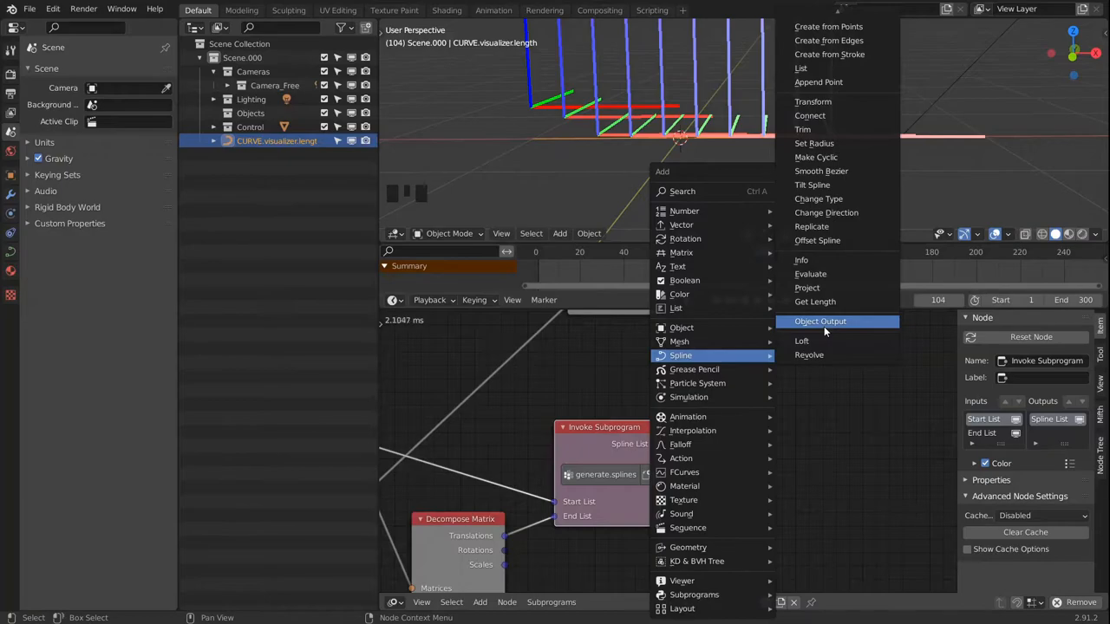
- Feed the spline list into a Curve Object Output with Bevel Depth 0.10
{"action": "left_click", "coordinate": [818, 321]}
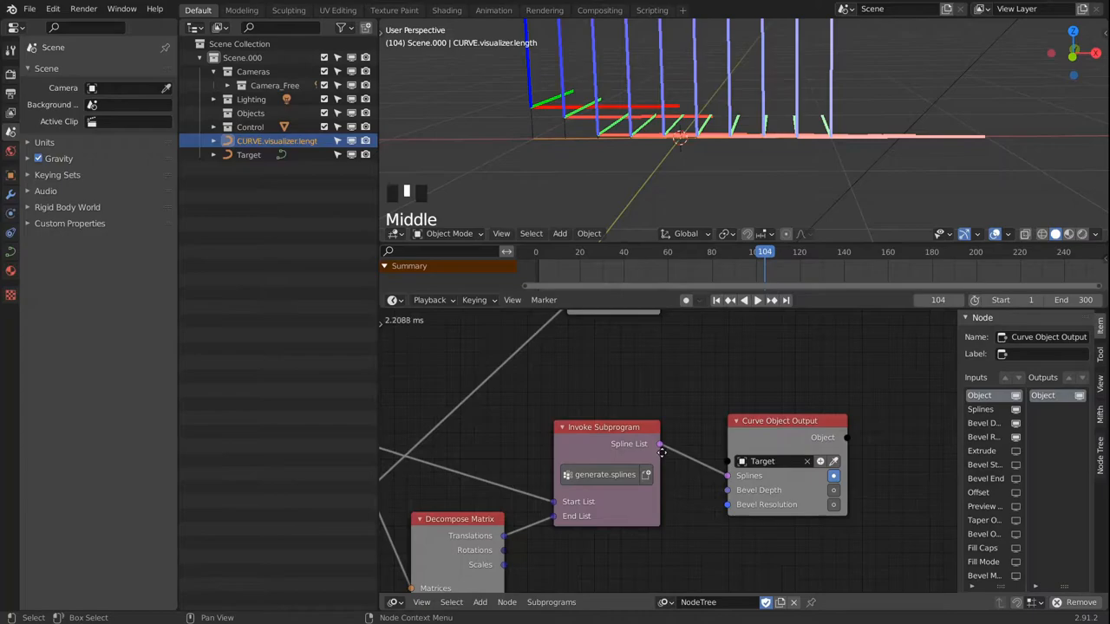
{"action": "scroll", "scroll_direction": "down", "scroll_amount": 3}
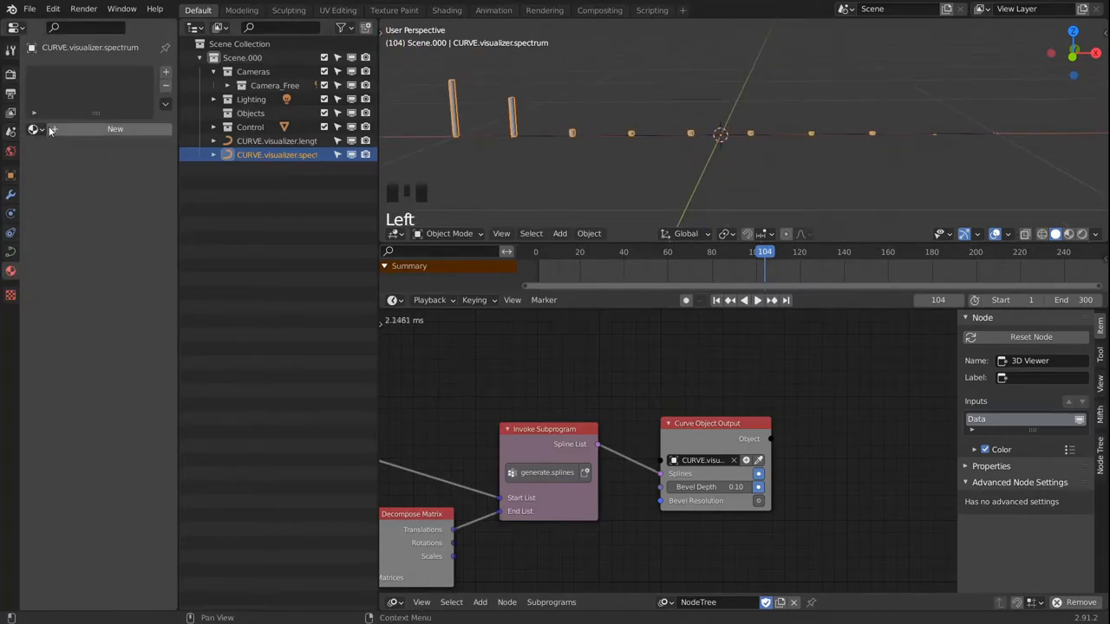
- Give MAT.visualizer a white Emission shader of Strength 10 and preview the glowing bars in Rendered shading
{"action": "left_click", "coordinate": [114, 128]}
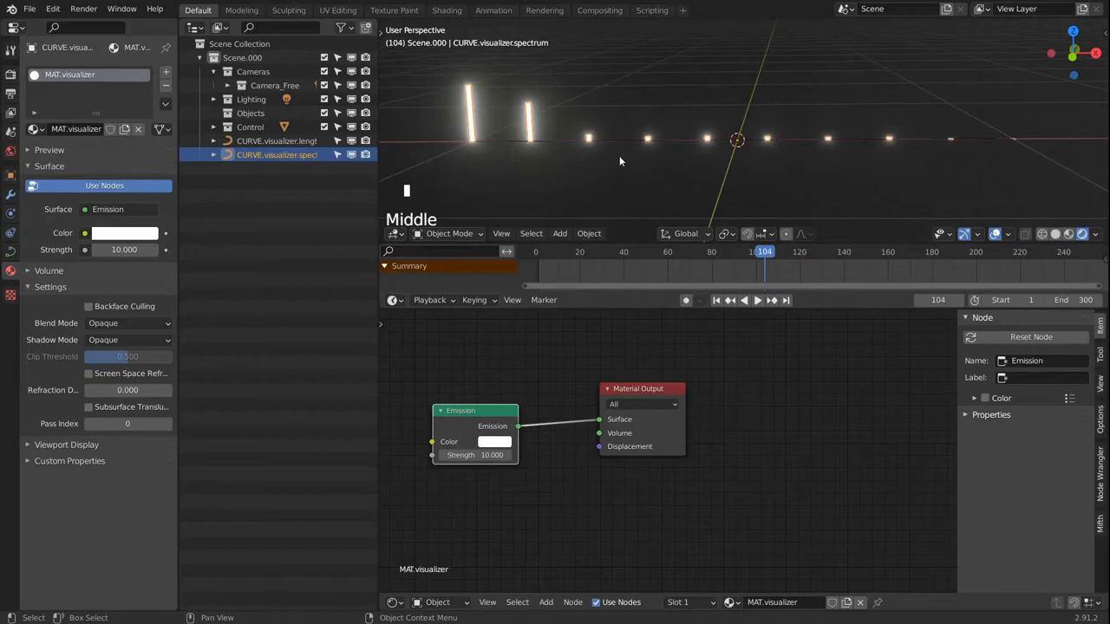
{"action": "left_click", "coordinate": [756, 299]}
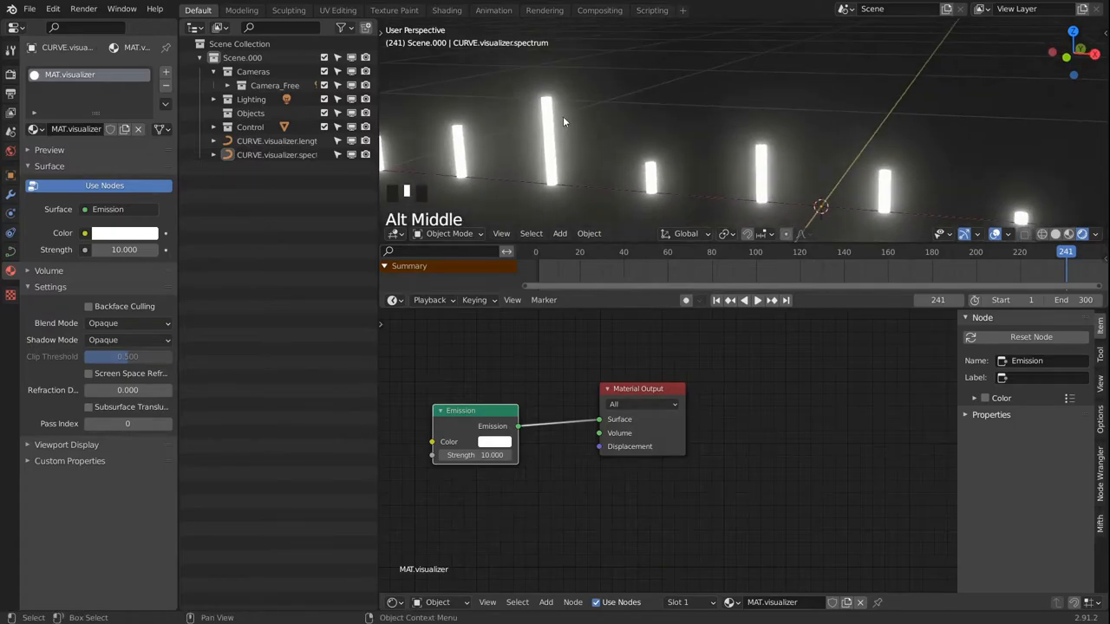
{"action": "scroll", "scroll_direction": "up", "scroll_amount": 3}
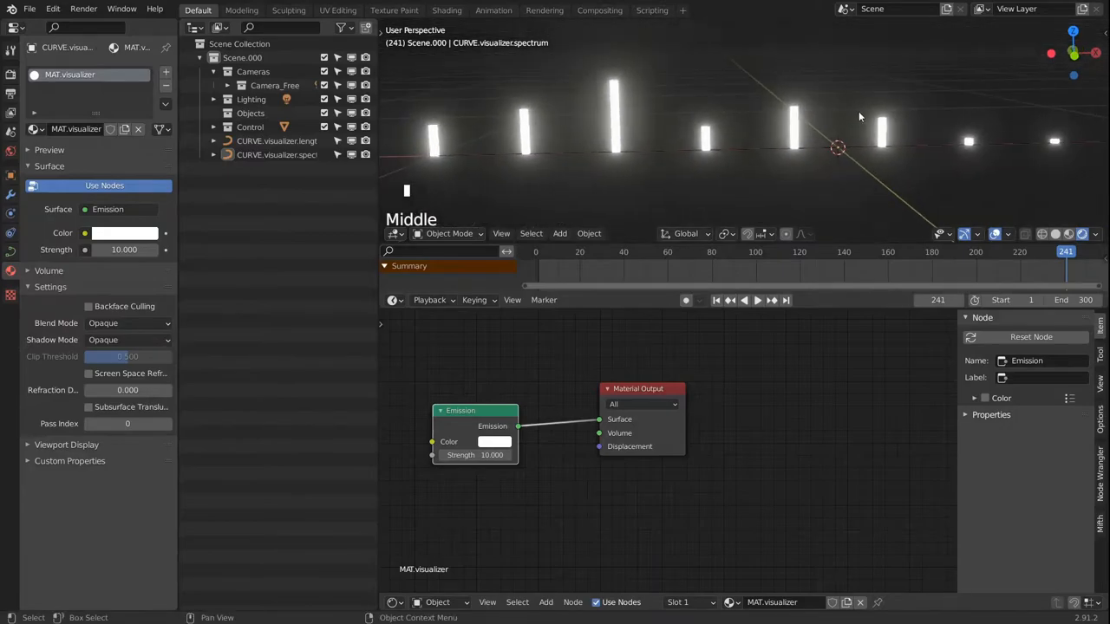
{"action": "left_click_drag", "start_coordinate": [860, 117], "coordinate": [707, 129]}
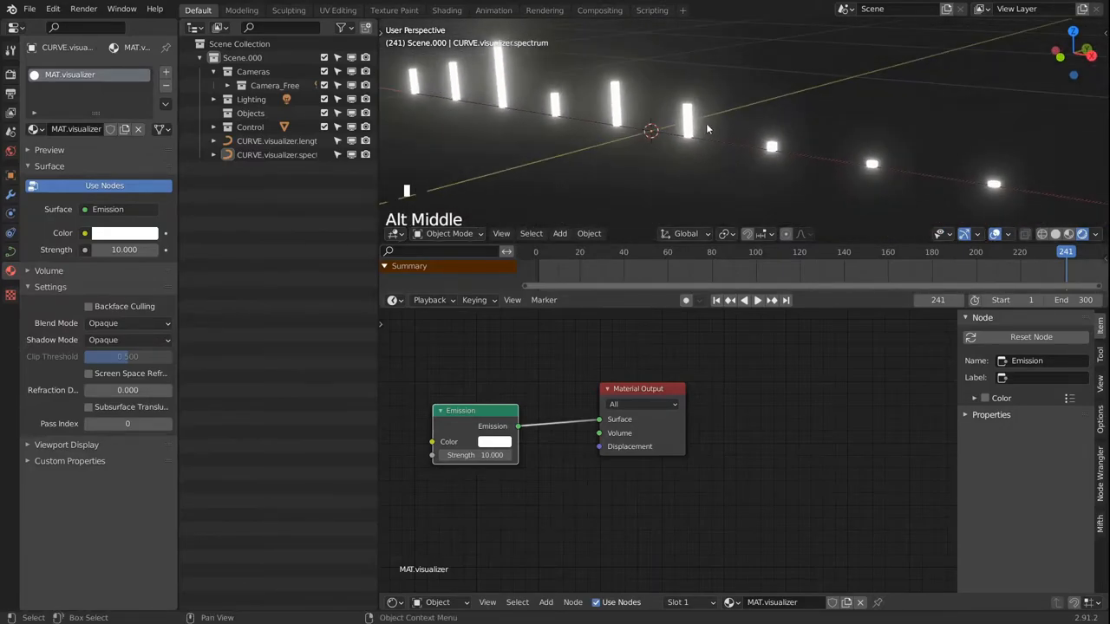
{"action": "scroll", "scroll_direction": "up", "scroll_amount": 3}
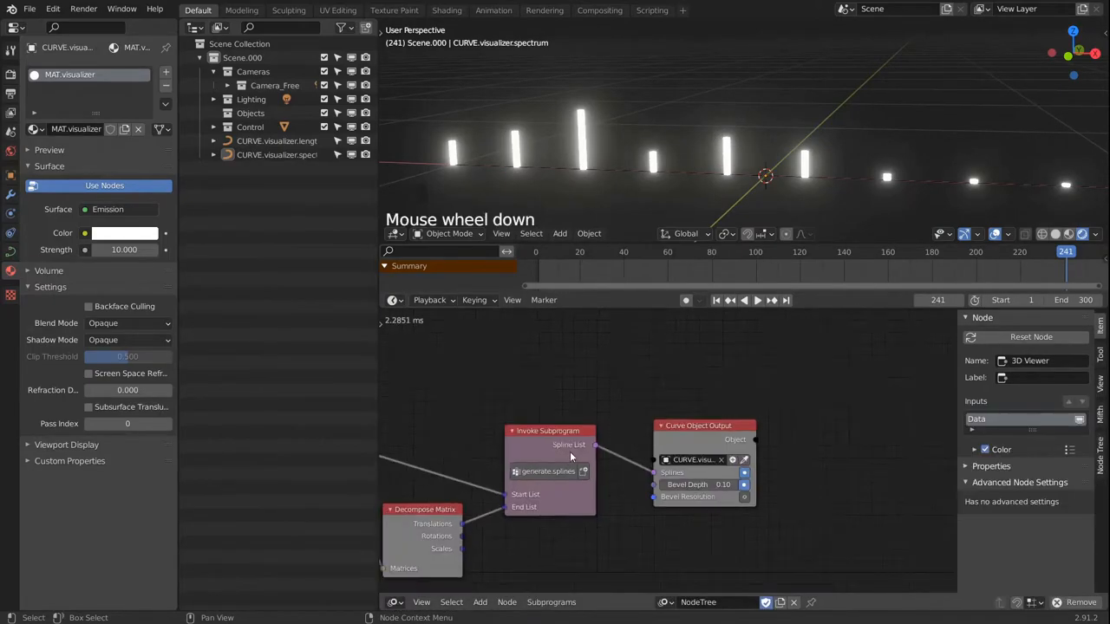
- Add a UV Sphere mesh to the scene
{"action": "scroll", "scroll_direction": "down", "scroll_amount": 3}
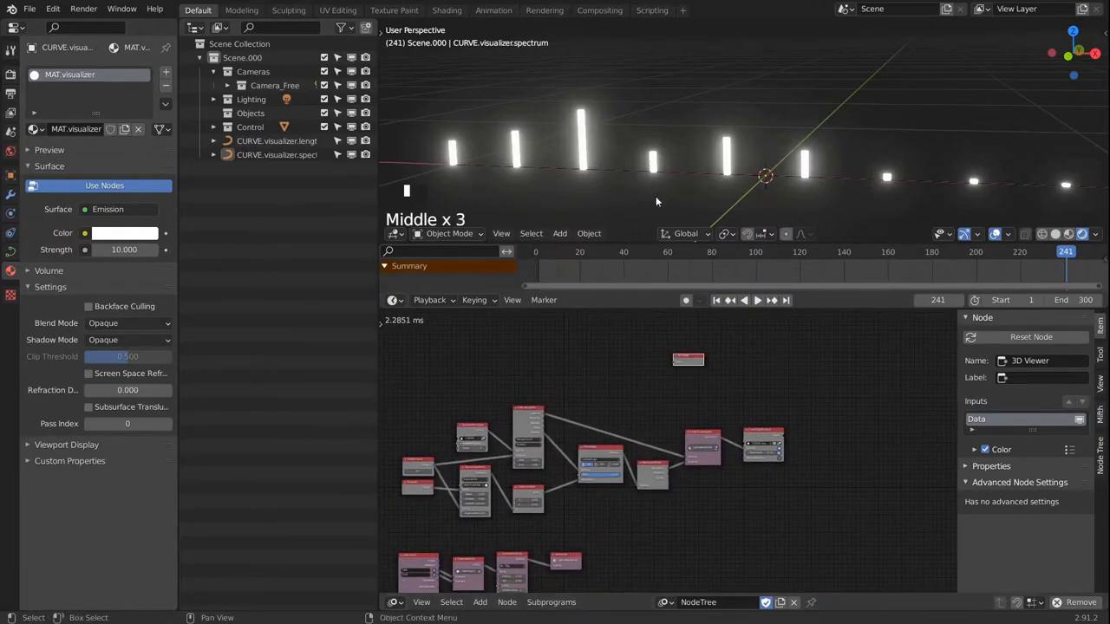
{"action": "scroll", "scroll_direction": "up", "scroll_amount": 3}
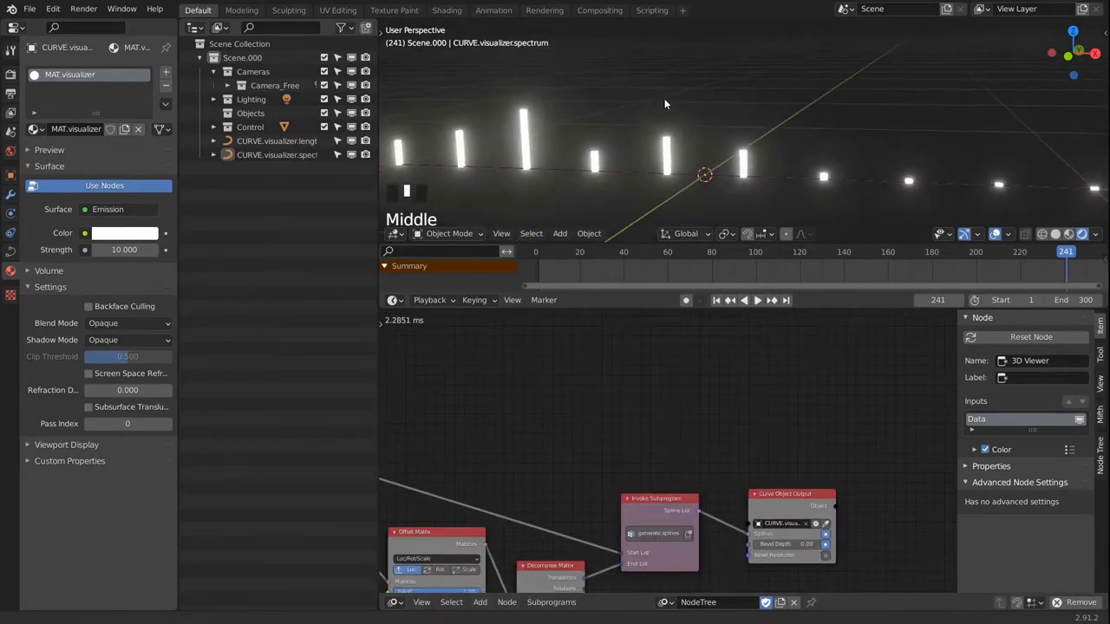
{"action": "scroll", "scroll_direction": "down", "scroll_amount": 3}
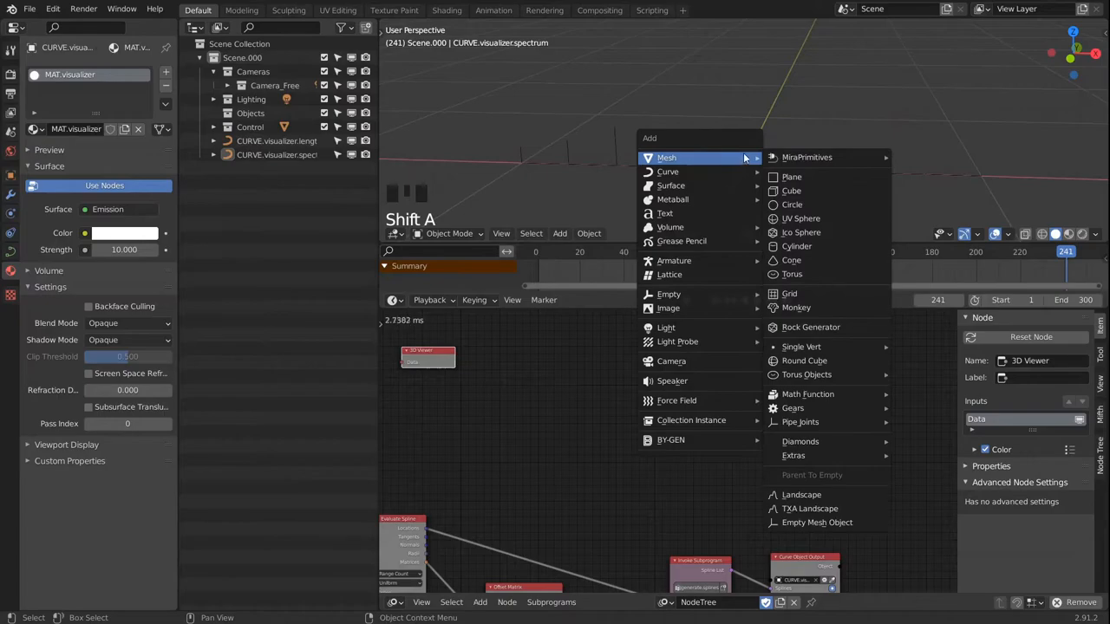
{"action": "mouse_move", "coordinate": [798, 205]}
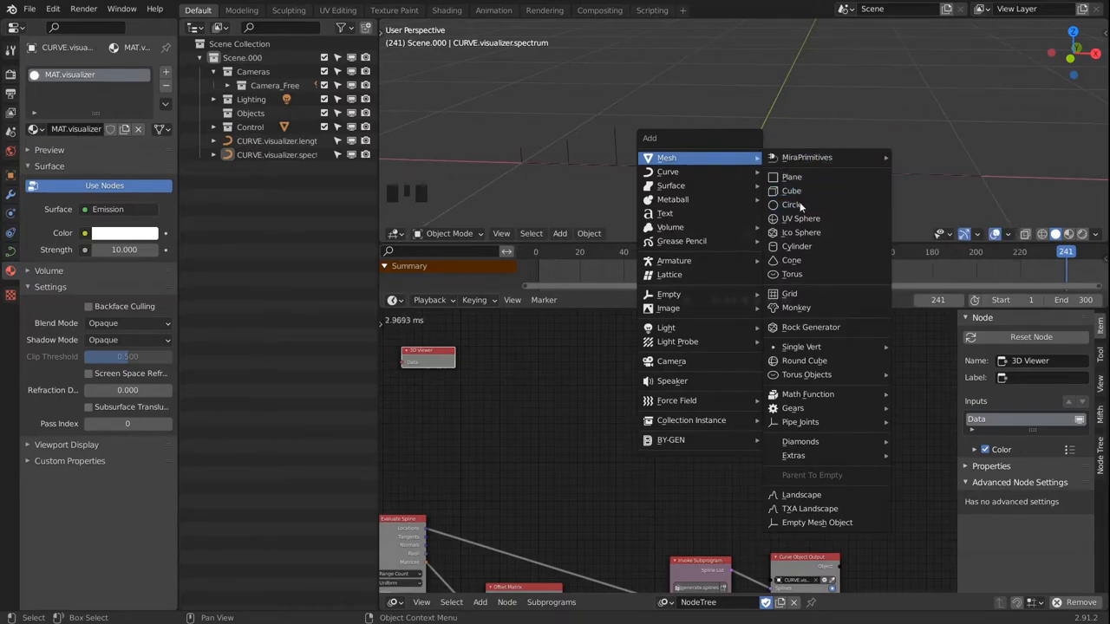
{"action": "left_click", "coordinate": [801, 218]}
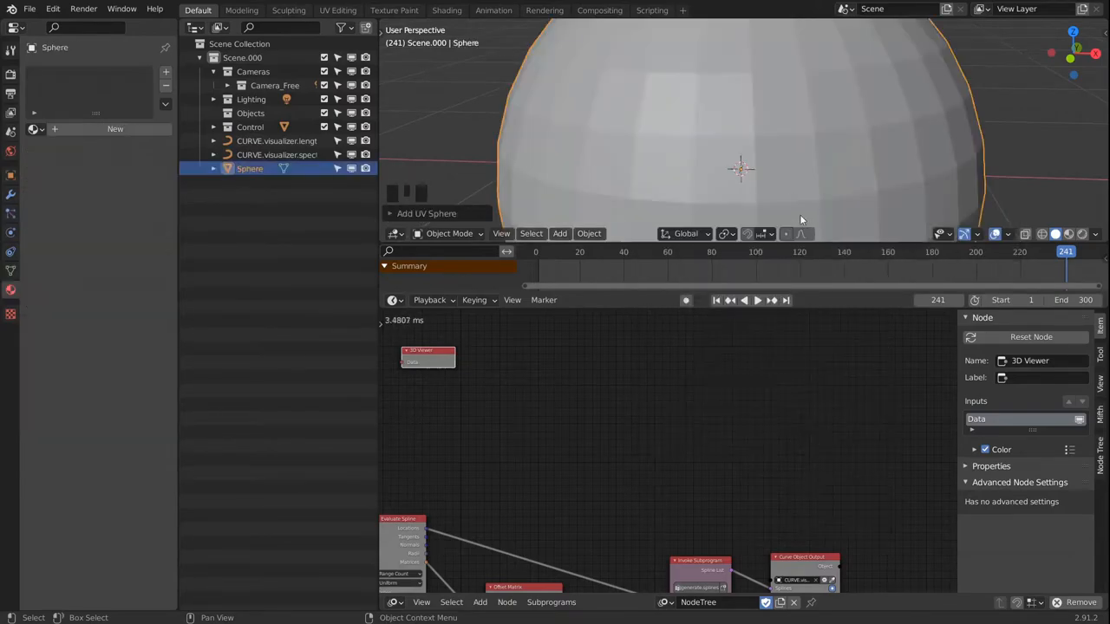
- Shrink the sphere in Edit Mode and separate one half into its own object
{"action": "key", "text": "Tab"}
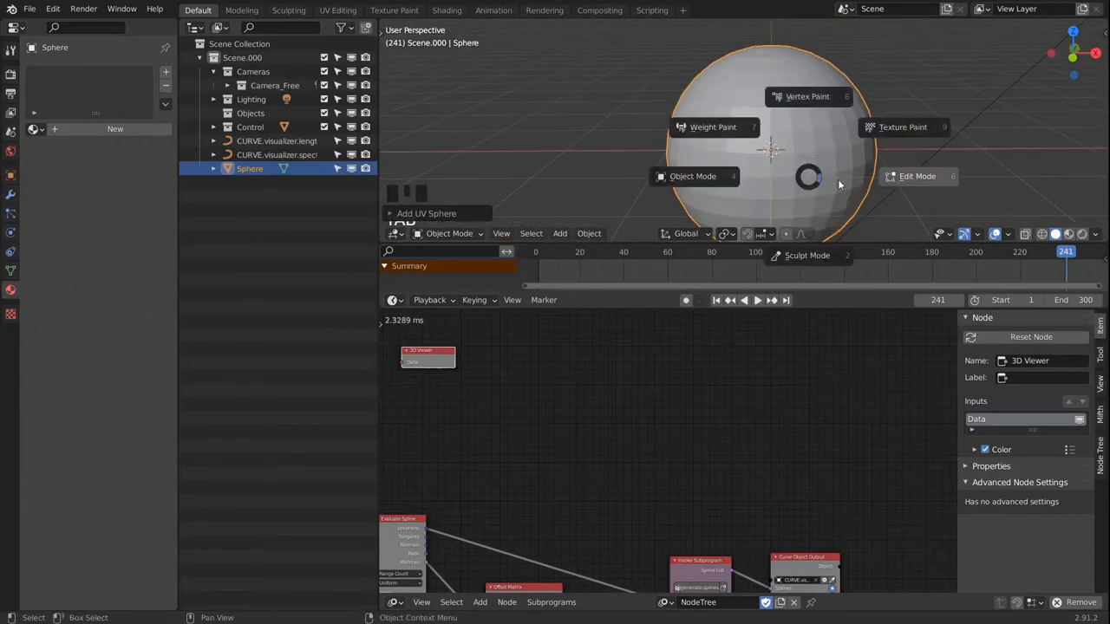
{"action": "left_click", "coordinate": [916, 177]}
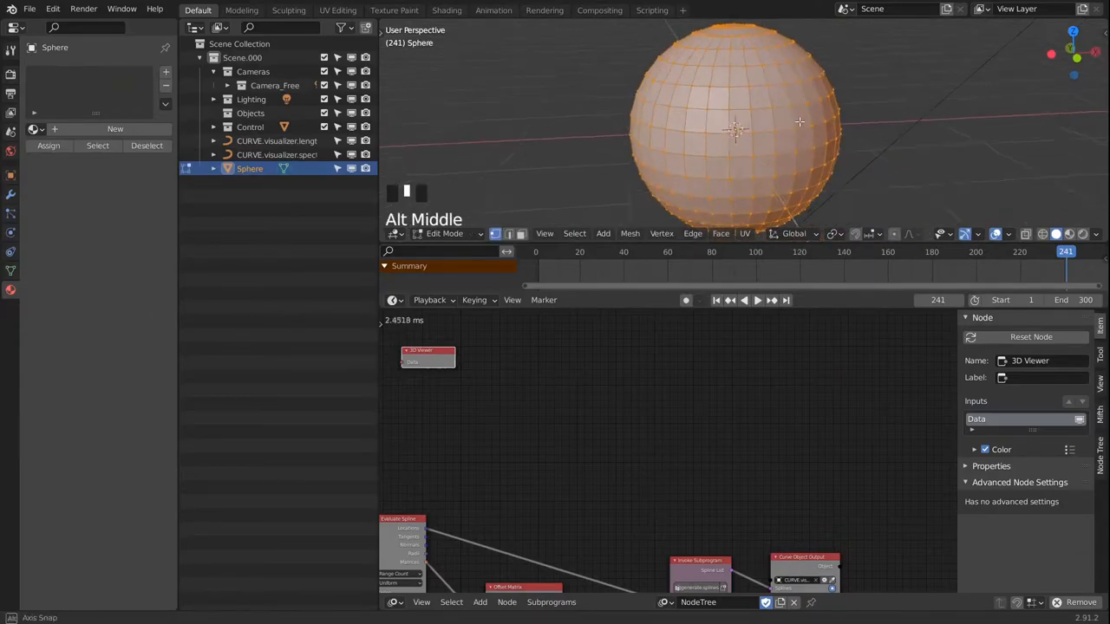
{"action": "key", "text": "s"}
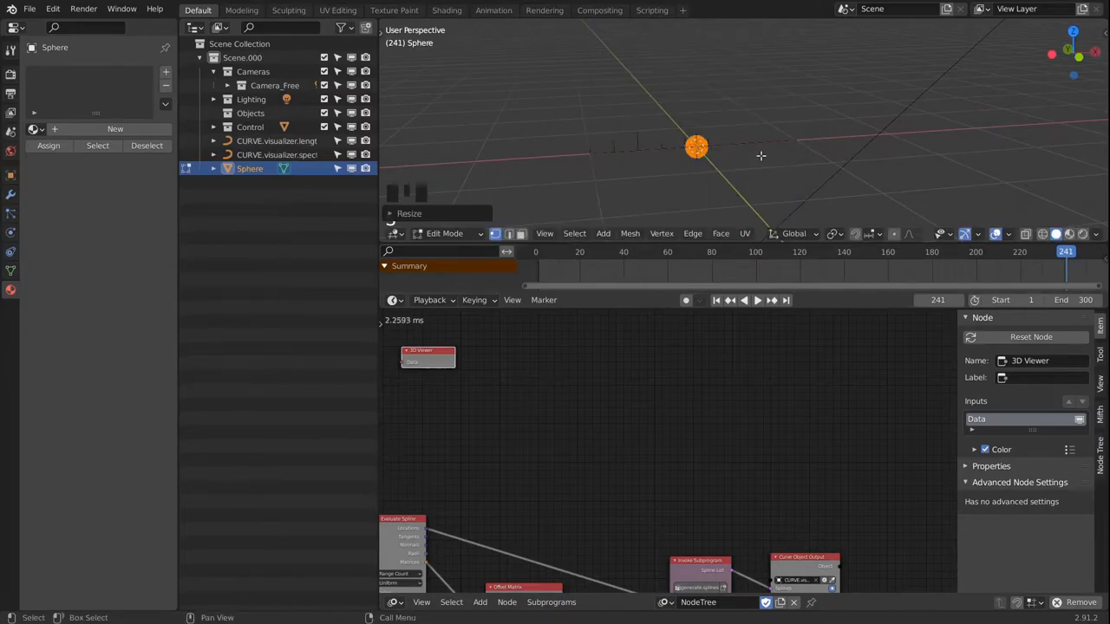
{"action": "key", "text": "s"}
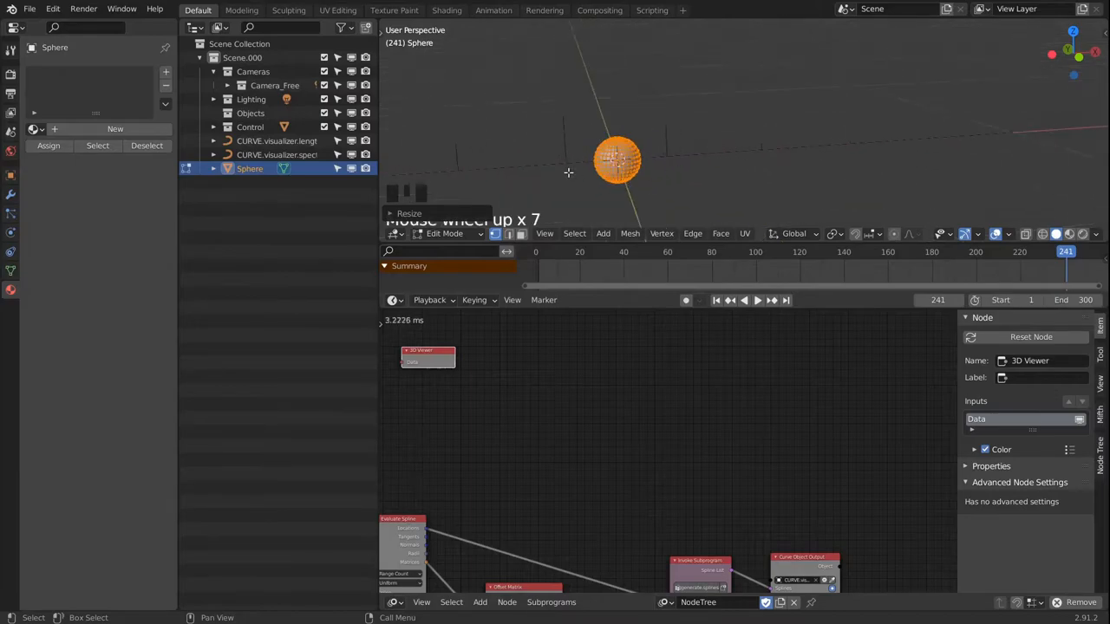
{"action": "scroll", "scroll_direction": "up", "scroll_amount": 3}
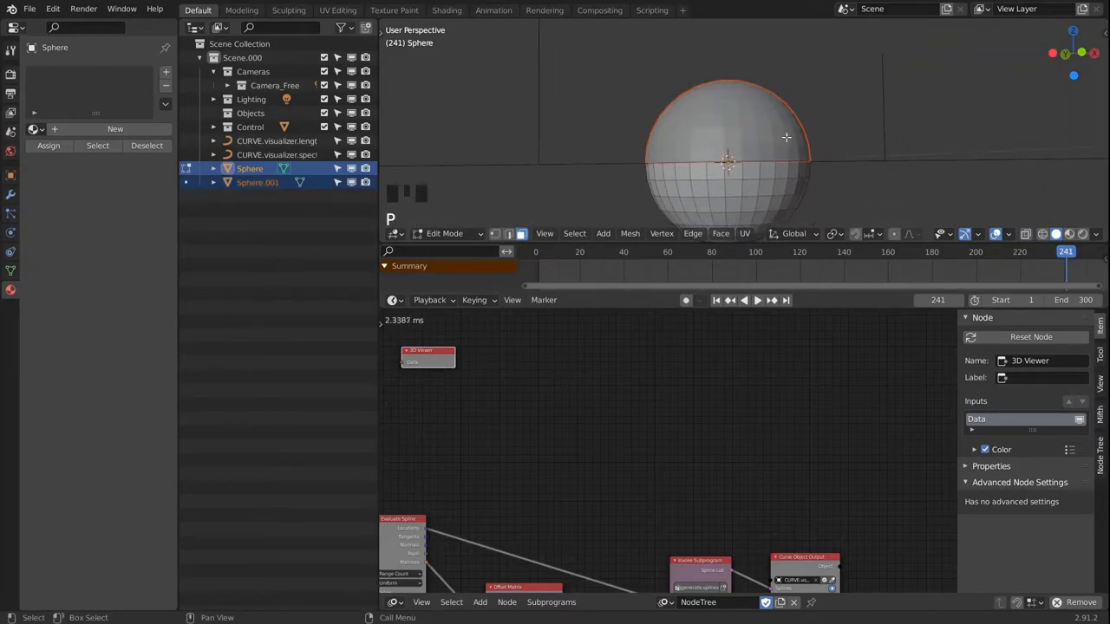
- Shade the halves smooth, add a vertex color layer to MESH.start, and rename the other half MESH.end
{"action": "right_click", "coordinate": [788, 137]}
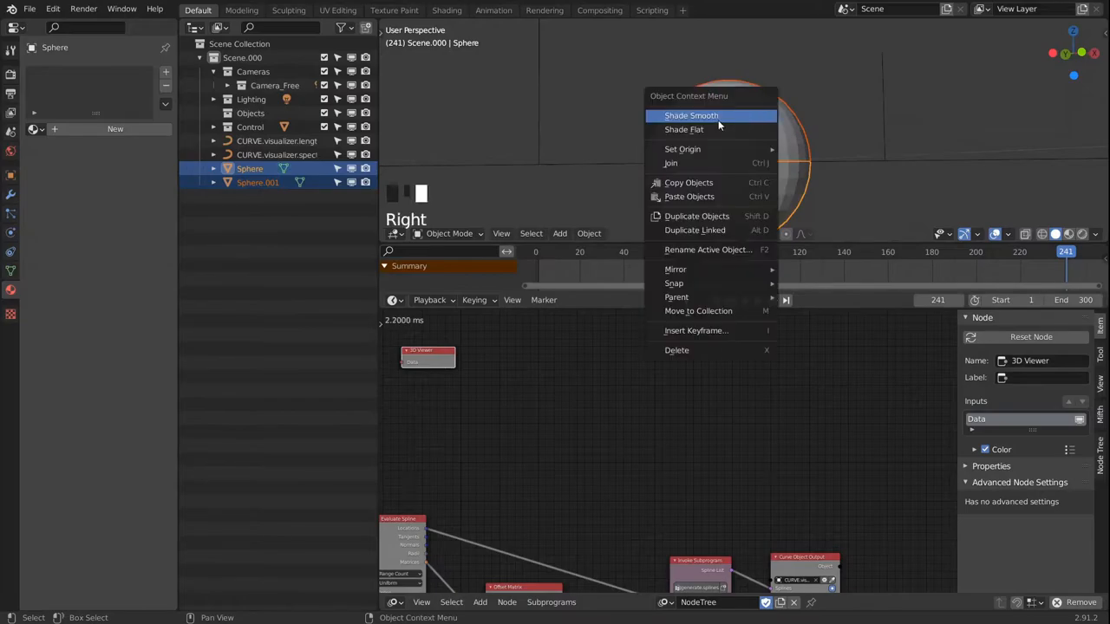
{"action": "left_click", "coordinate": [690, 115]}
{"action": "type", "text": "MESH.start"}
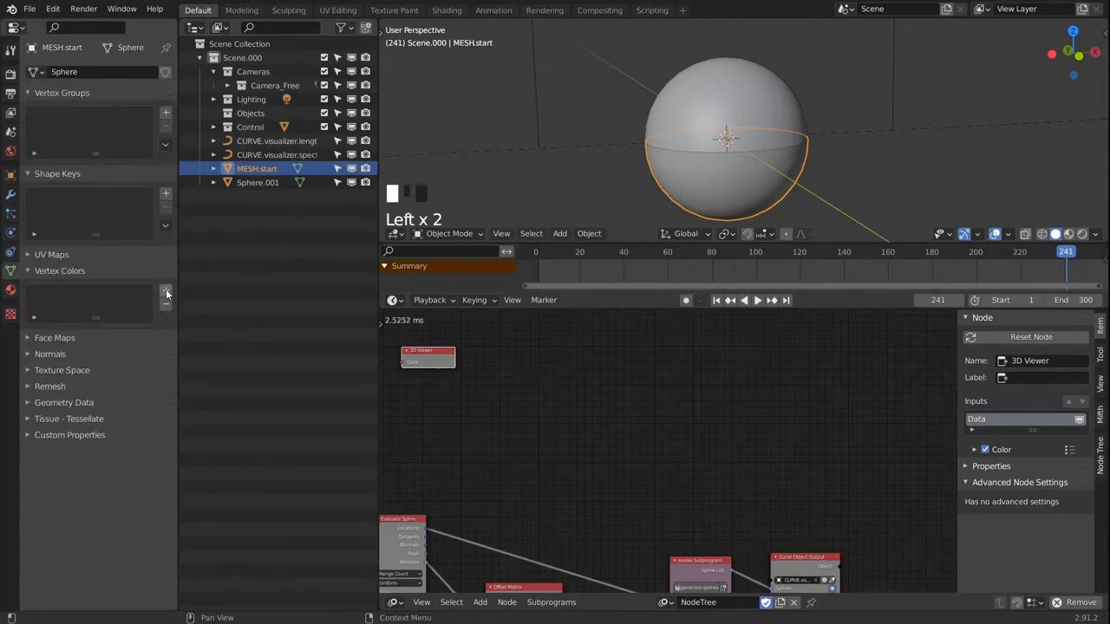
{"action": "left_click", "coordinate": [167, 292]}
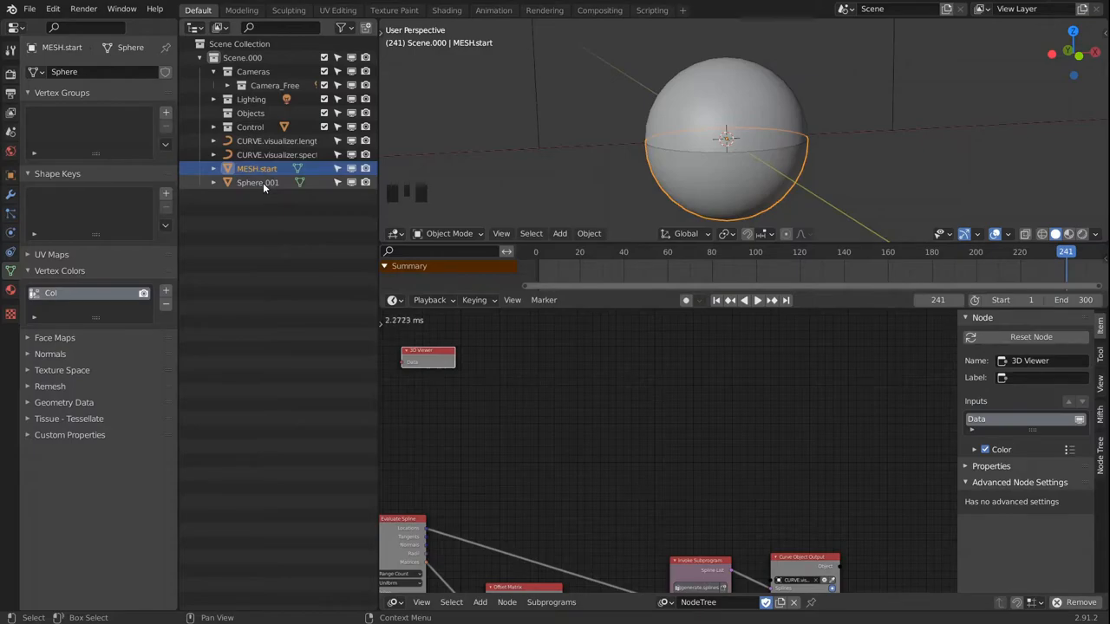
{"action": "left_click", "coordinate": [256, 183]}
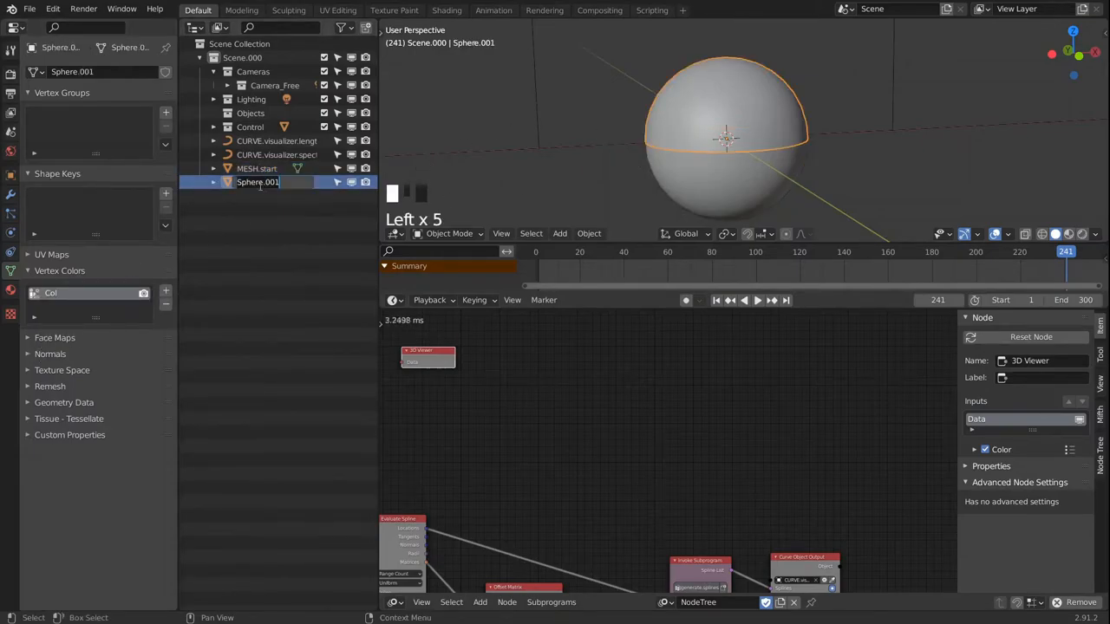
{"action": "type", "text": "MESH.end"}
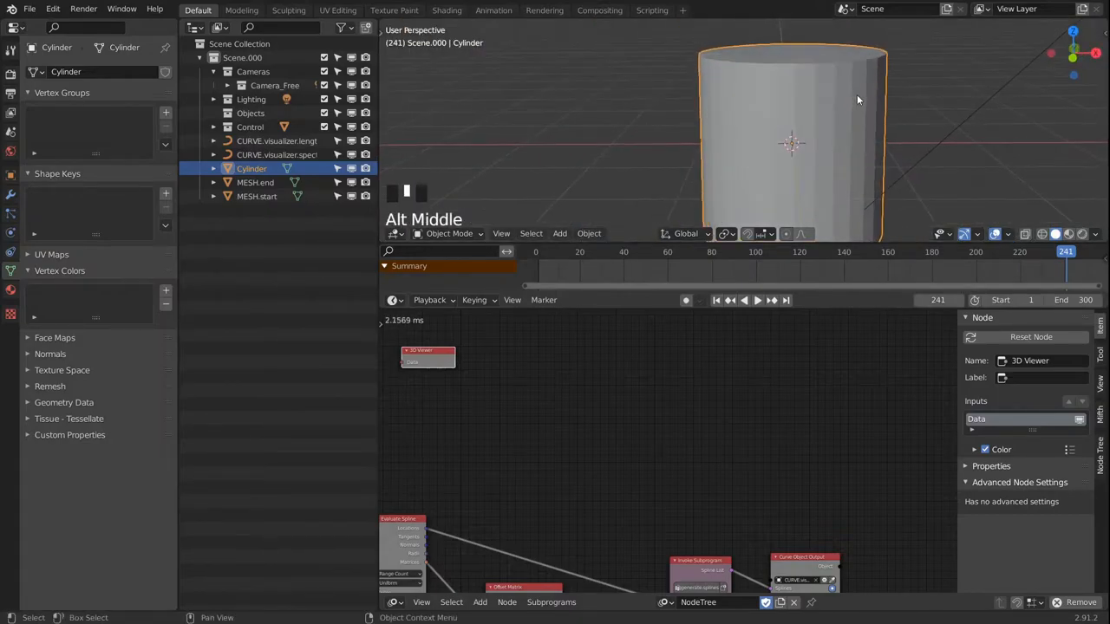
- Scale the cylinder in Edit Mode into a thin tall rod and move its geometry into place
{"action": "key", "text": "Tab"}
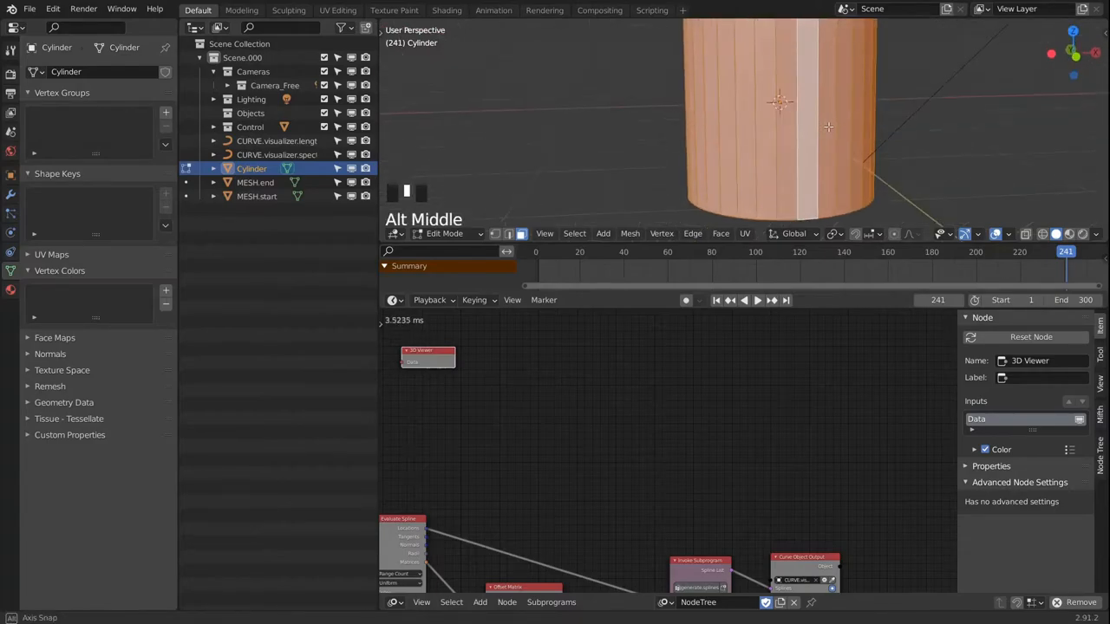
{"action": "left_click_drag", "start_coordinate": [829, 128], "coordinate": [843, 142]}
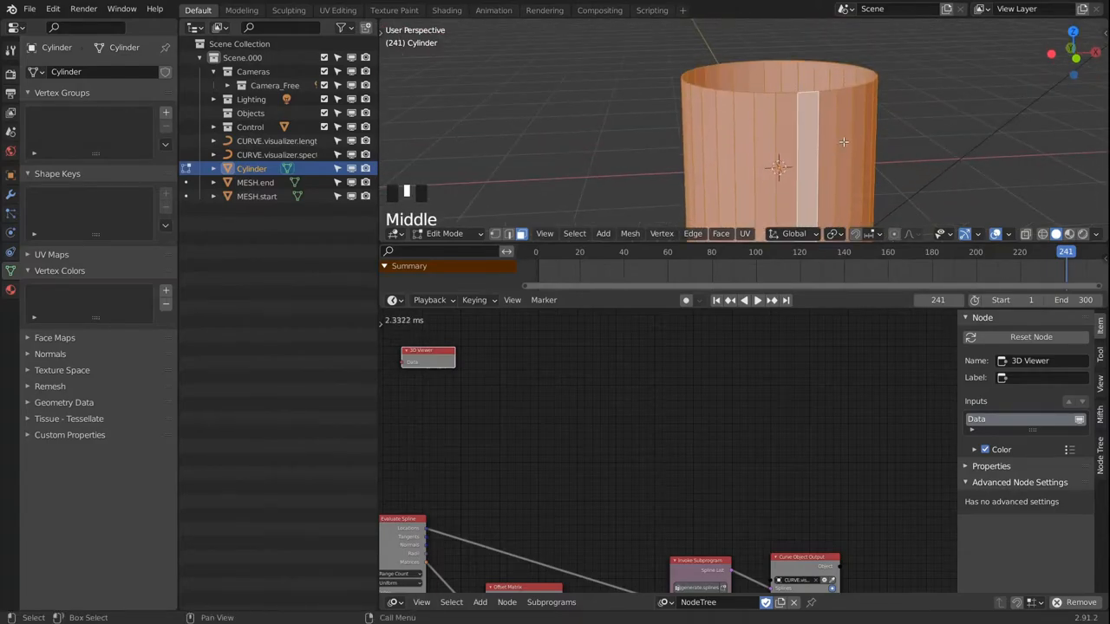
{"action": "key", "text": "s"}
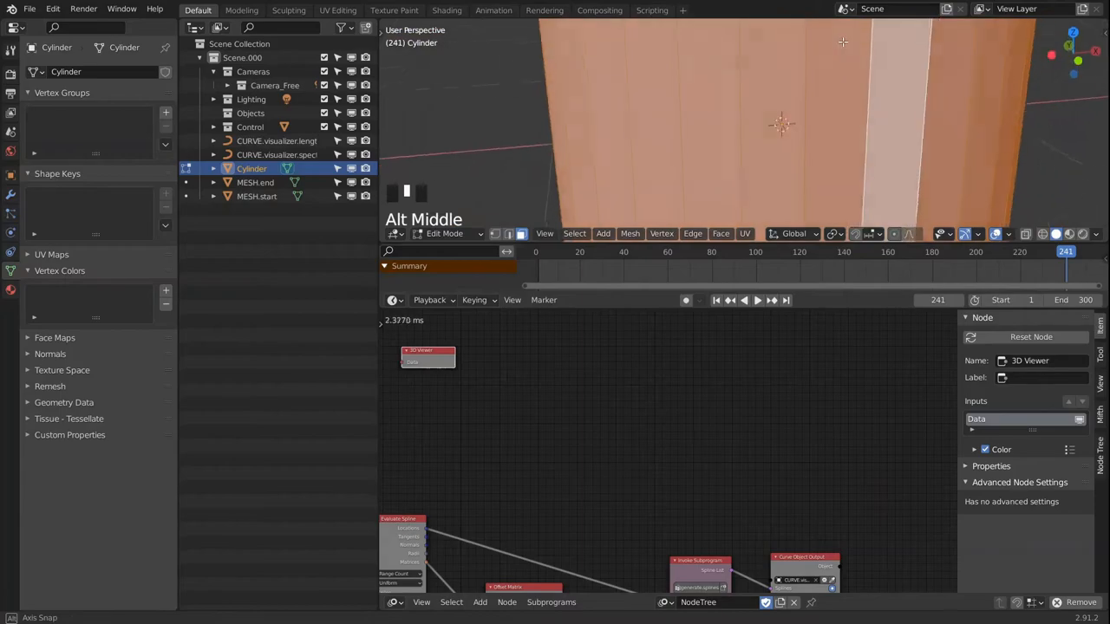
{"action": "key", "text": "s"}
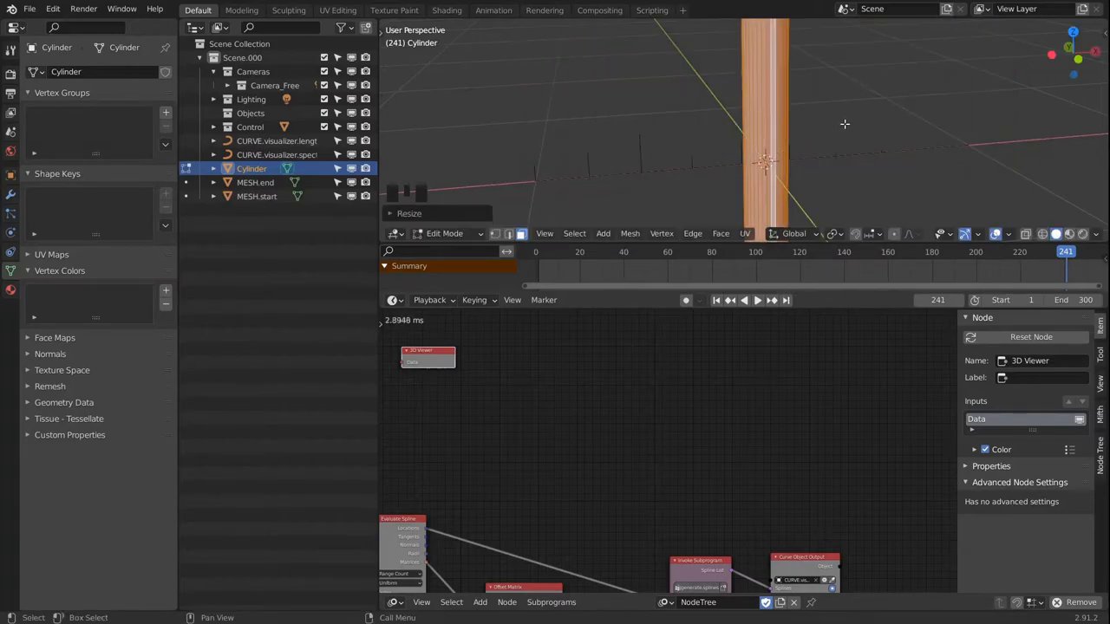
{"action": "key", "text": "s"}
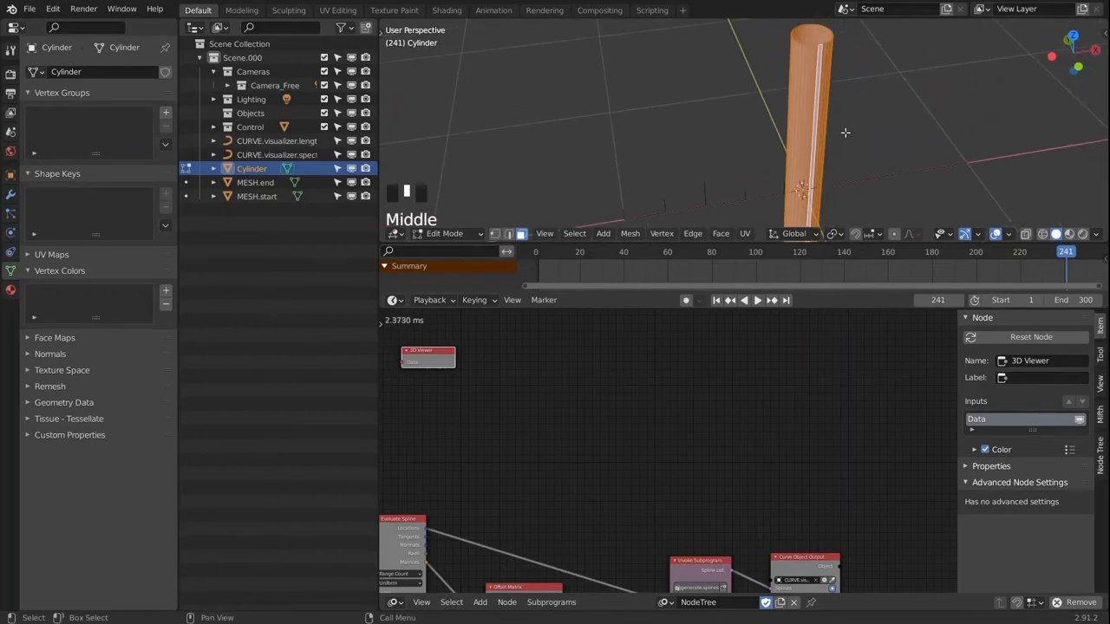
{"action": "key", "text": "g"}
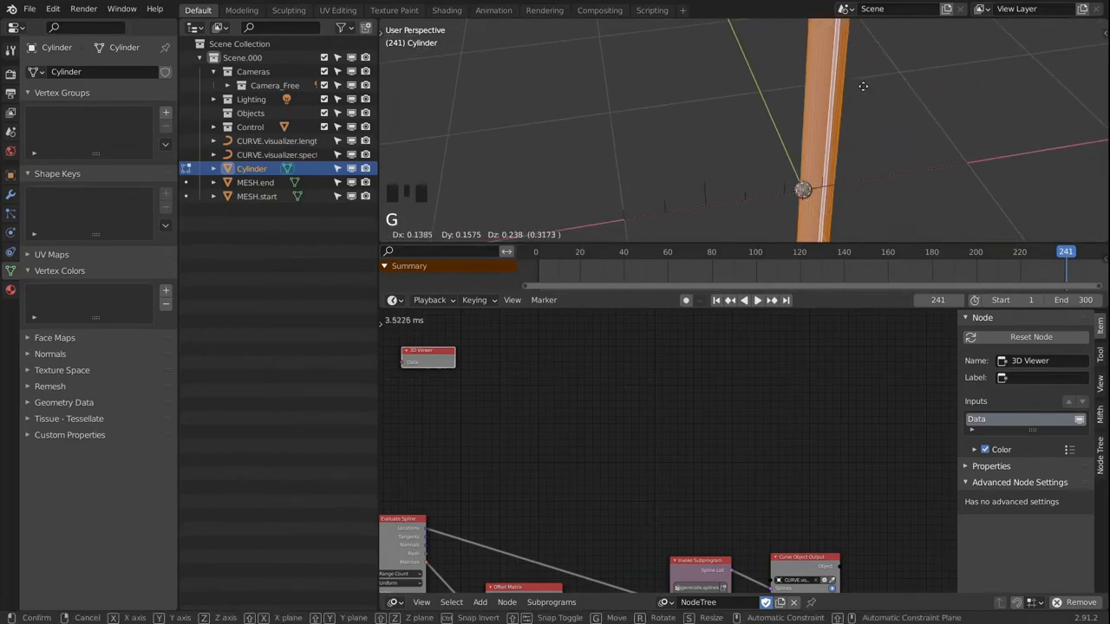
{"action": "key", "text": "s"}
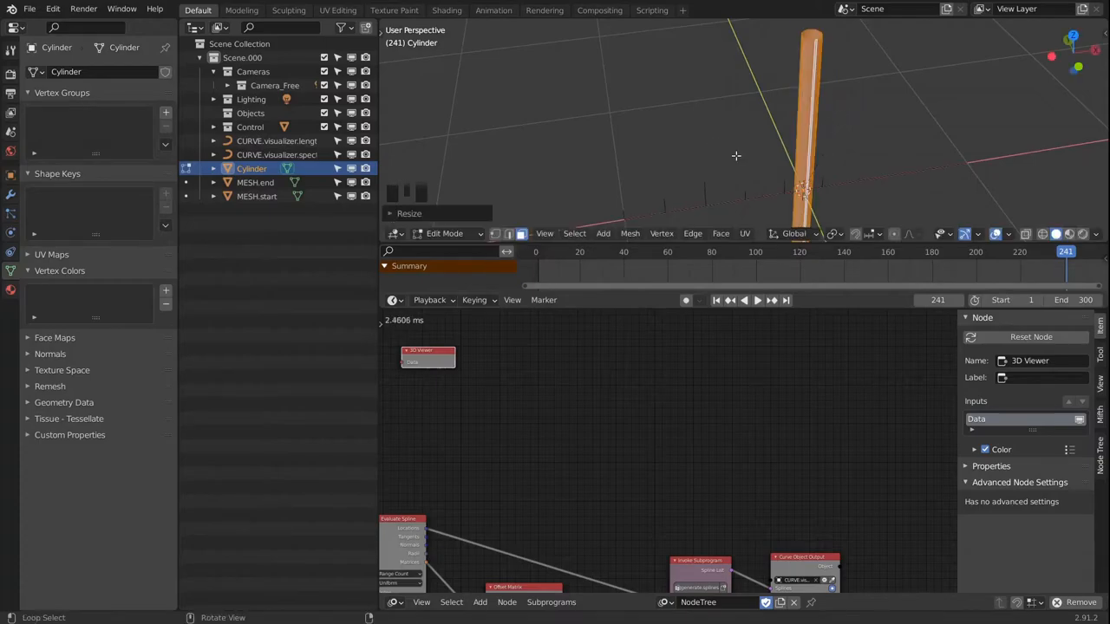
- From Left view, shift the rod's vertices so its base sits at the object origin, then leave Edit Mode
{"action": "key", "text": "`"}
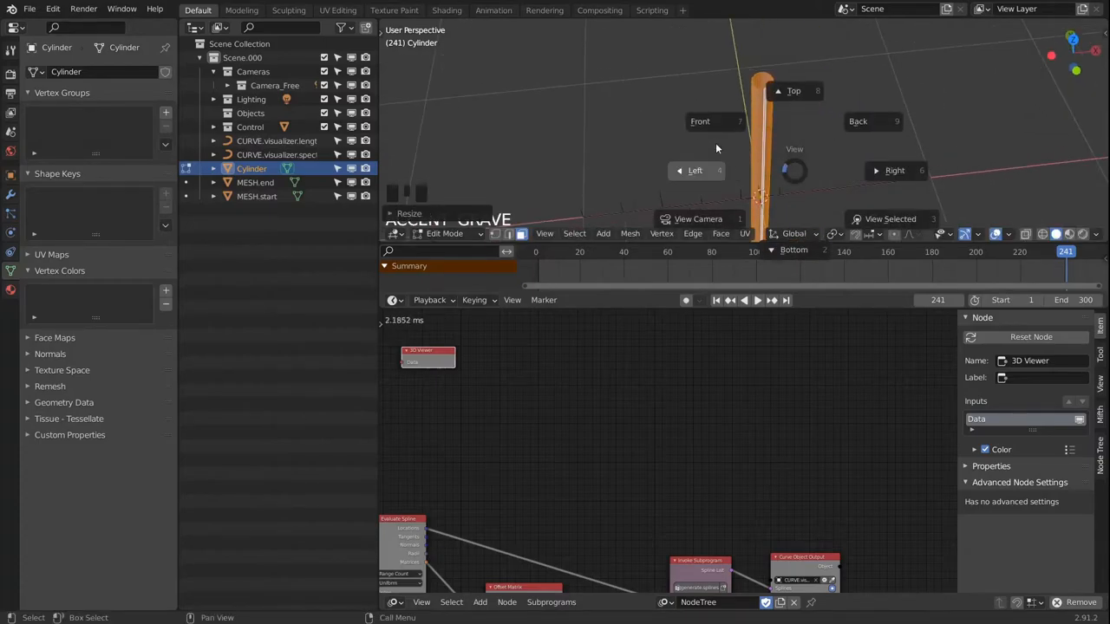
{"action": "left_click", "coordinate": [695, 170]}
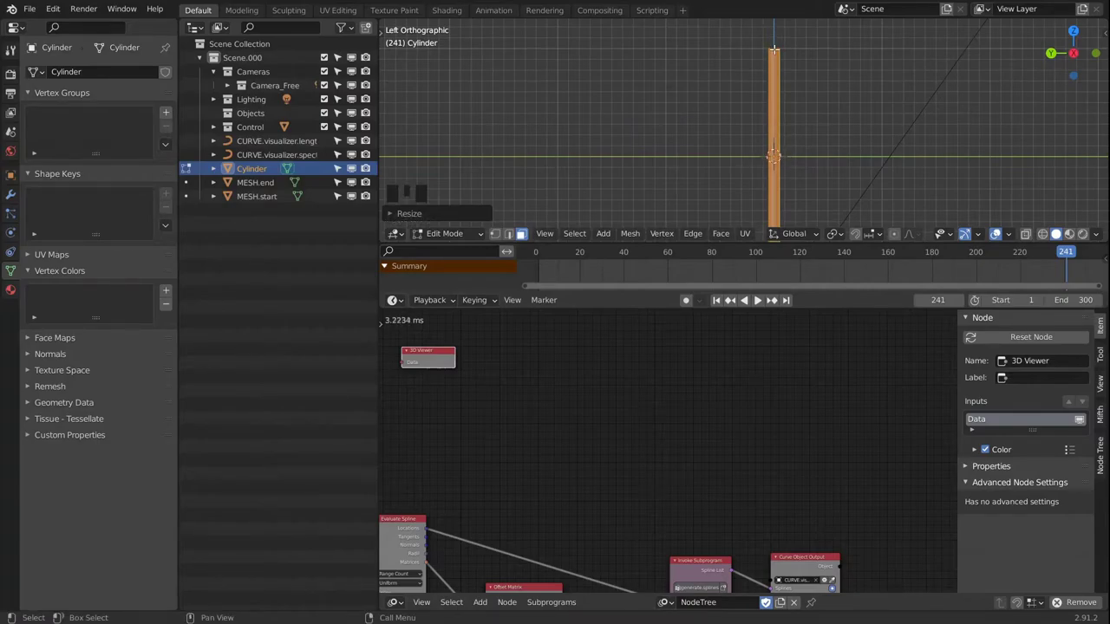
{"action": "scroll", "scroll_direction": "up", "scroll_amount": 3}
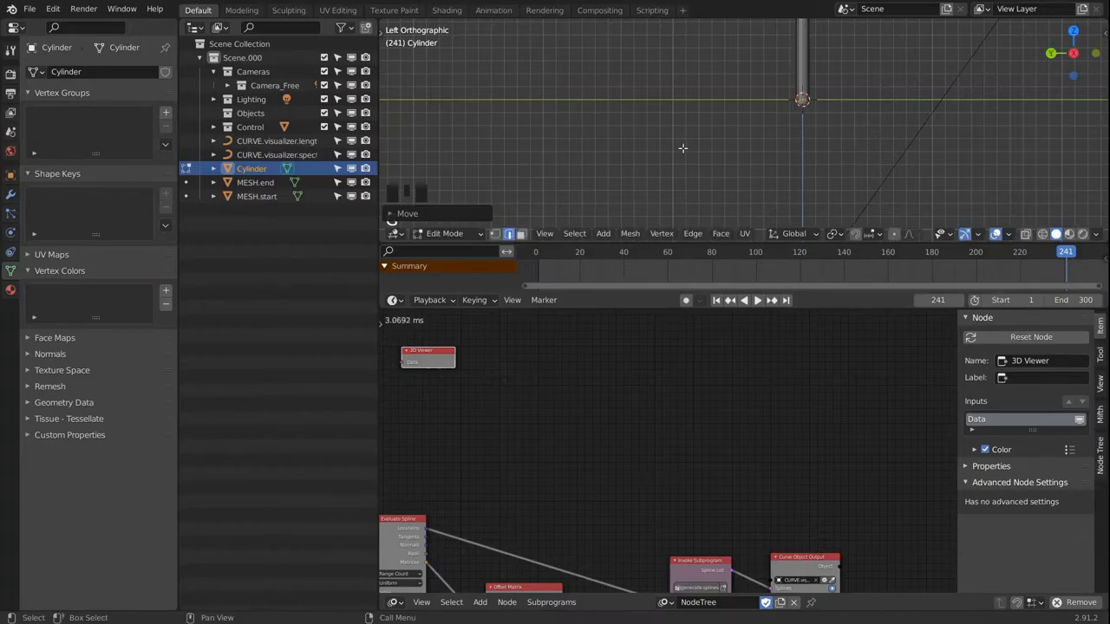
{"action": "scroll", "scroll_direction": "down", "scroll_amount": 3}
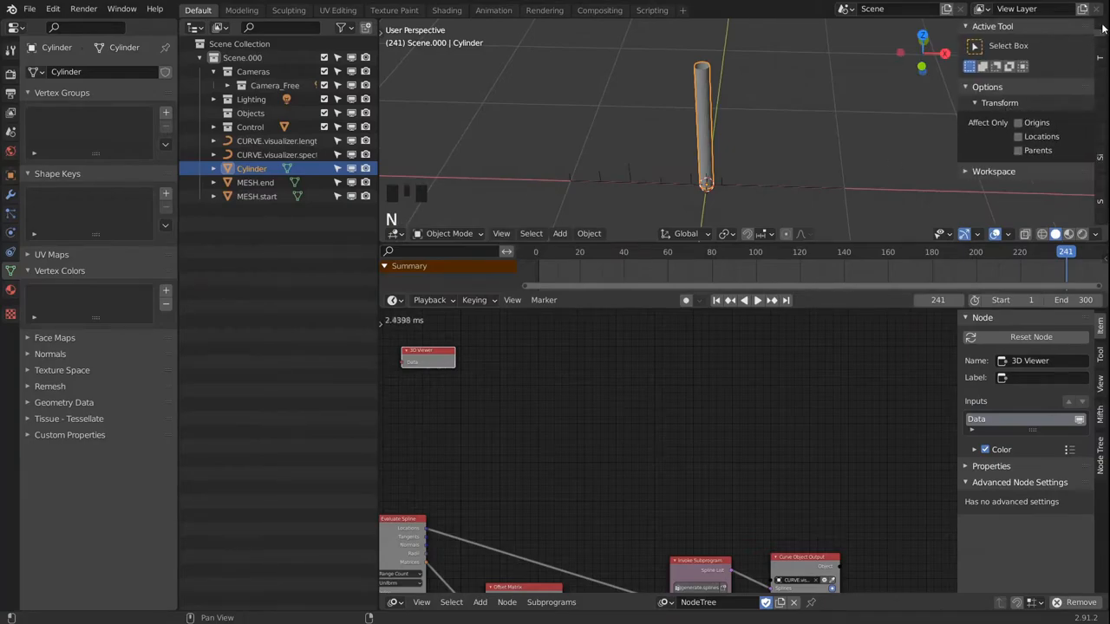
- Apply Shade Smooth to the thin cylinder rod from its context menu
{"action": "scroll", "scroll_direction": "down", "scroll_amount": 3}
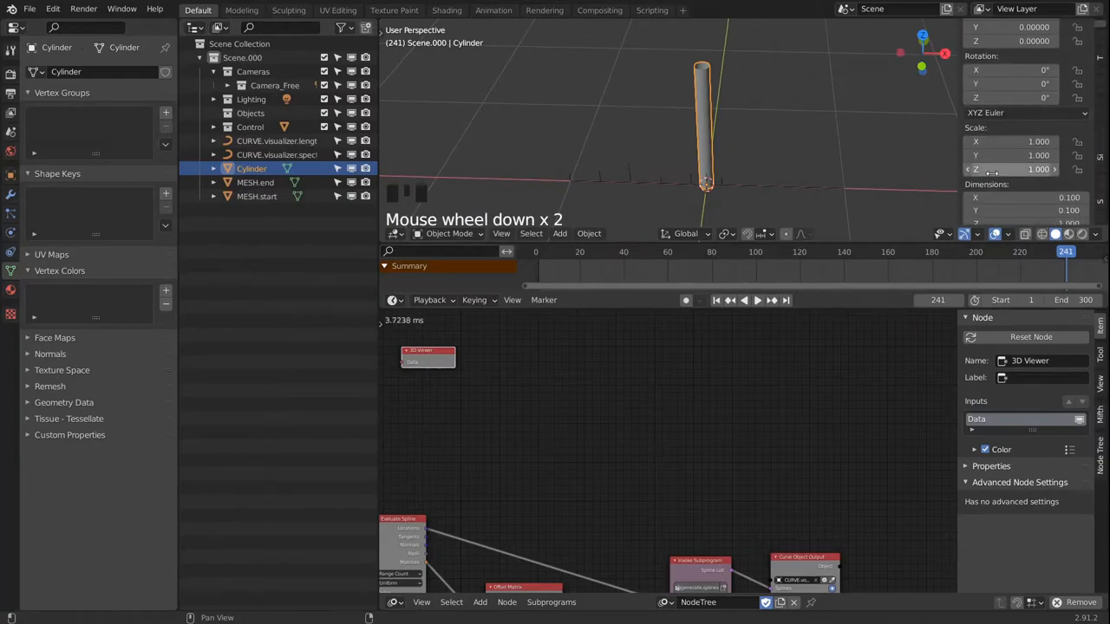
{"action": "scroll", "scroll_direction": "down", "scroll_amount": 3}
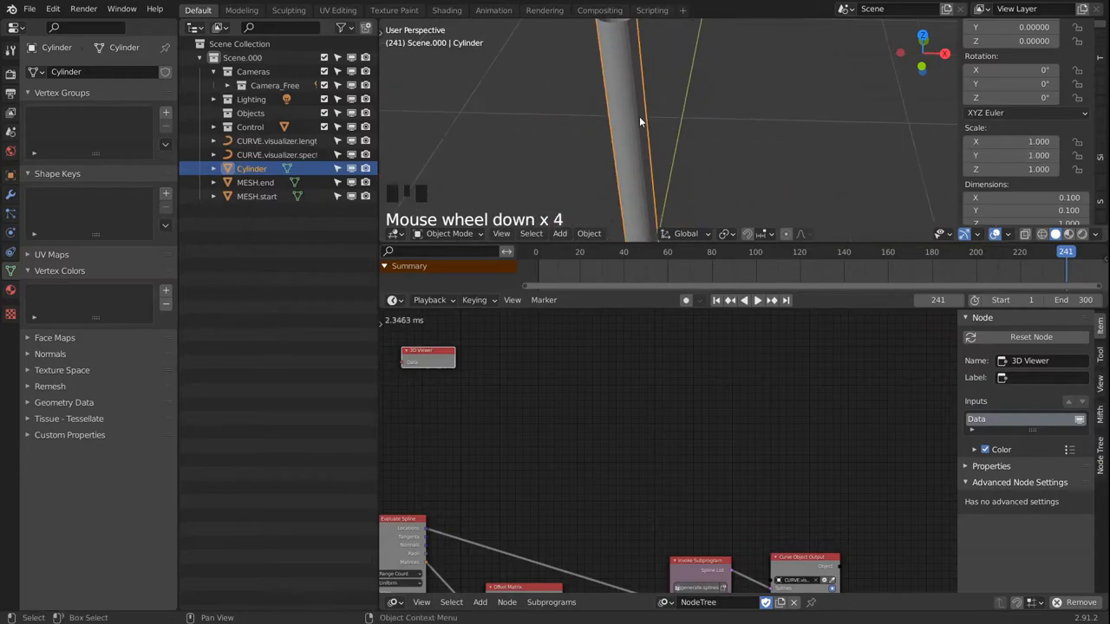
{"action": "right_click", "coordinate": [640, 121]}
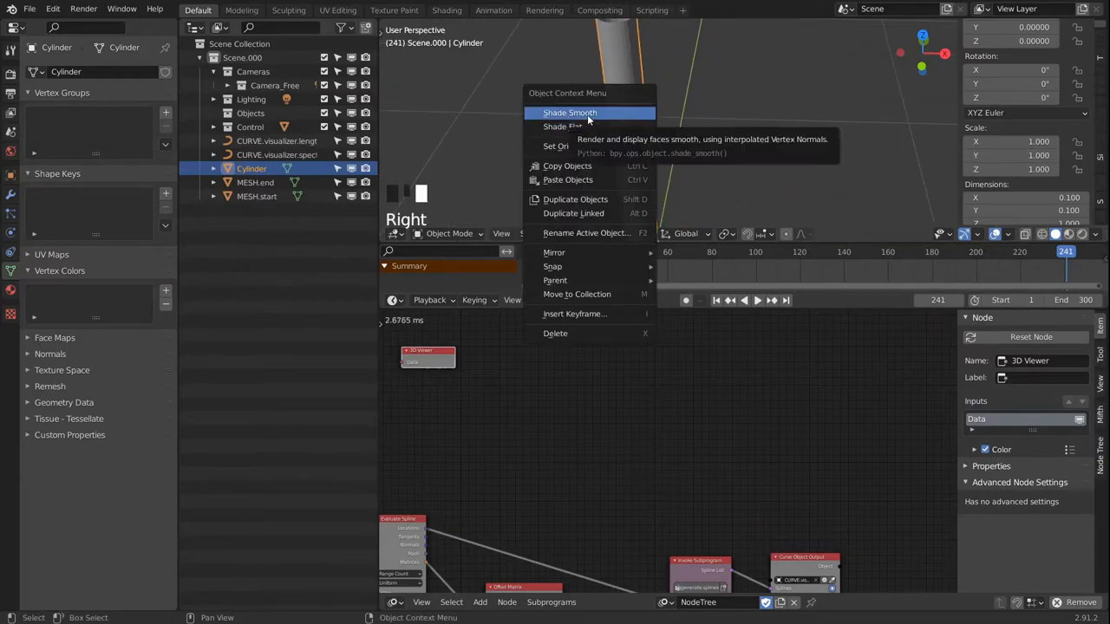
{"action": "left_click", "coordinate": [568, 112]}
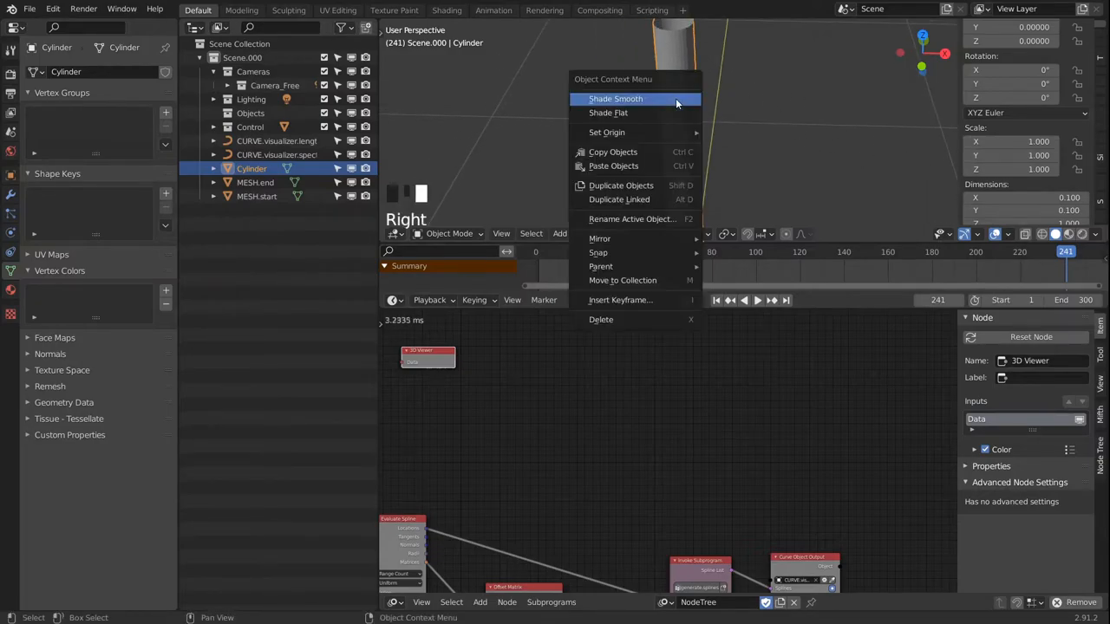
{"action": "mouse_move", "coordinate": [622, 99]}
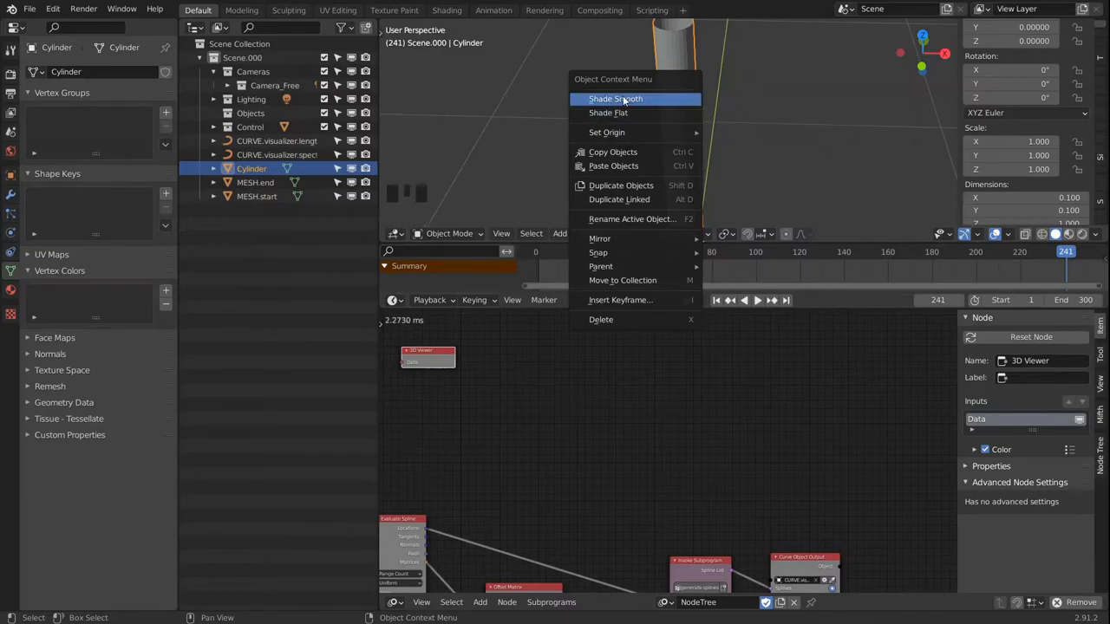
{"action": "mouse_move", "coordinate": [613, 97]}
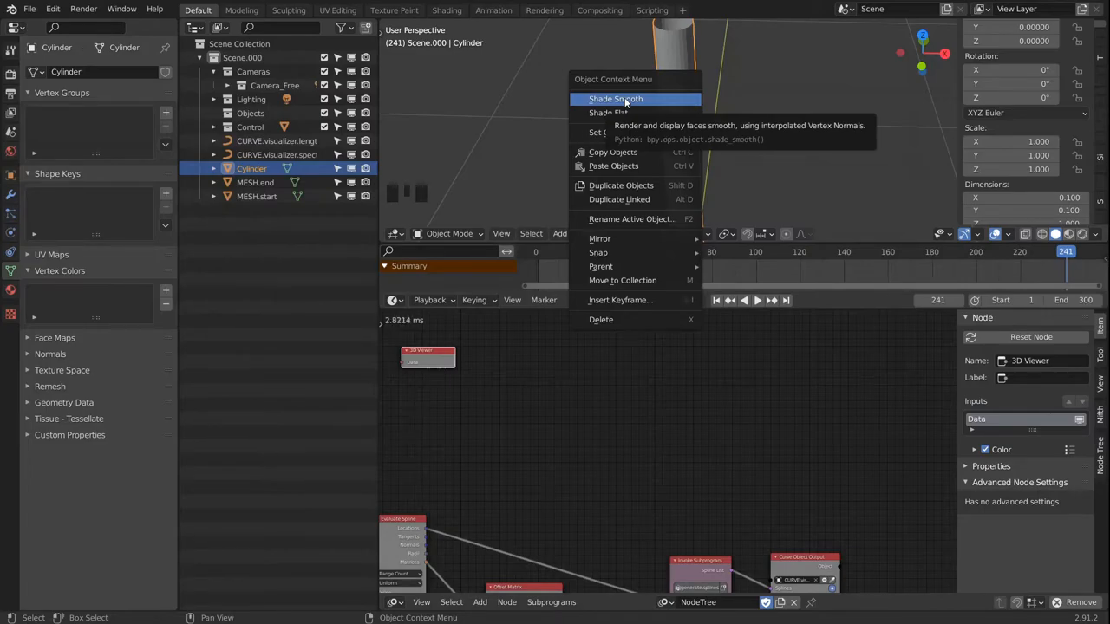
{"action": "mouse_move", "coordinate": [631, 113]}
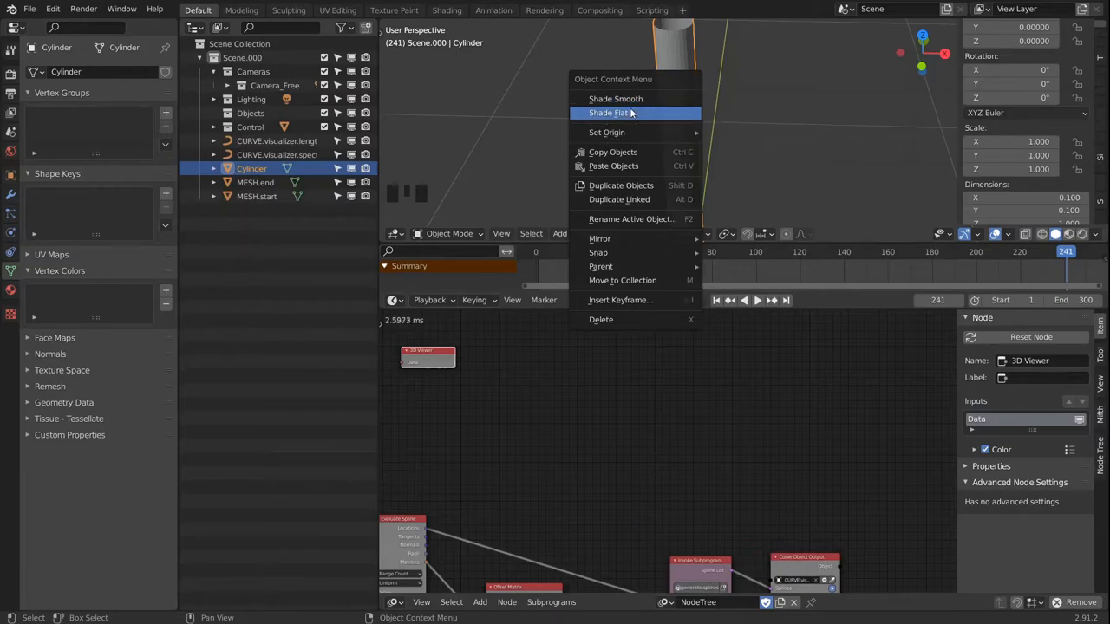
{"action": "mouse_move", "coordinate": [614, 97]}
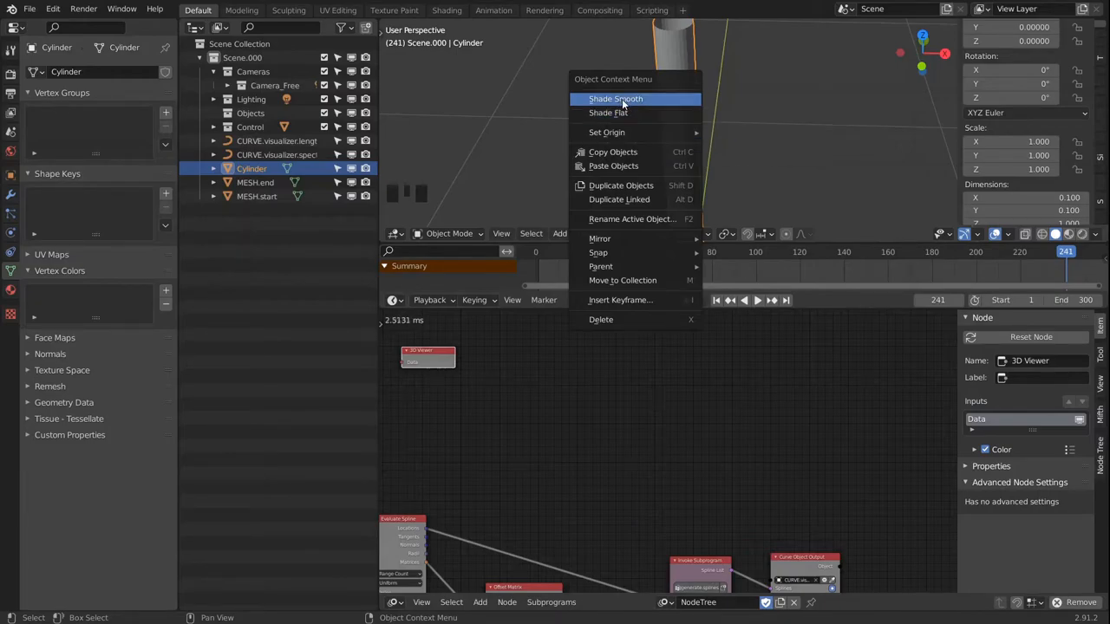
{"action": "left_click", "coordinate": [609, 97]}
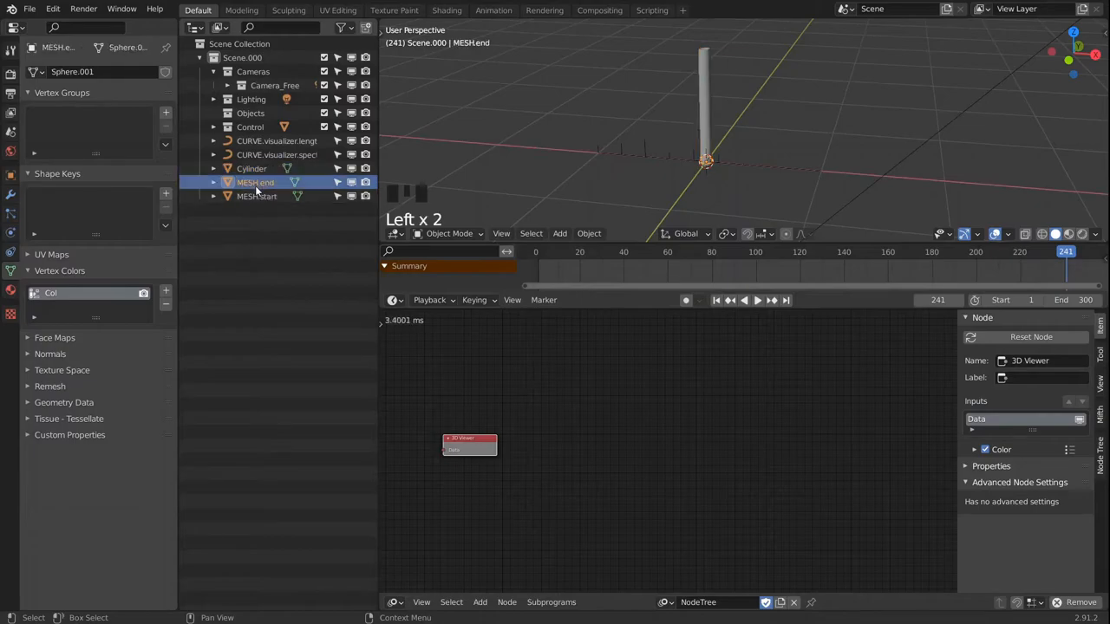
- Set up three Object Instancer nodes targeting MESH.center, MESH.start and MESH.end
{"action": "left_click", "coordinate": [251, 169]}
{"action": "type", "text": "MESH.center"}
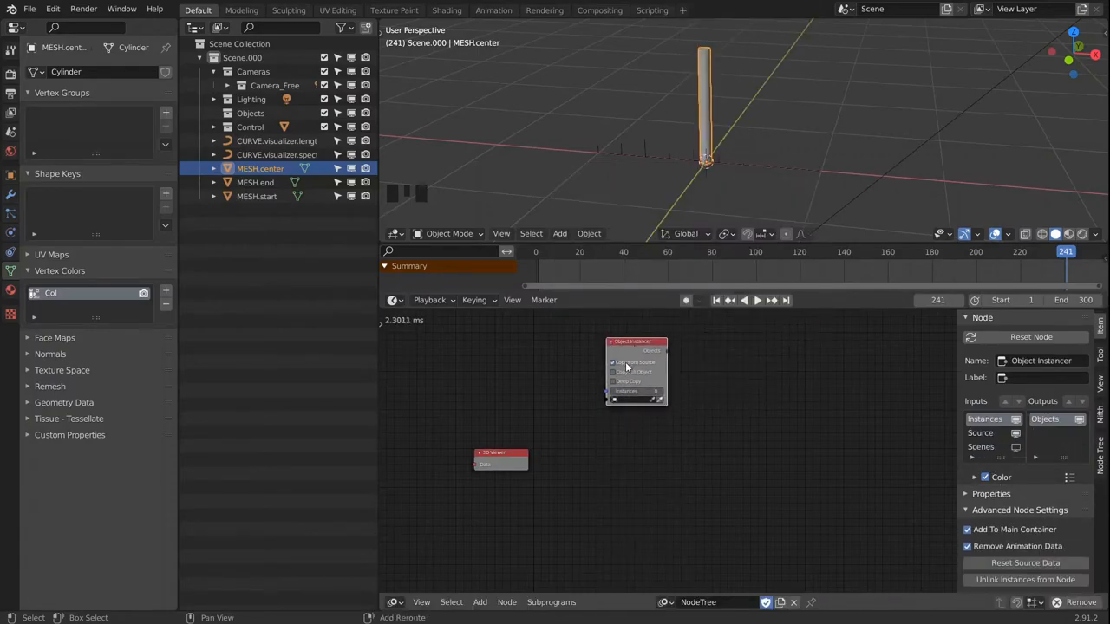
{"action": "key", "text": "shift+d"}
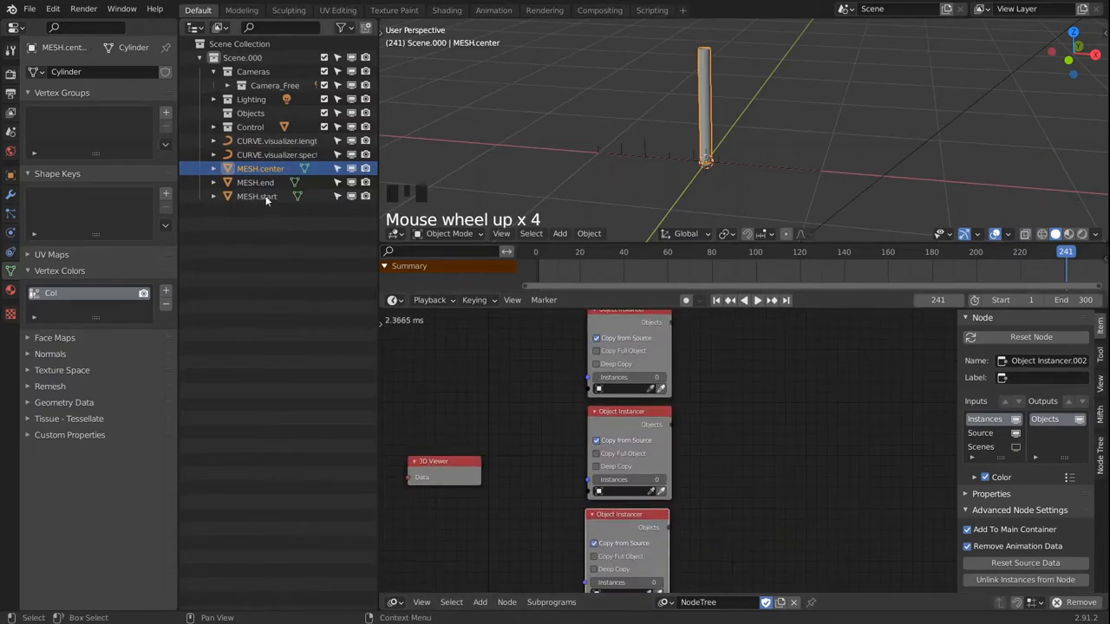
{"action": "left_click", "coordinate": [257, 196]}
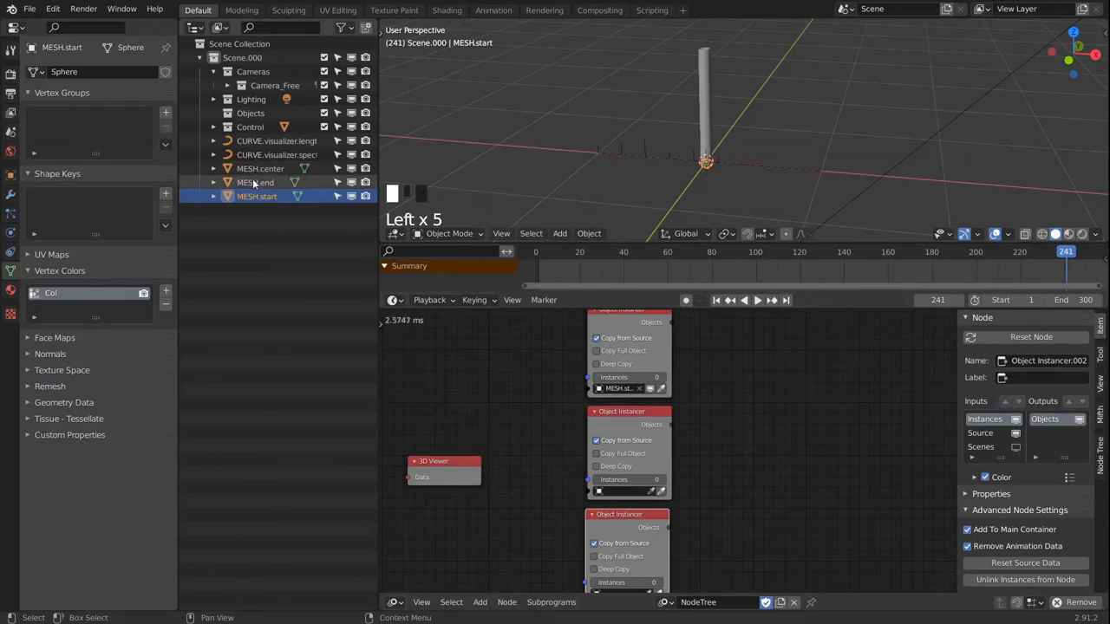
{"action": "left_click", "coordinate": [255, 182]}
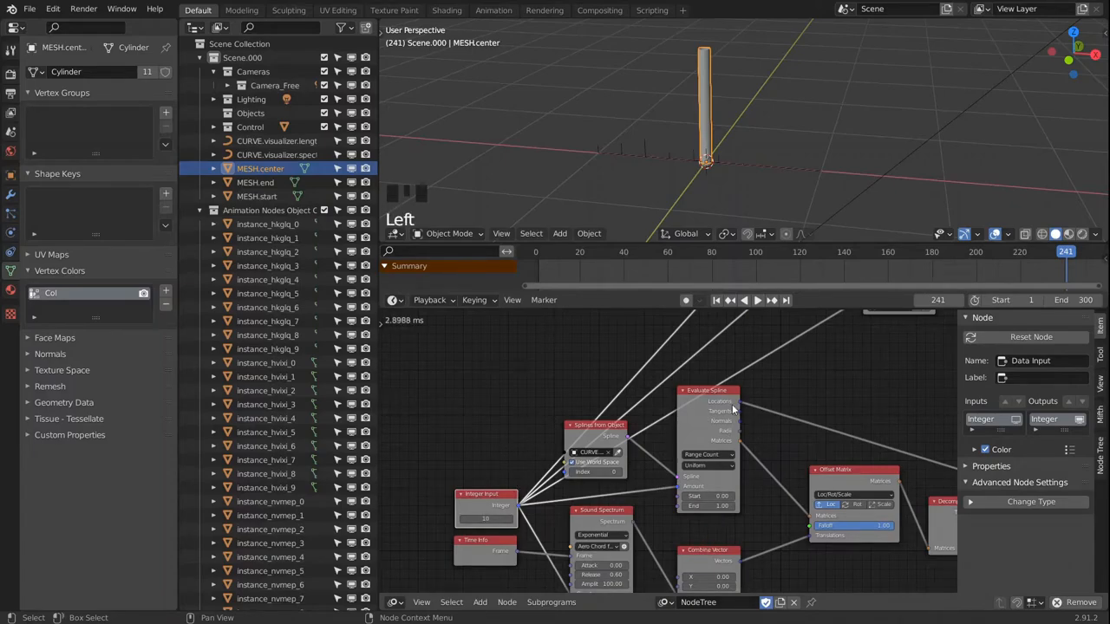
- Add an Object Matrix Output node so the instanced cap pieces line up along the spline
{"action": "left_click", "coordinate": [704, 388]}
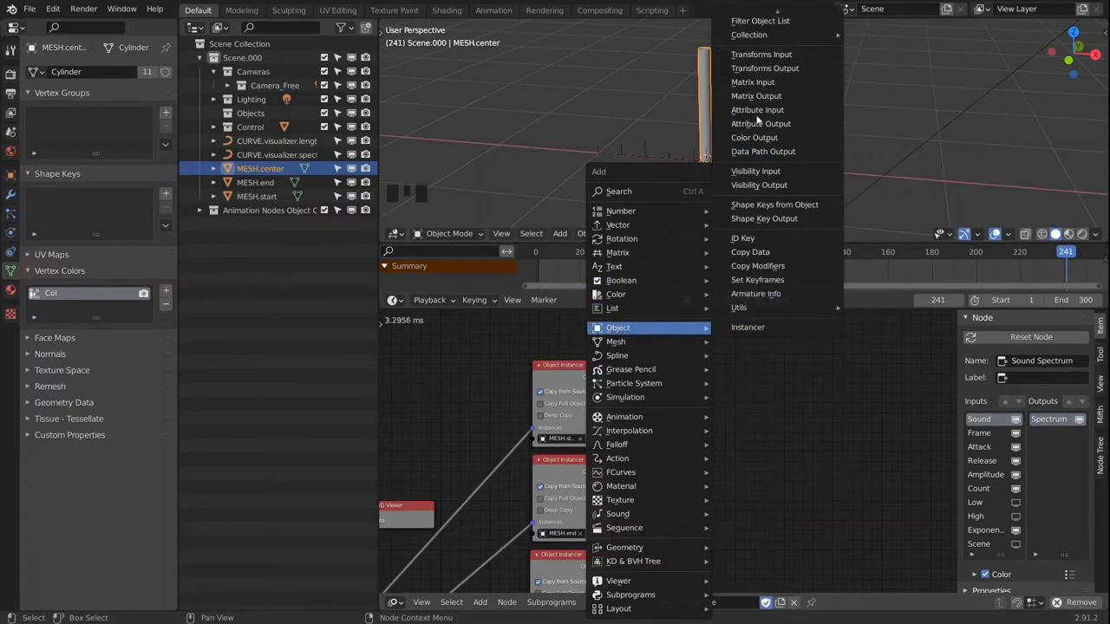
{"action": "left_click", "coordinate": [756, 95]}
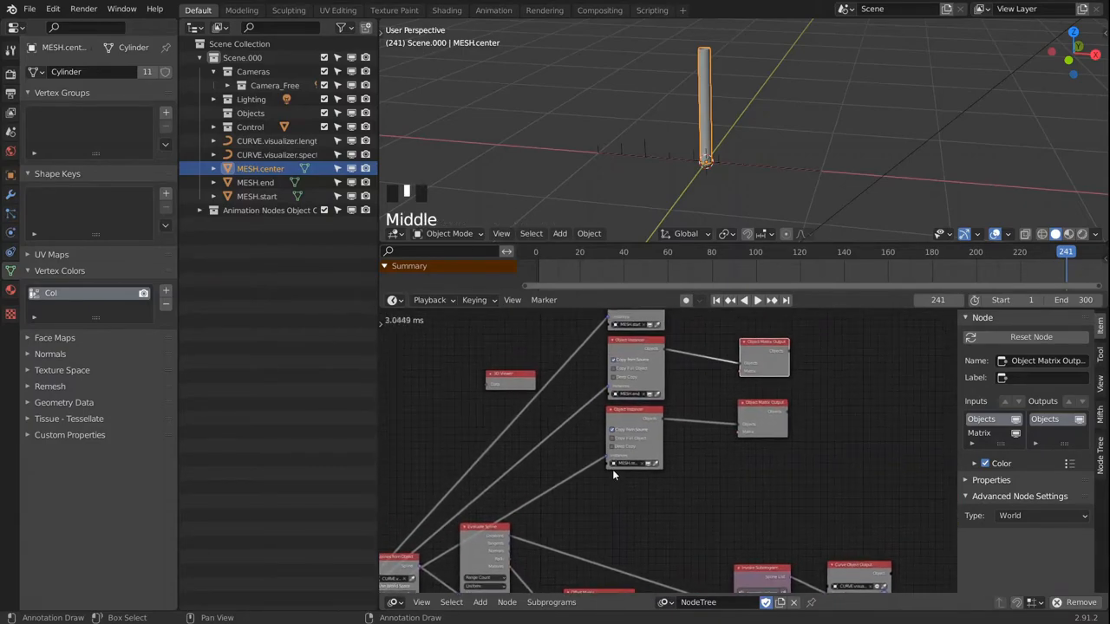
{"action": "scroll", "scroll_direction": "down", "scroll_amount": 3}
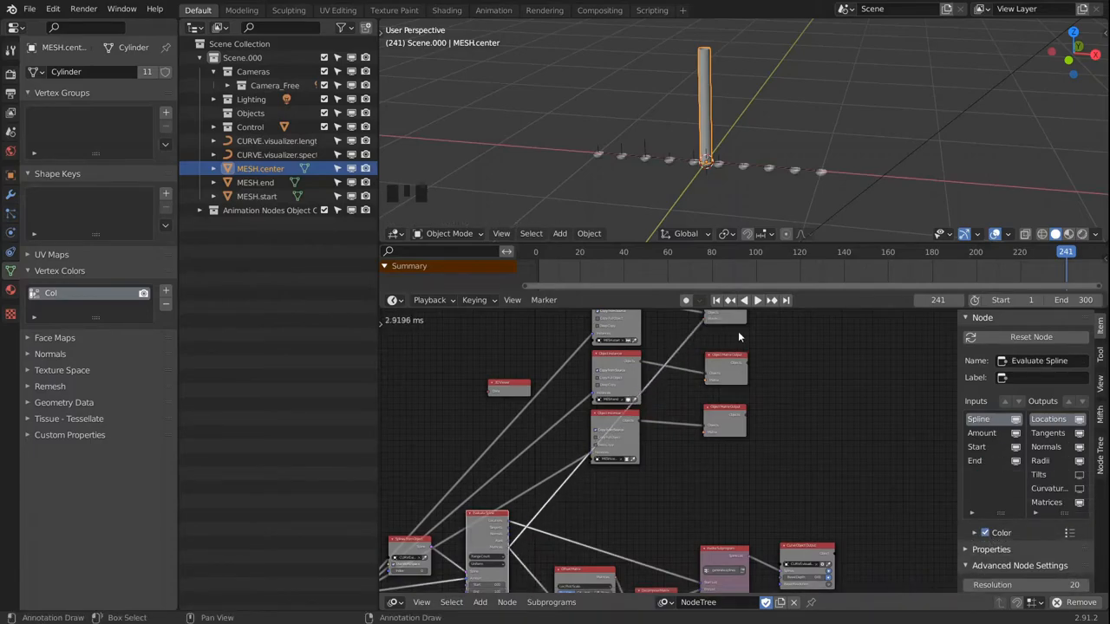
{"action": "scroll", "scroll_direction": "up", "scroll_amount": 3}
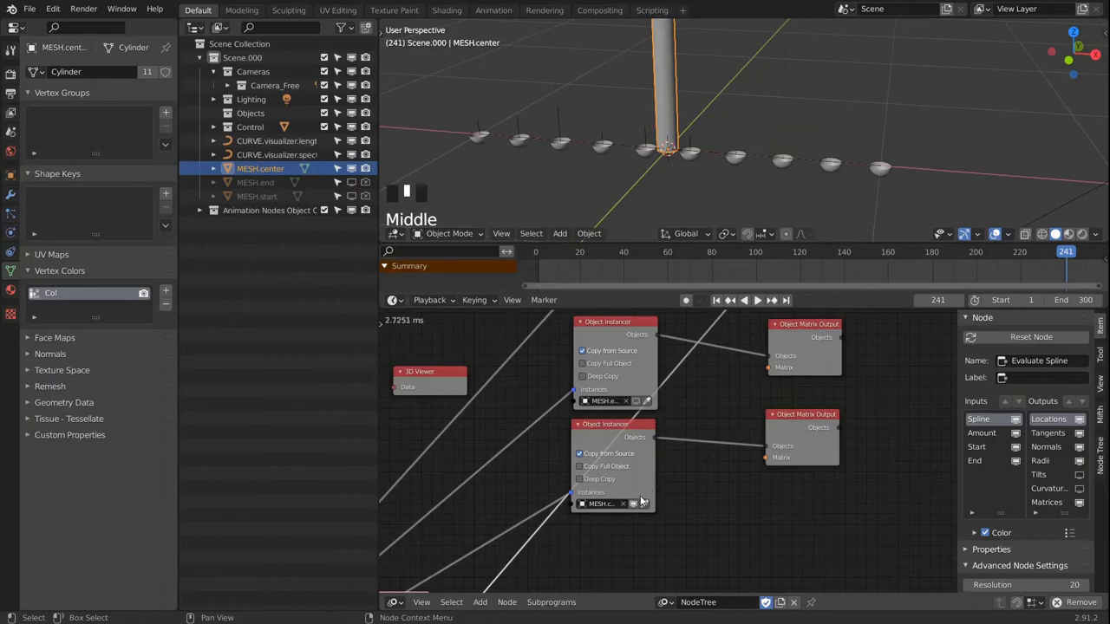
{"action": "scroll", "scroll_direction": "down", "scroll_amount": 3}
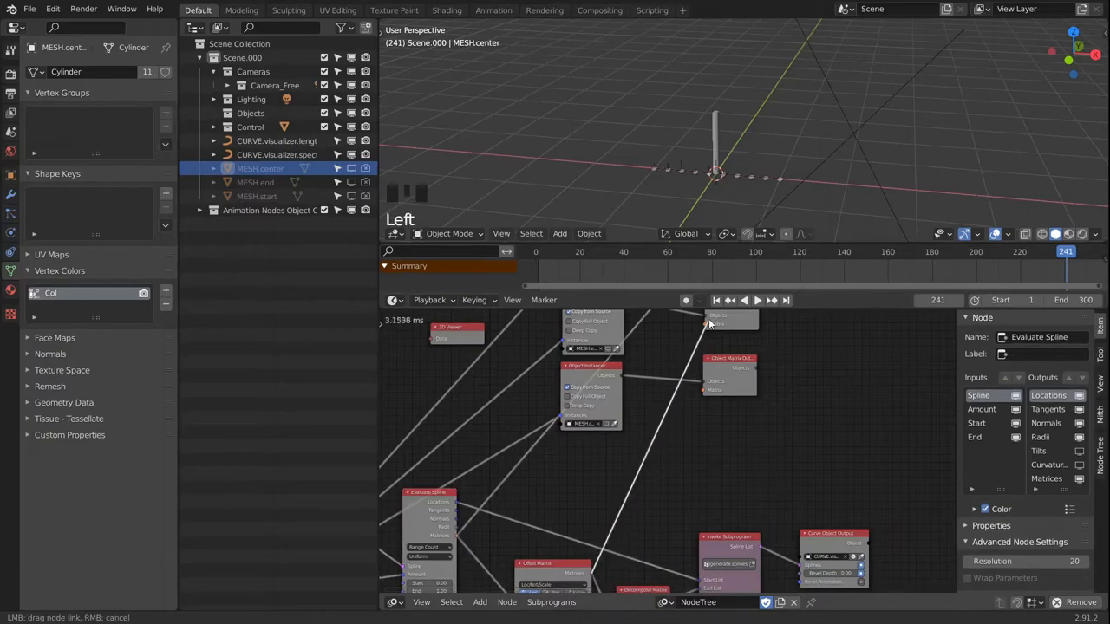
{"action": "scroll", "scroll_direction": "up", "scroll_amount": 3}
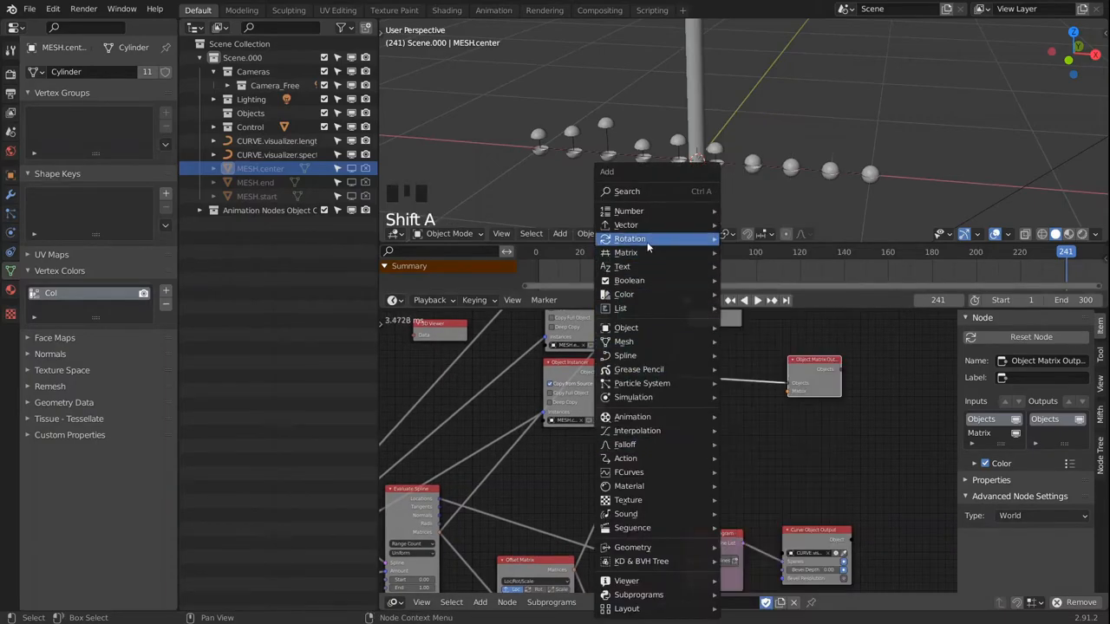
{"action": "mouse_move", "coordinate": [629, 239]}
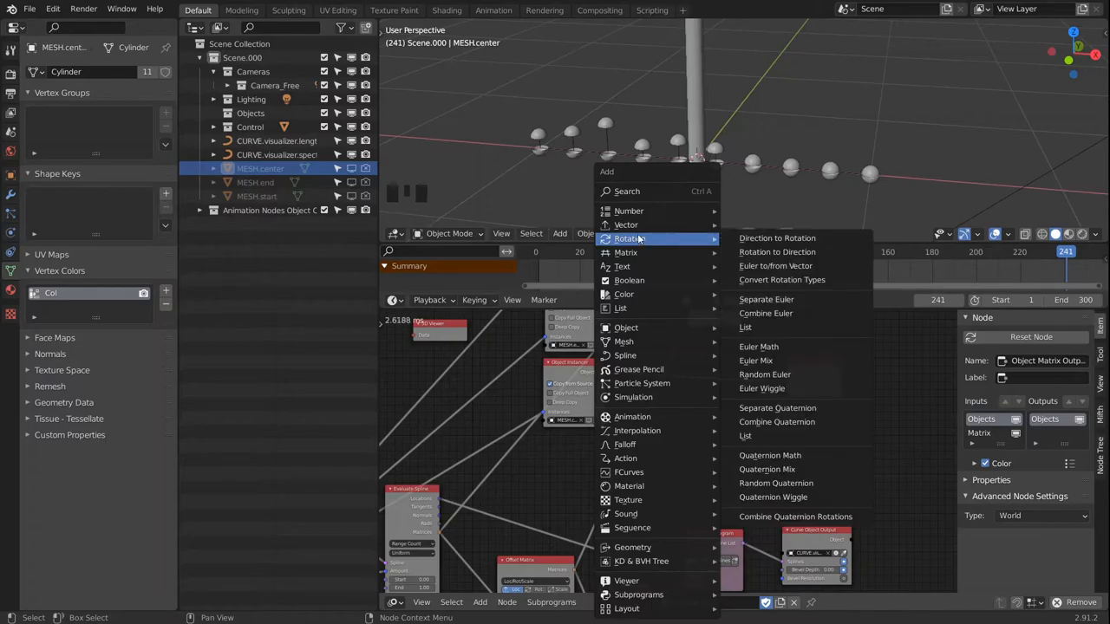
{"action": "mouse_move", "coordinate": [621, 267]}
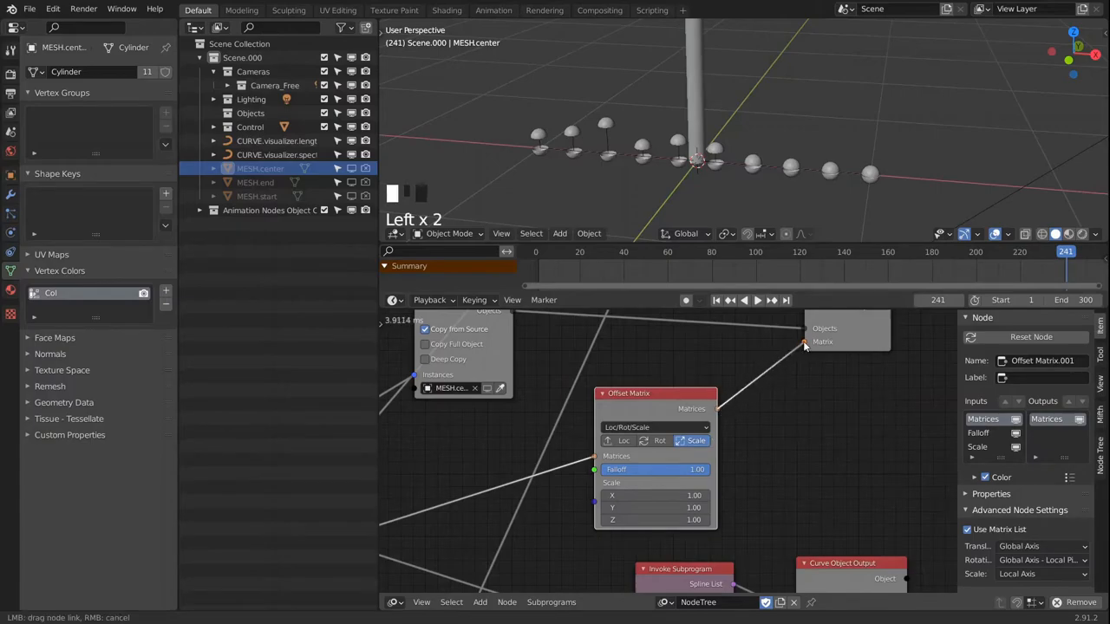
- Scroll the node editor while placing the Offset Matrix node for the instanced caps
{"action": "scroll", "scroll_direction": "down", "scroll_amount": 3}
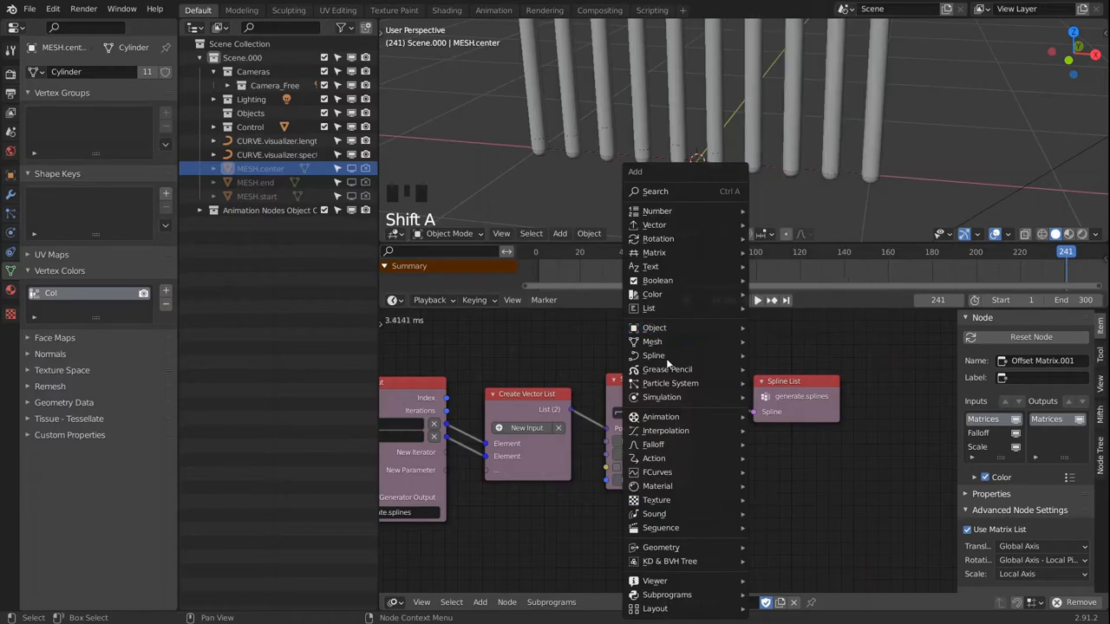
{"action": "mouse_move", "coordinate": [652, 355]}
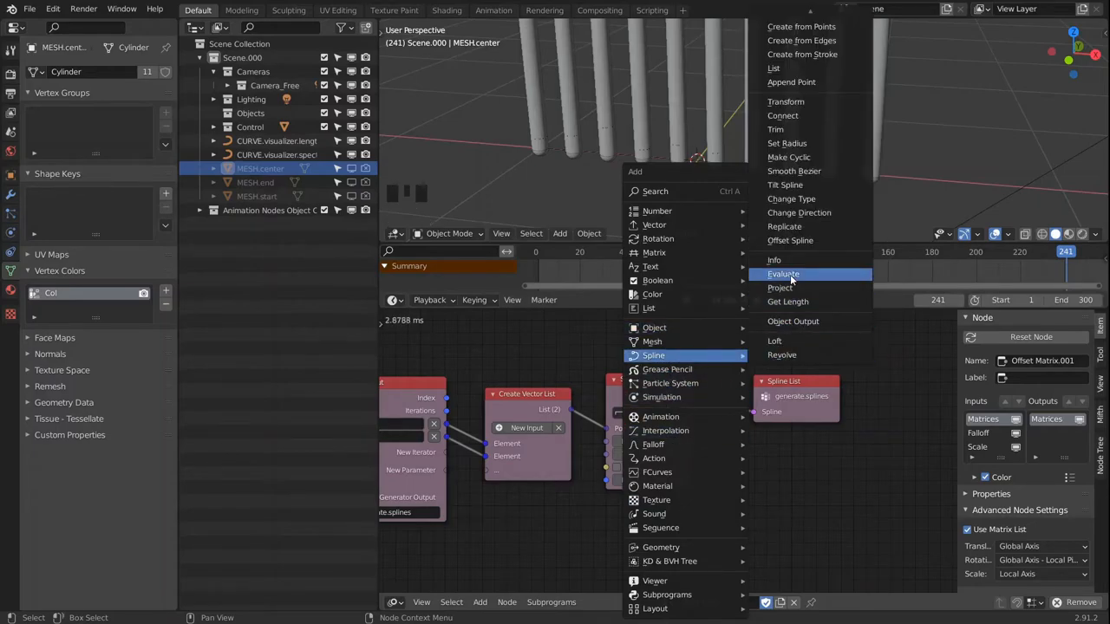
- Add an Evaluate Spline node feeding the tall-bar transform setup
{"action": "left_click", "coordinate": [788, 302]}
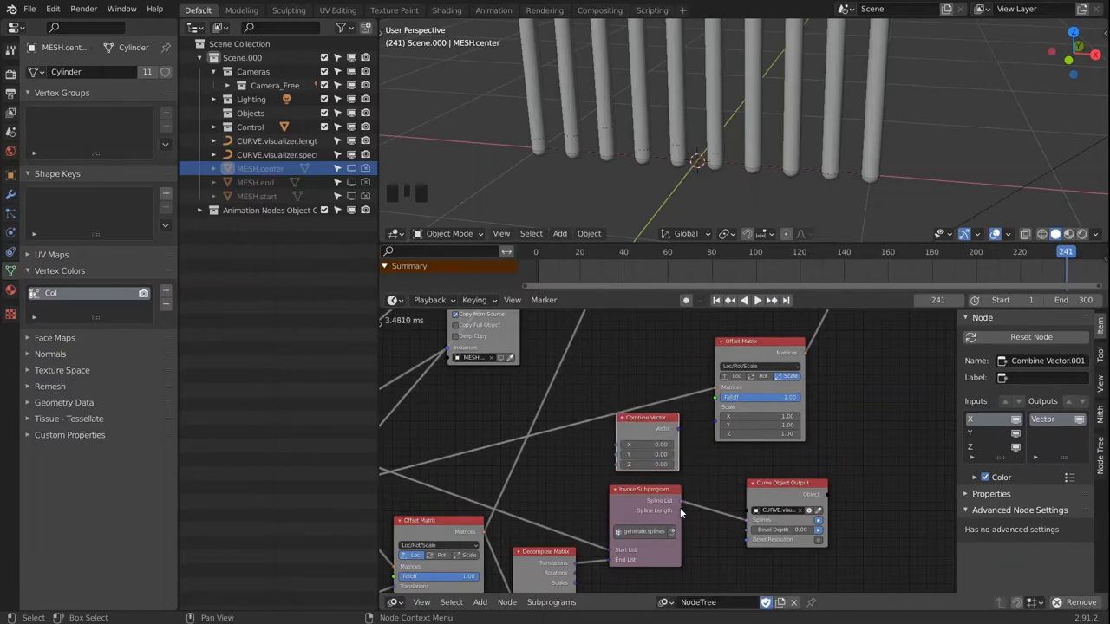
- Play the spectrum-driven bar animation briefly and stop it around frame 123
{"action": "left_click", "coordinate": [645, 489]}
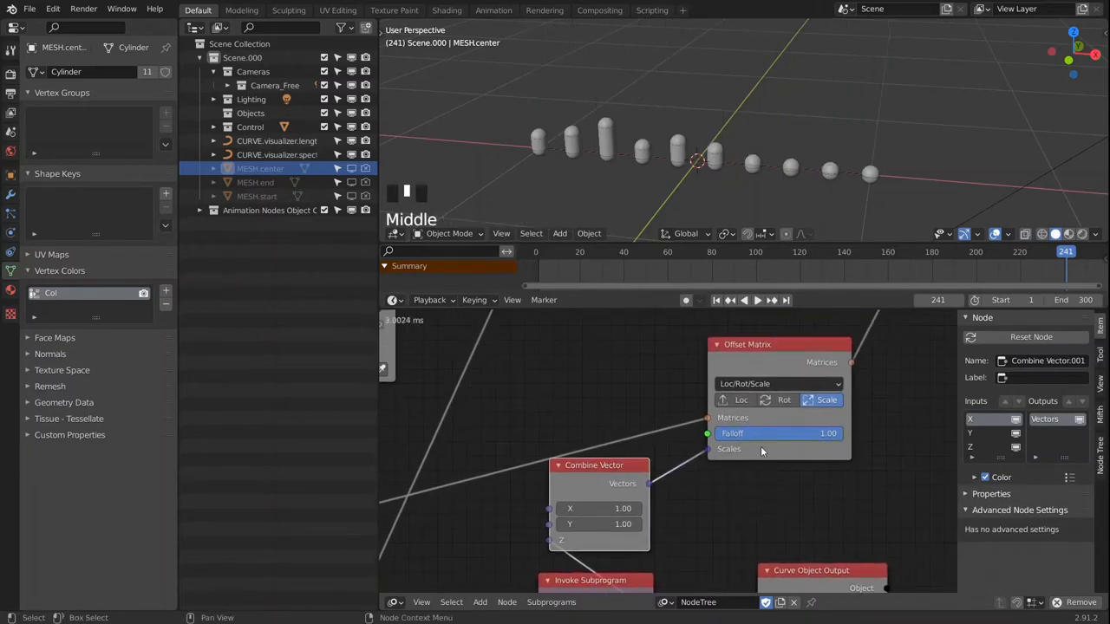
{"action": "scroll", "scroll_direction": "down", "scroll_amount": 3}
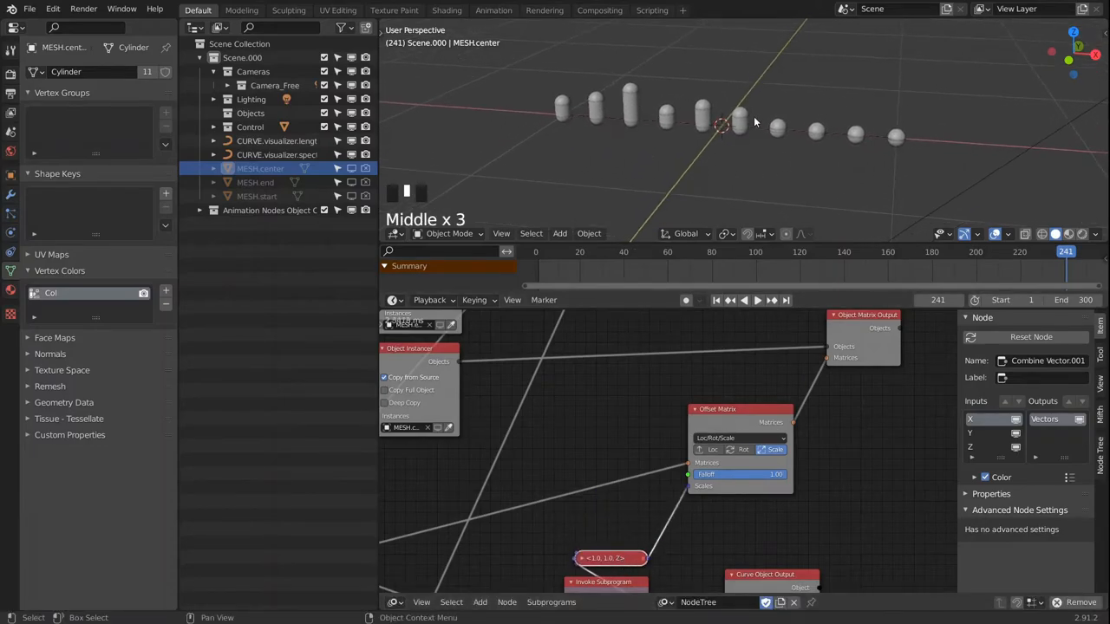
{"action": "key", "text": "space"}
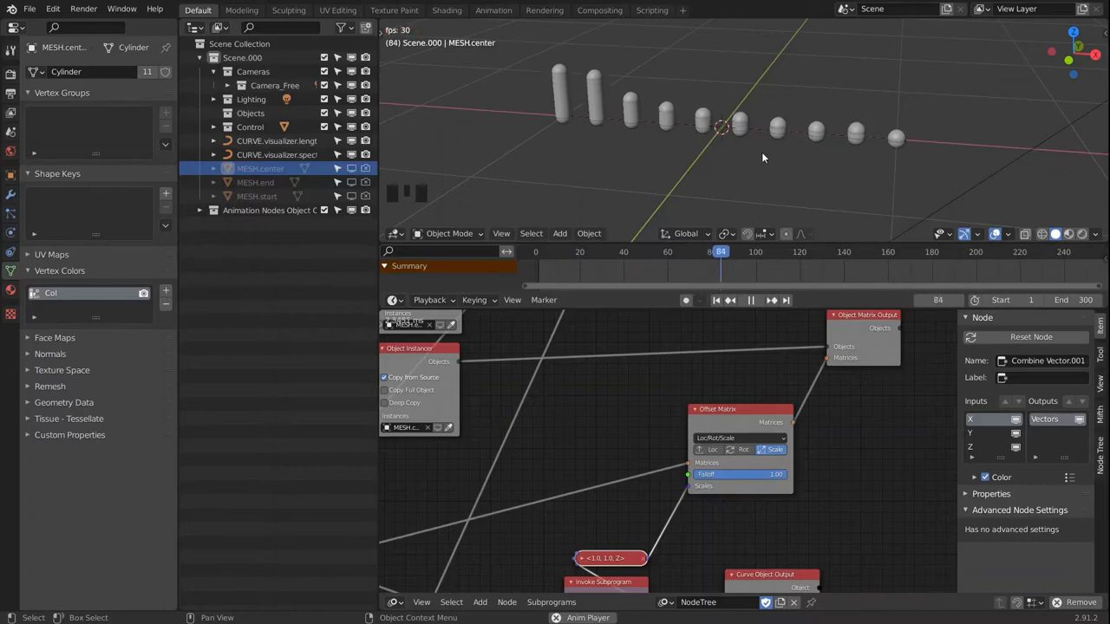
{"action": "key", "text": "space"}
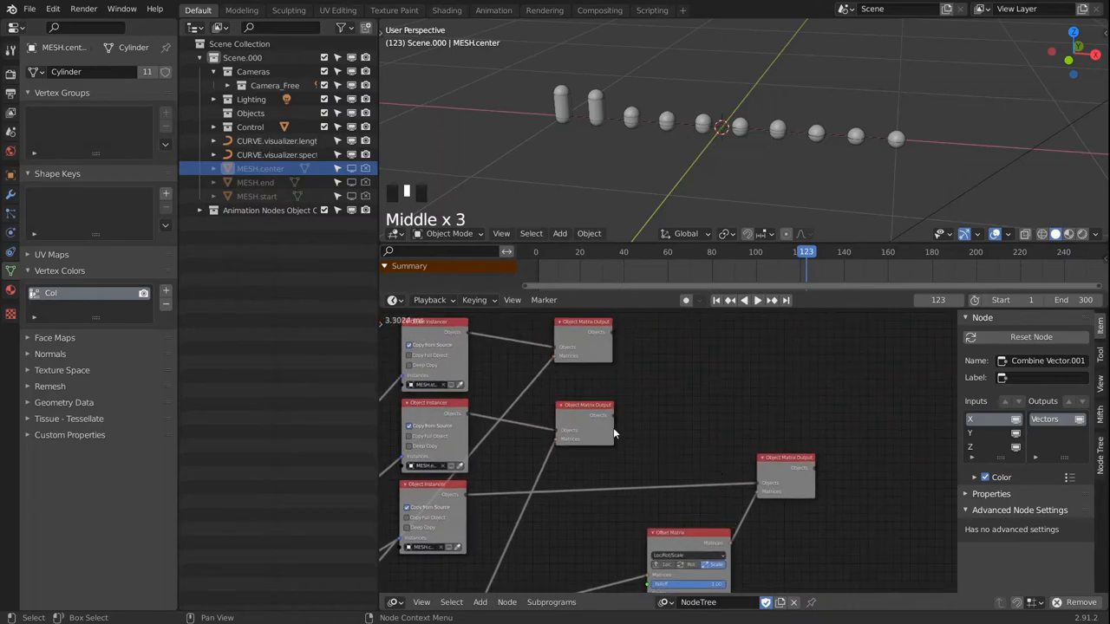
{"action": "left_click", "coordinate": [583, 323]}
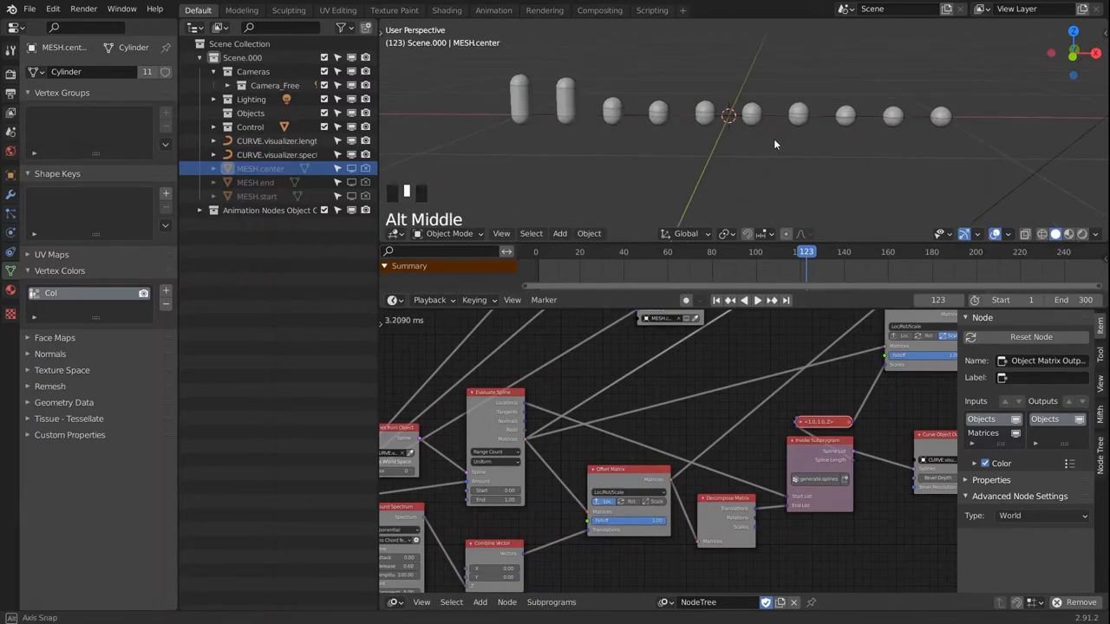
{"action": "left_click_drag", "start_coordinate": [775, 144], "coordinate": [633, 104]}
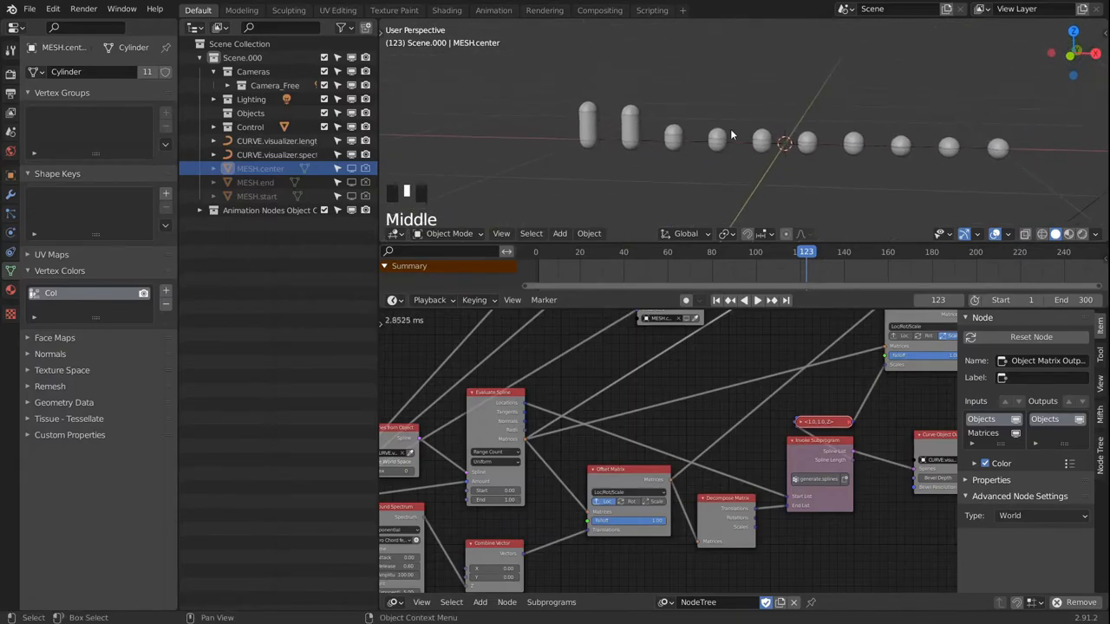
{"action": "mouse_move", "coordinate": [673, 555]}
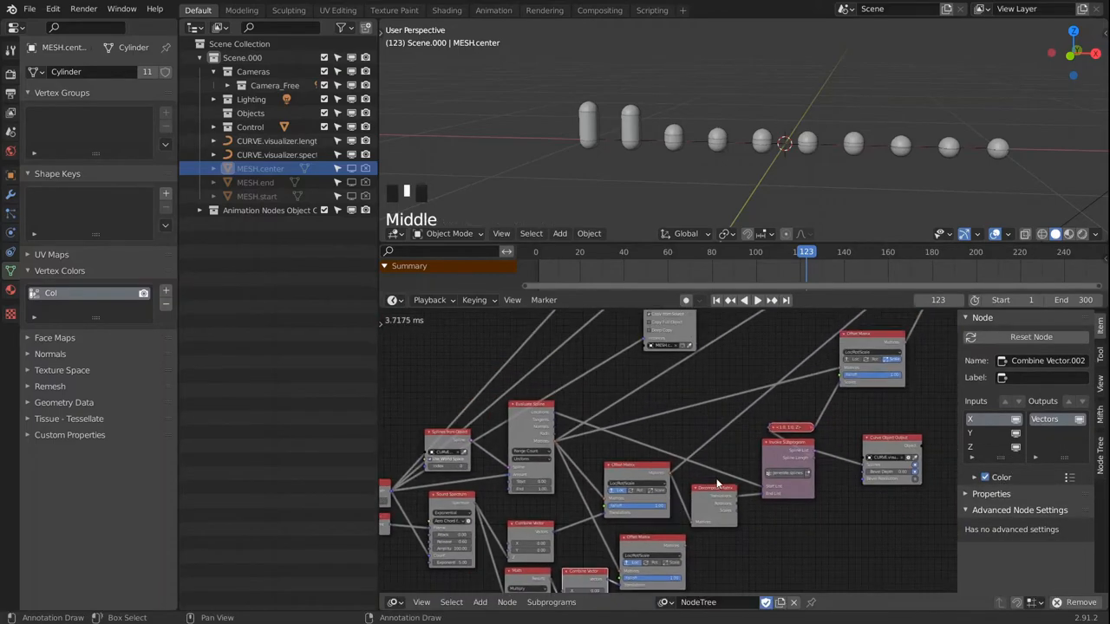
{"action": "scroll", "scroll_direction": "down", "scroll_amount": 3}
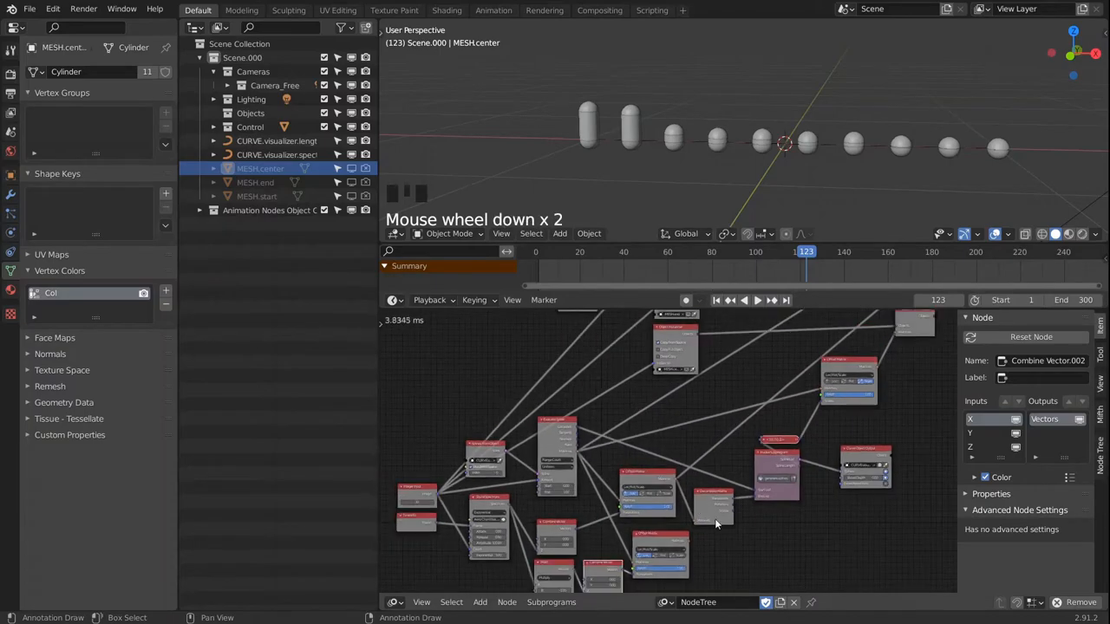
{"action": "scroll", "scroll_direction": "up", "scroll_amount": 3}
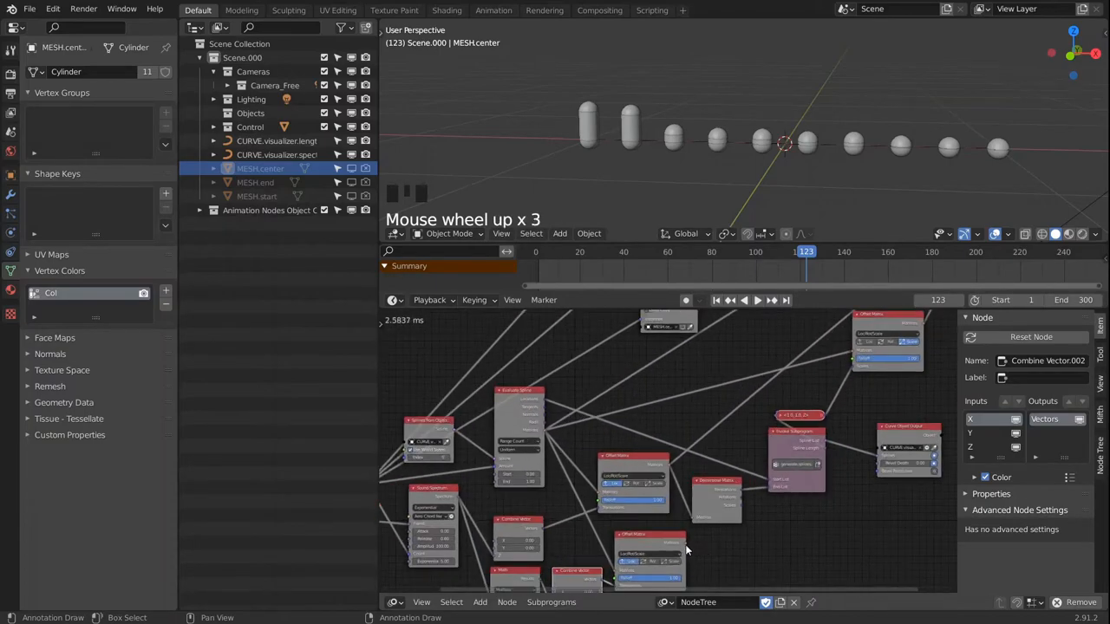
- Navigate the node editor to the Offset Matrix and Decompose Matrix nodes
{"action": "left_click", "coordinate": [715, 494]}
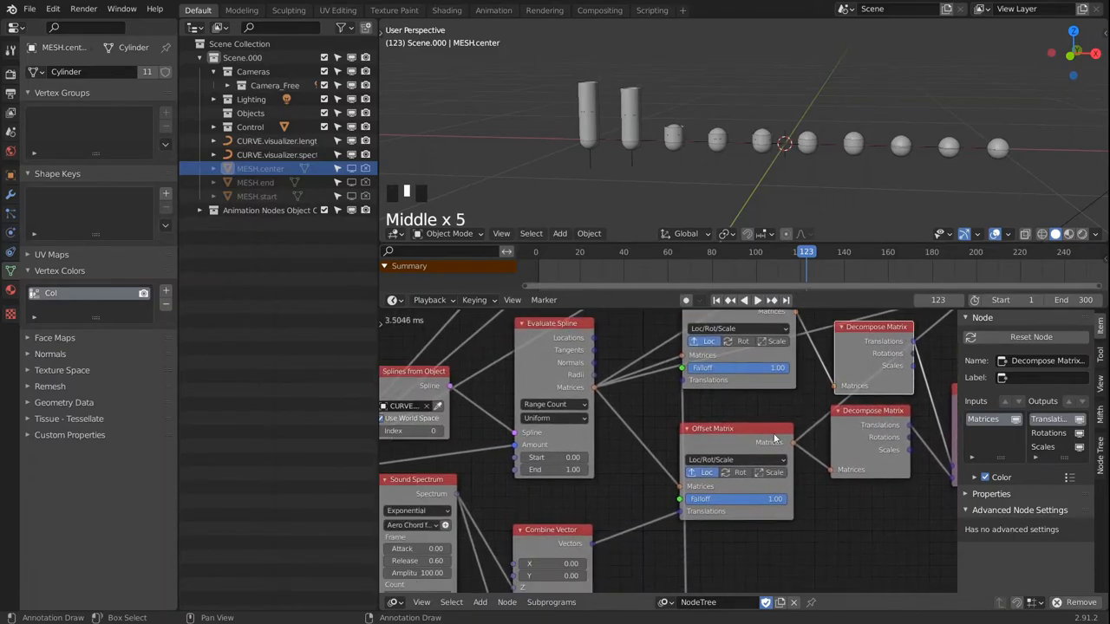
{"action": "scroll", "scroll_direction": "down", "scroll_amount": 3}
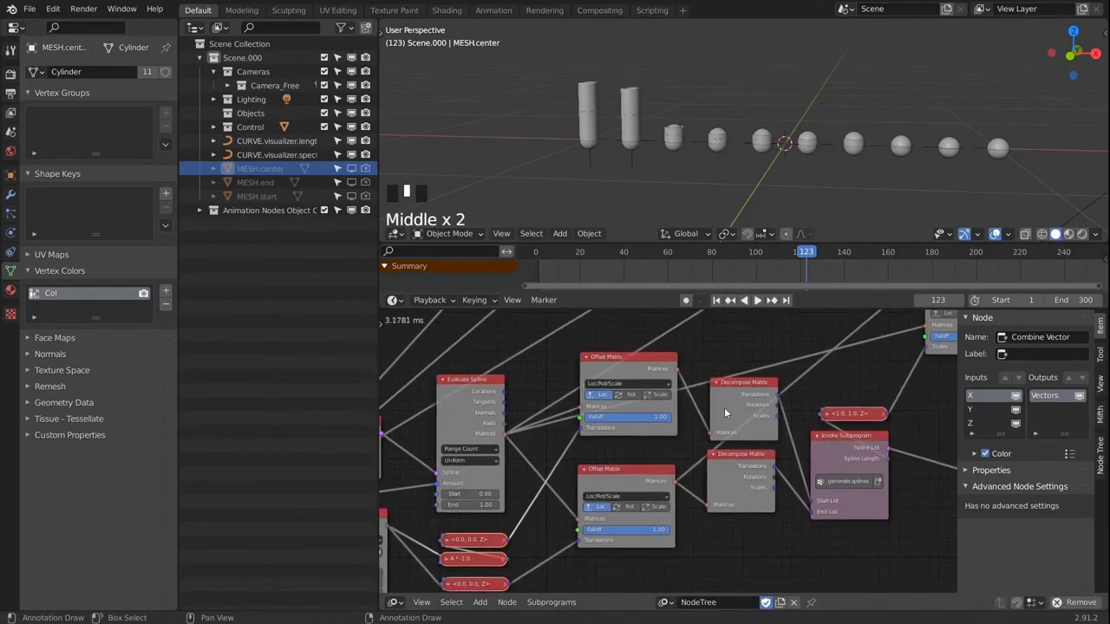
{"action": "scroll", "scroll_direction": "down", "scroll_amount": 3}
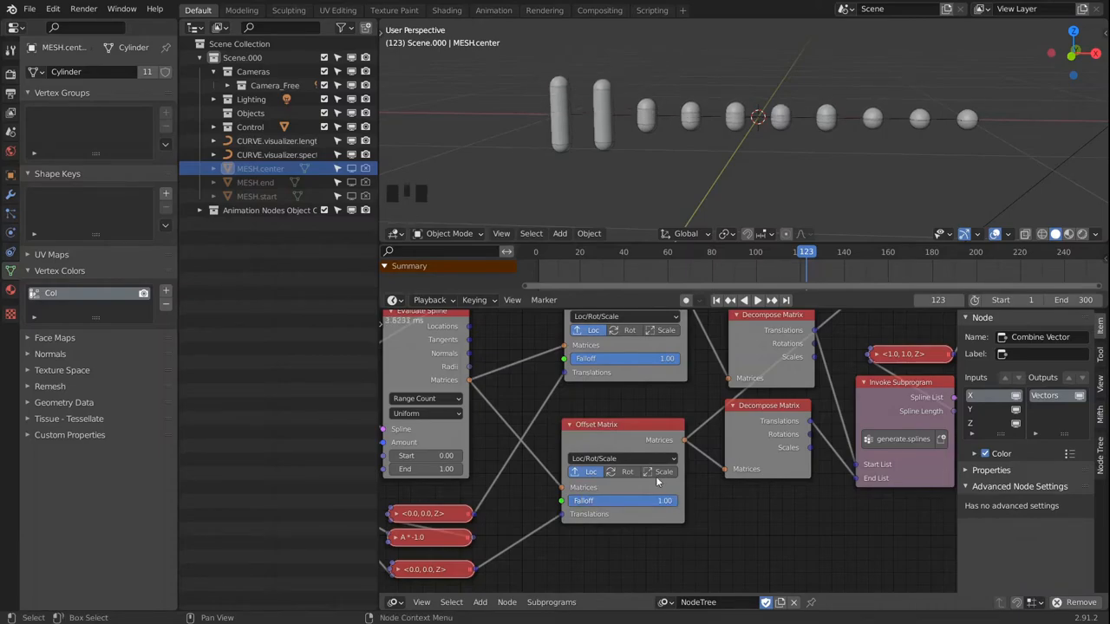
{"action": "scroll", "scroll_direction": "down", "scroll_amount": 3}
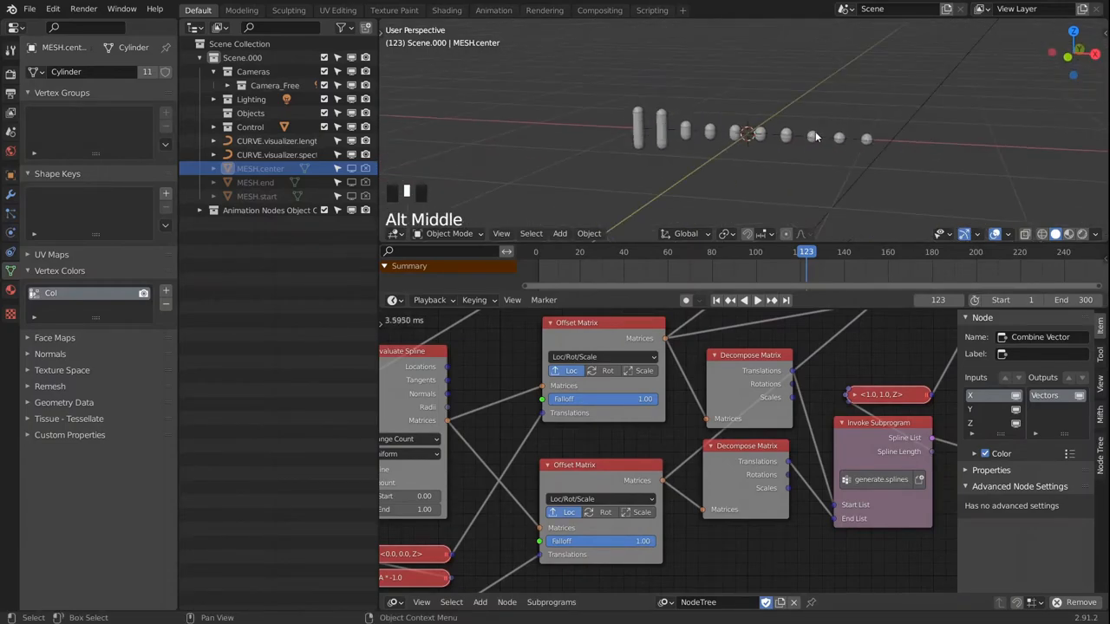
{"action": "scroll", "scroll_direction": "down", "scroll_amount": 3}
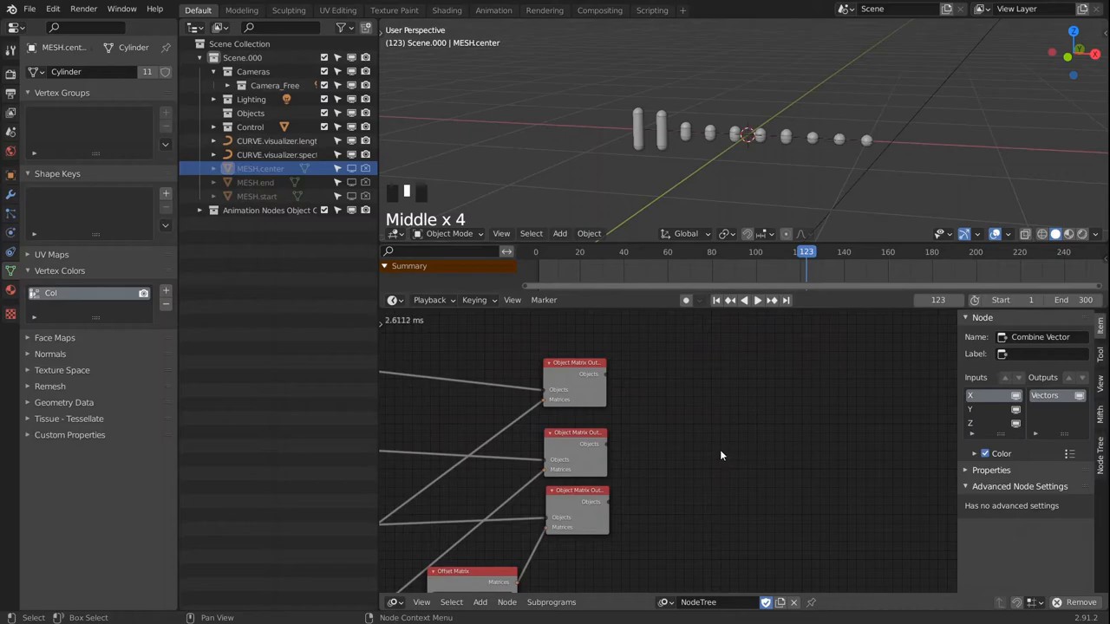
{"action": "mouse_move", "coordinate": [697, 440]}
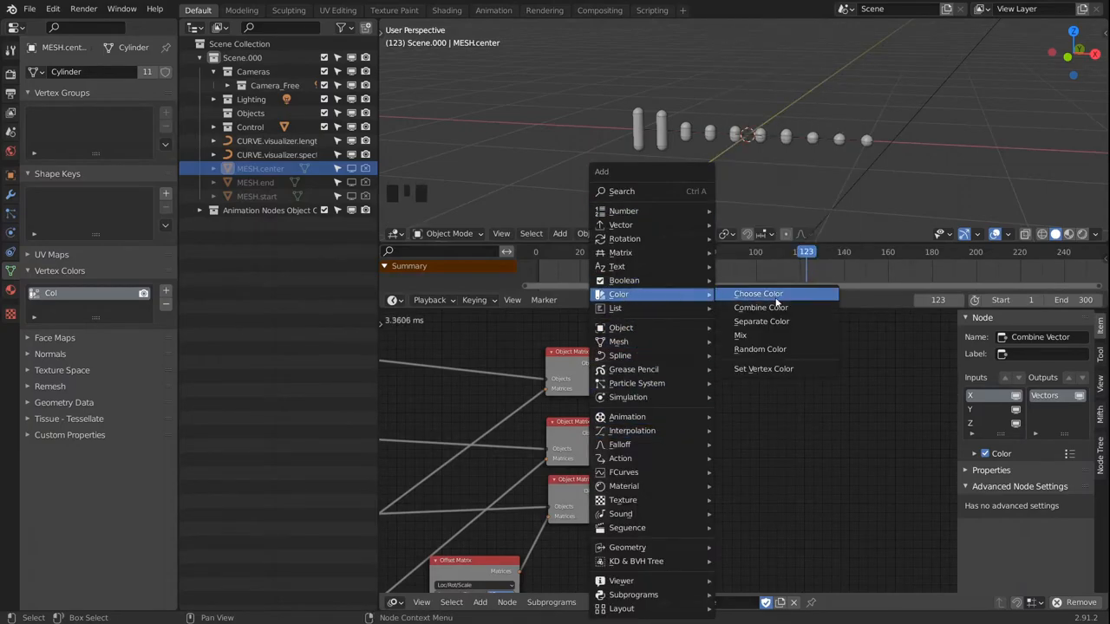
{"action": "mouse_move", "coordinate": [763, 368]}
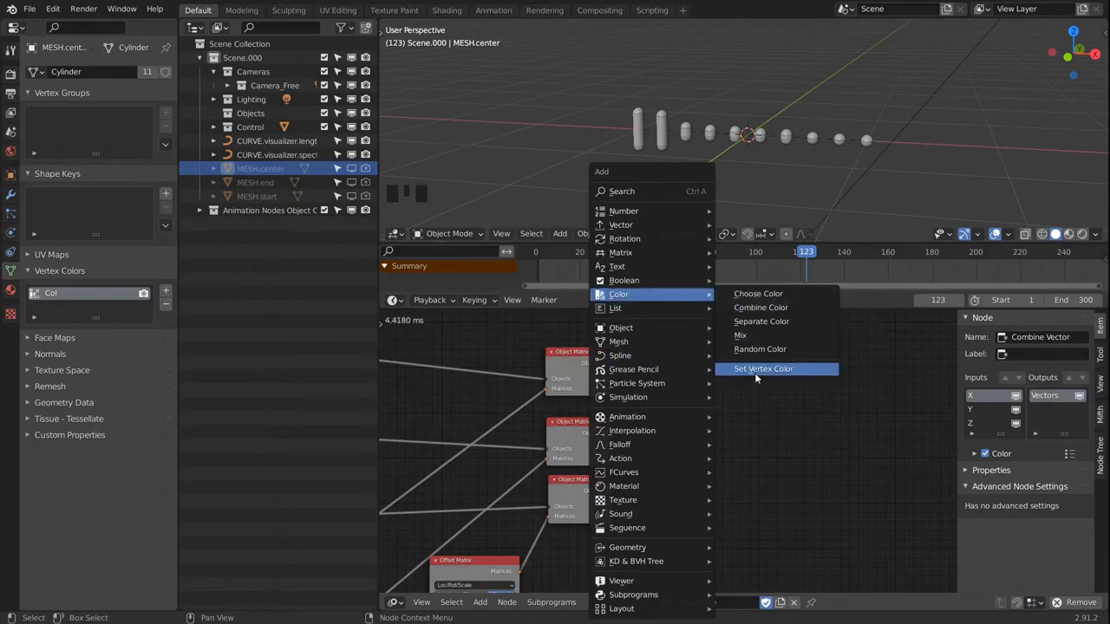
- Add a Set Vertex Color node beside the object matrix outputs
{"action": "left_click", "coordinate": [763, 368]}
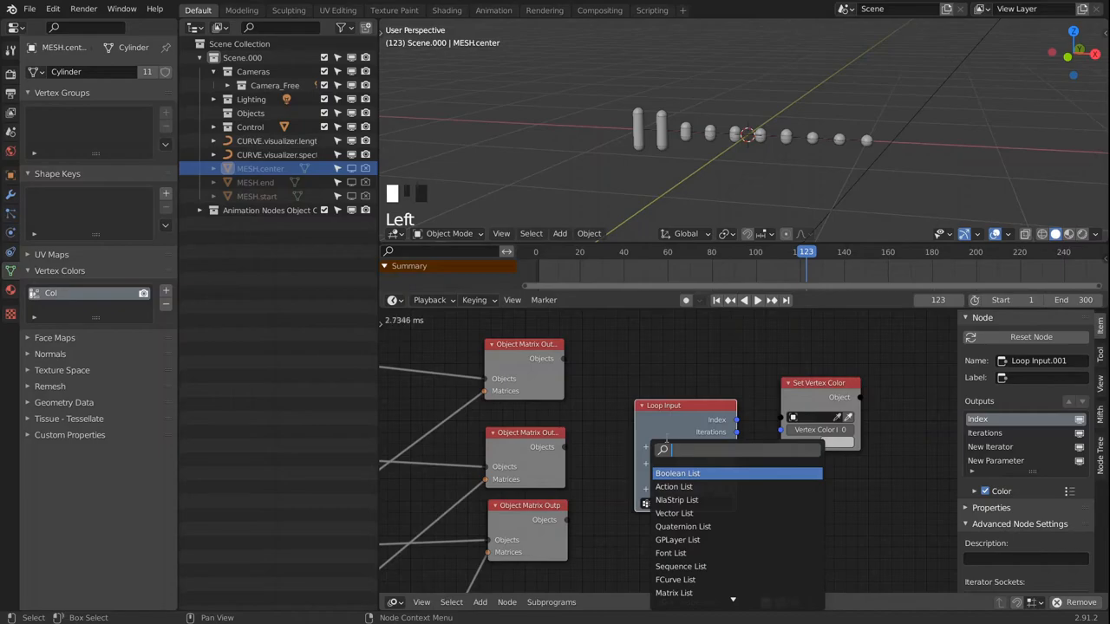
- Give the Loop Input two Object List iterators and begin renaming them Start Object and End Object
{"action": "type", "text": "o"}
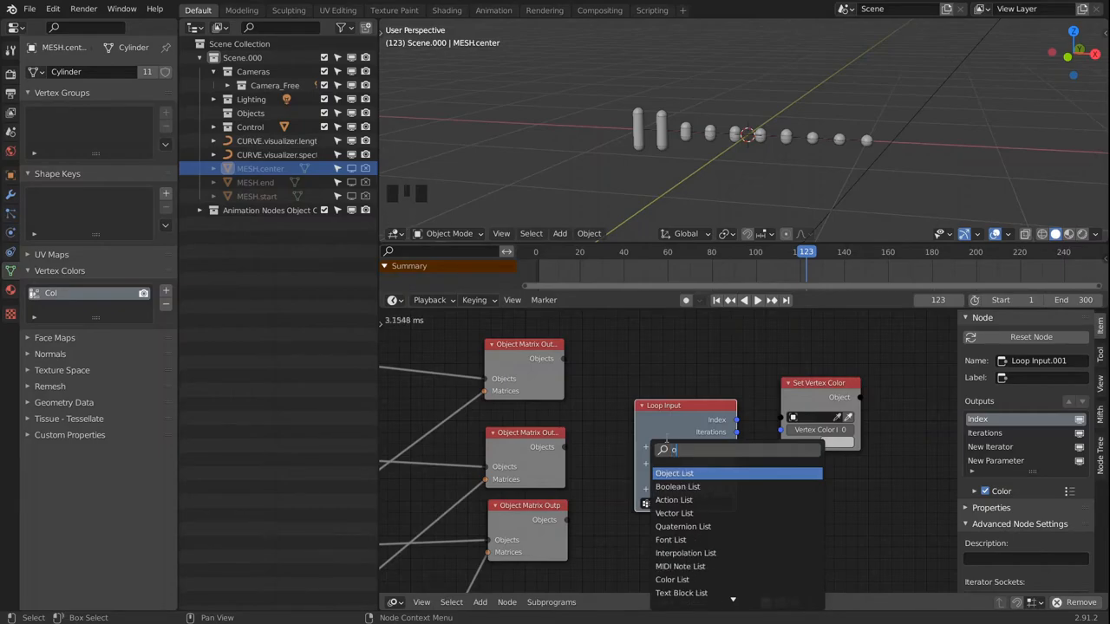
{"action": "left_click", "coordinate": [674, 471]}
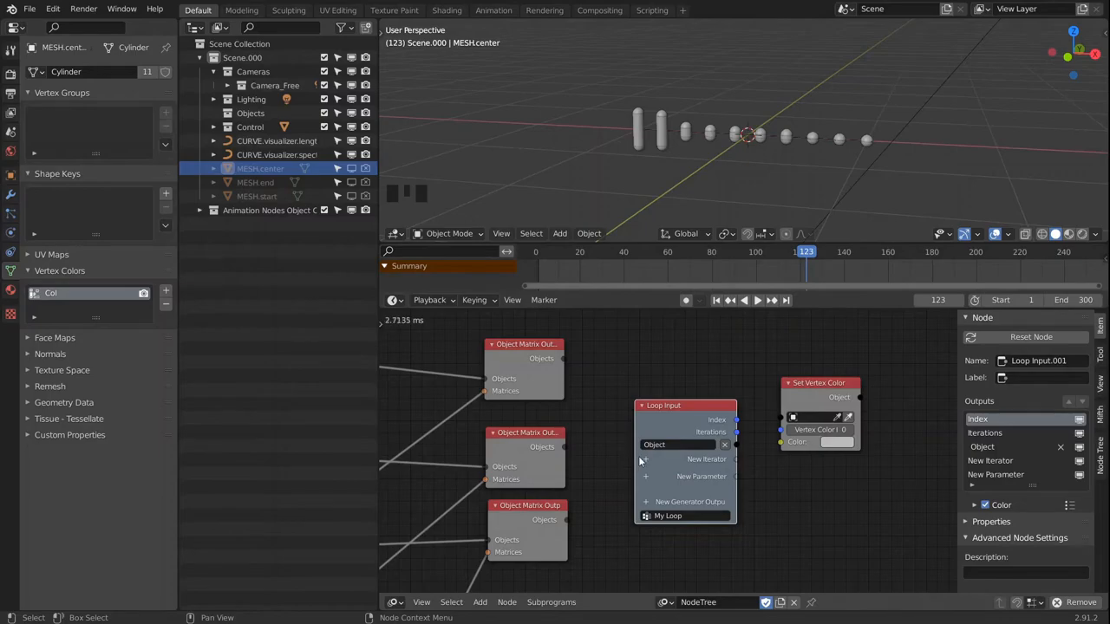
{"action": "left_click", "coordinate": [691, 458]}
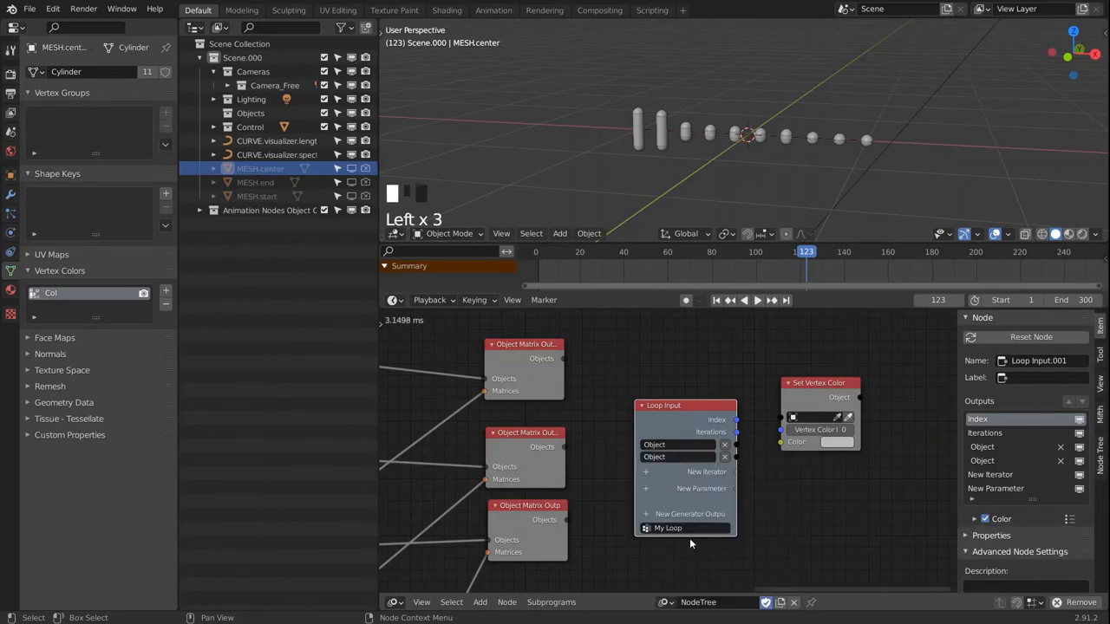
{"action": "left_click", "coordinate": [676, 458]}
{"action": "type", "text": "C"}
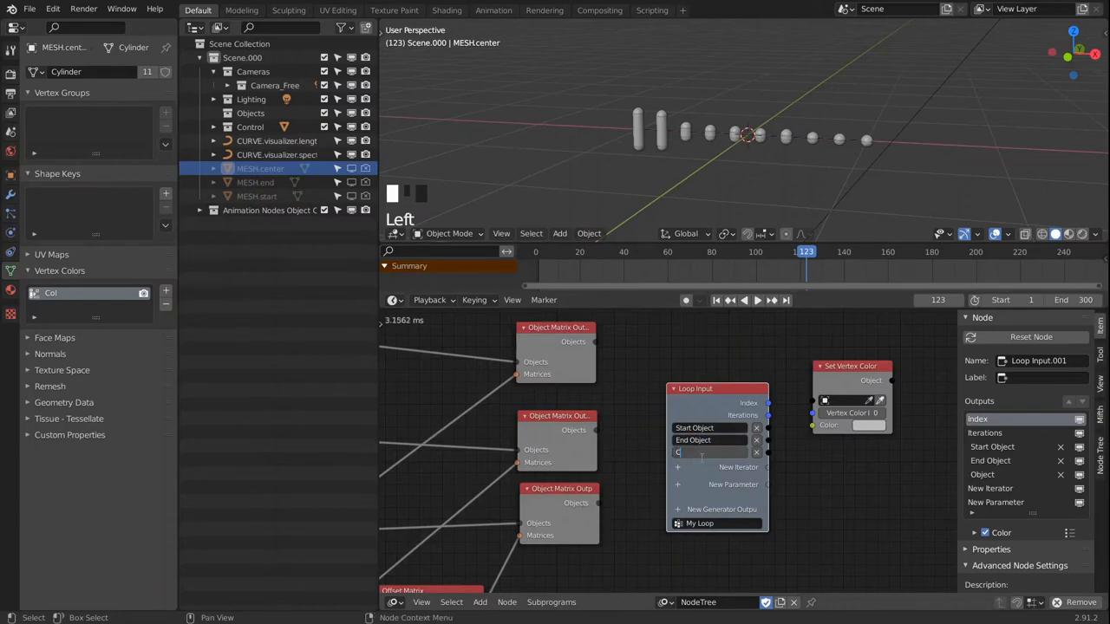
- Finish naming the object iterators and add Center Object and Spectrum loop inputs
{"action": "type", "text": "enter Object"}
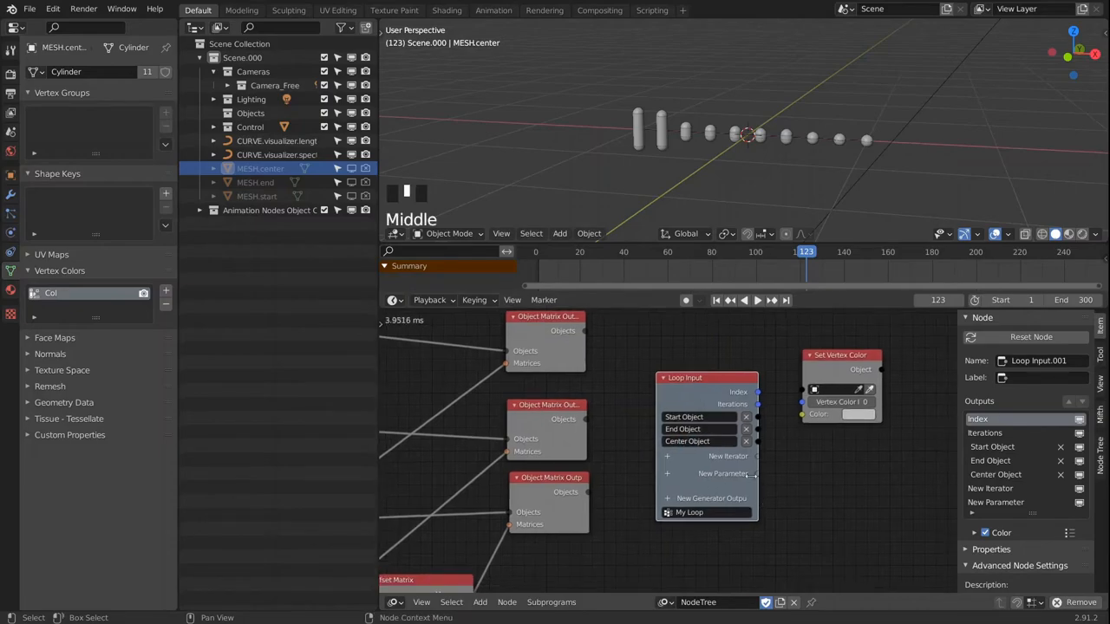
{"action": "left_click", "coordinate": [721, 474]}
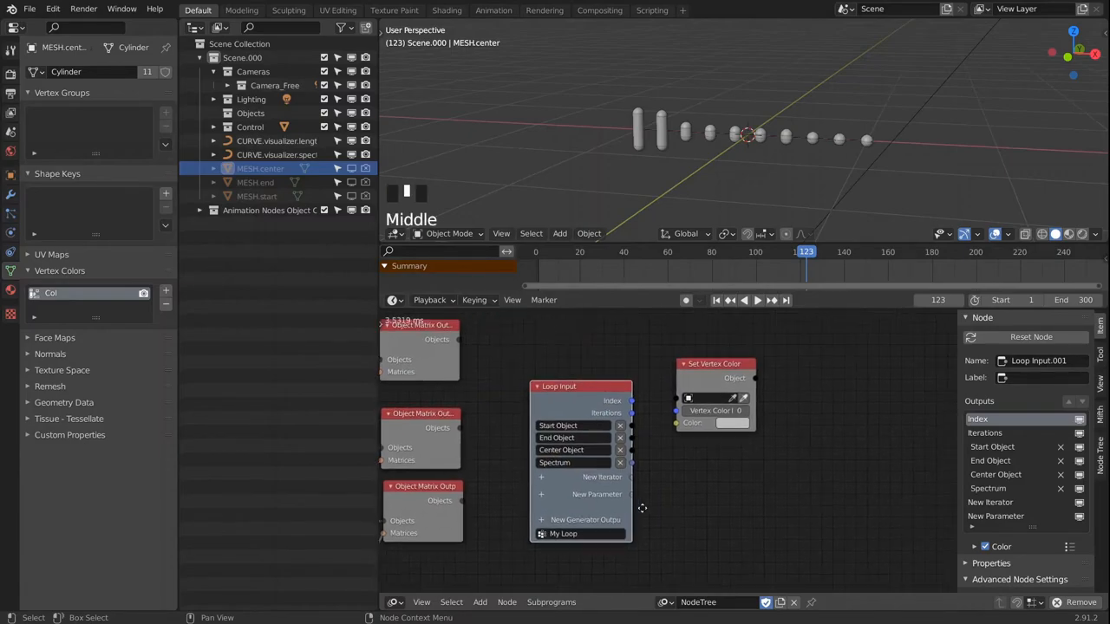
{"action": "left_click_drag", "start_coordinate": [714, 364], "coordinate": [811, 399]}
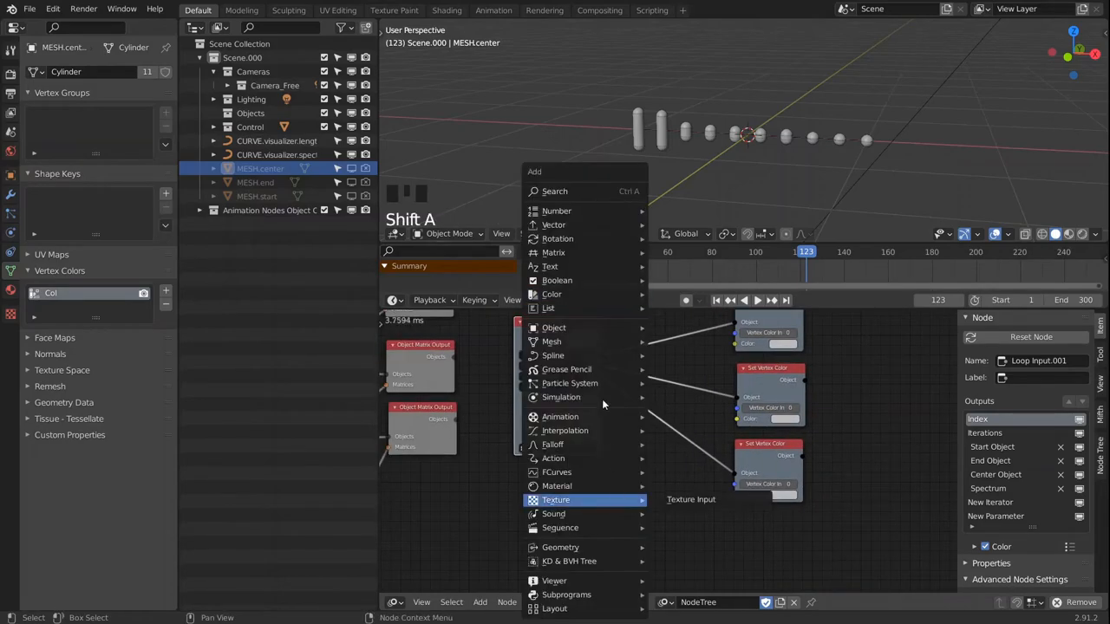
{"action": "mouse_move", "coordinate": [552, 295]}
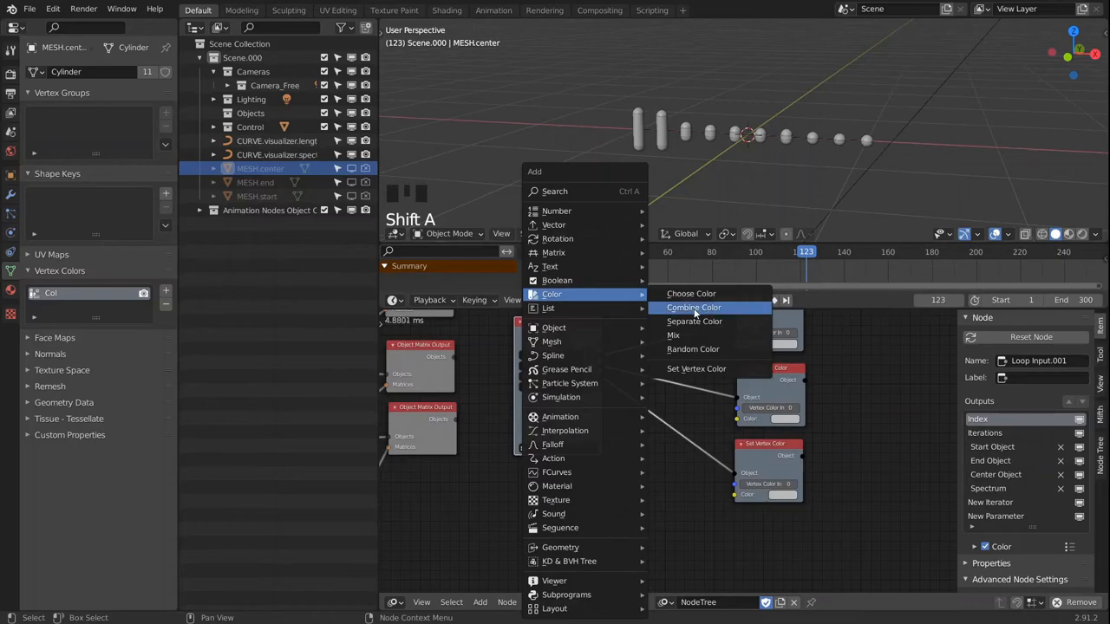
- Add Combine Color and Map Range nodes to compute colours for the Set Vertex Color nodes
{"action": "left_click", "coordinate": [693, 307]}
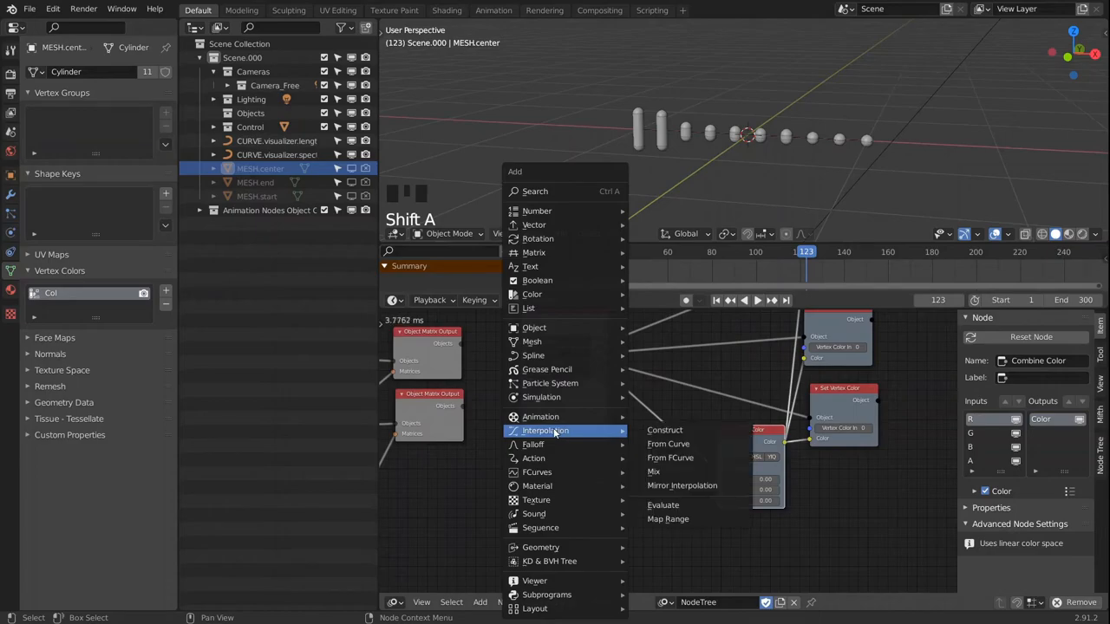
{"action": "left_click", "coordinate": [668, 519]}
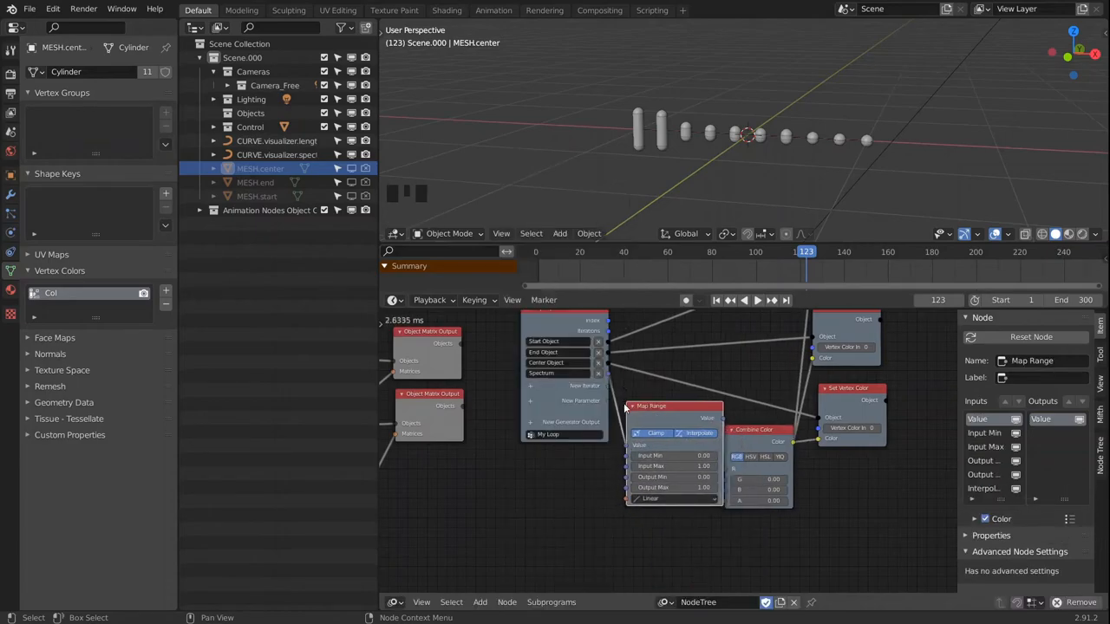
{"action": "scroll", "scroll_direction": "up", "scroll_amount": 3}
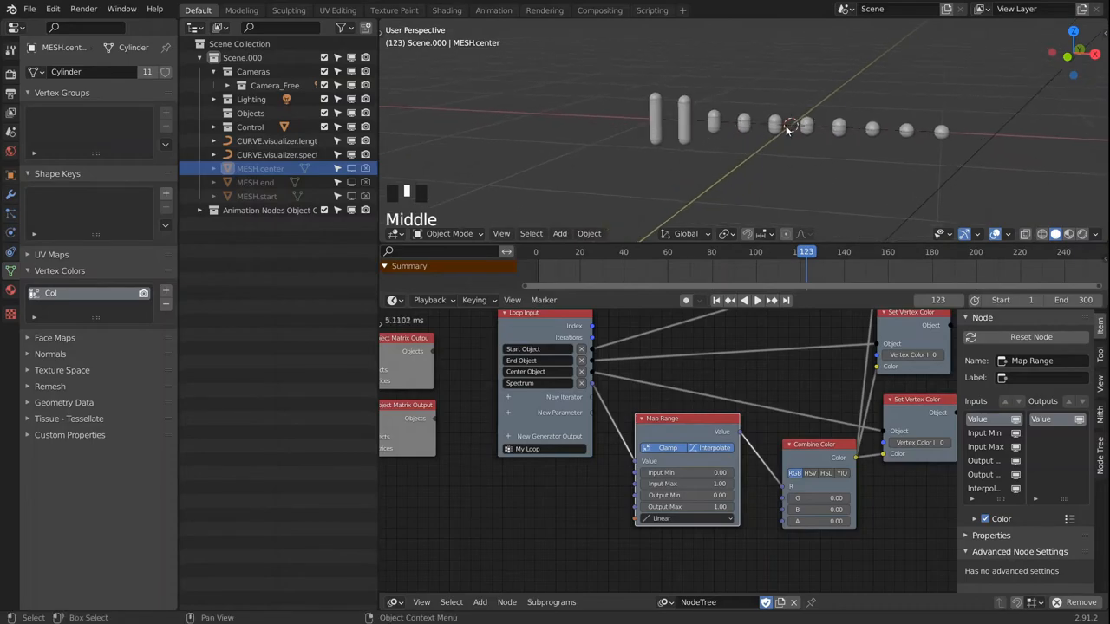
{"action": "left_click_drag", "start_coordinate": [784, 129], "coordinate": [811, 122]}
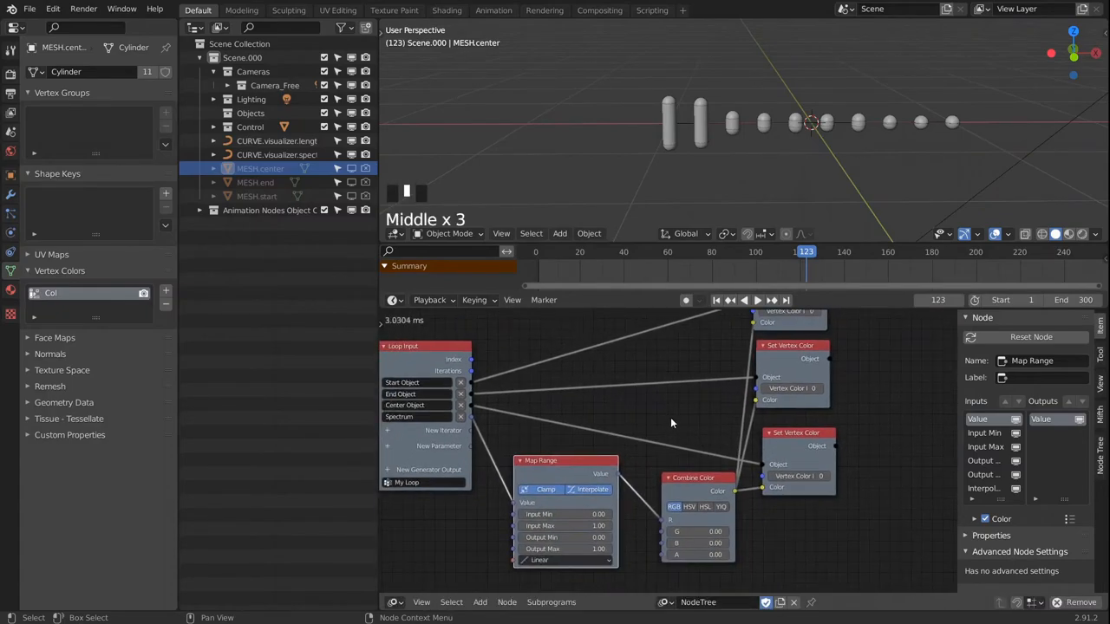
{"action": "scroll", "scroll_direction": "down", "scroll_amount": 3}
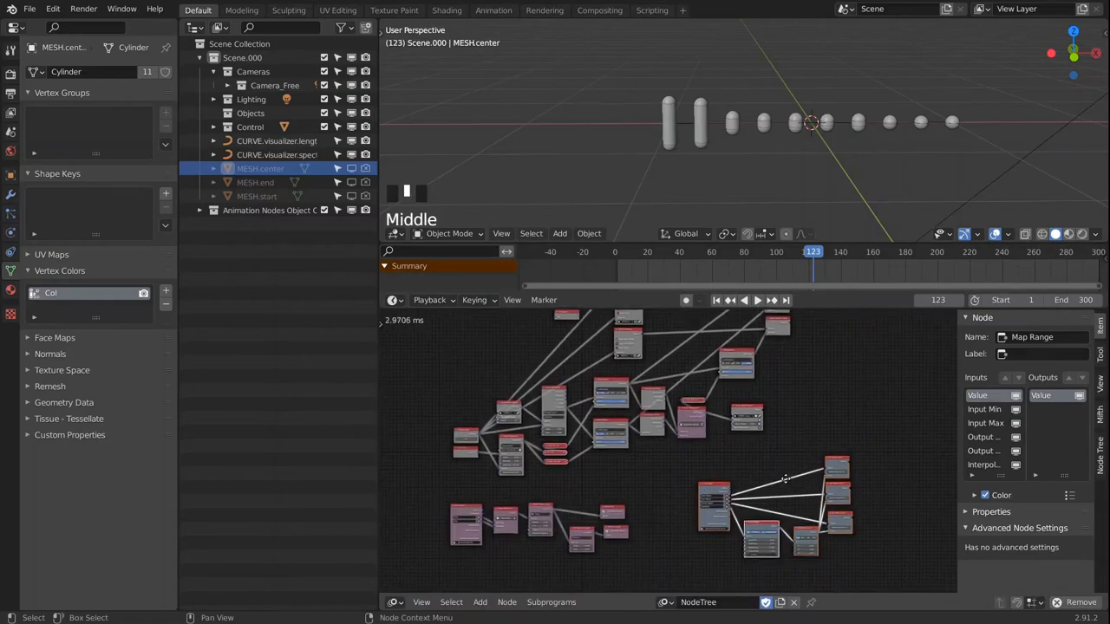
- Invoke the generate.vertex.colors subprogram node fed by the instanced bar object lists
{"action": "scroll", "scroll_direction": "up", "scroll_amount": 3}
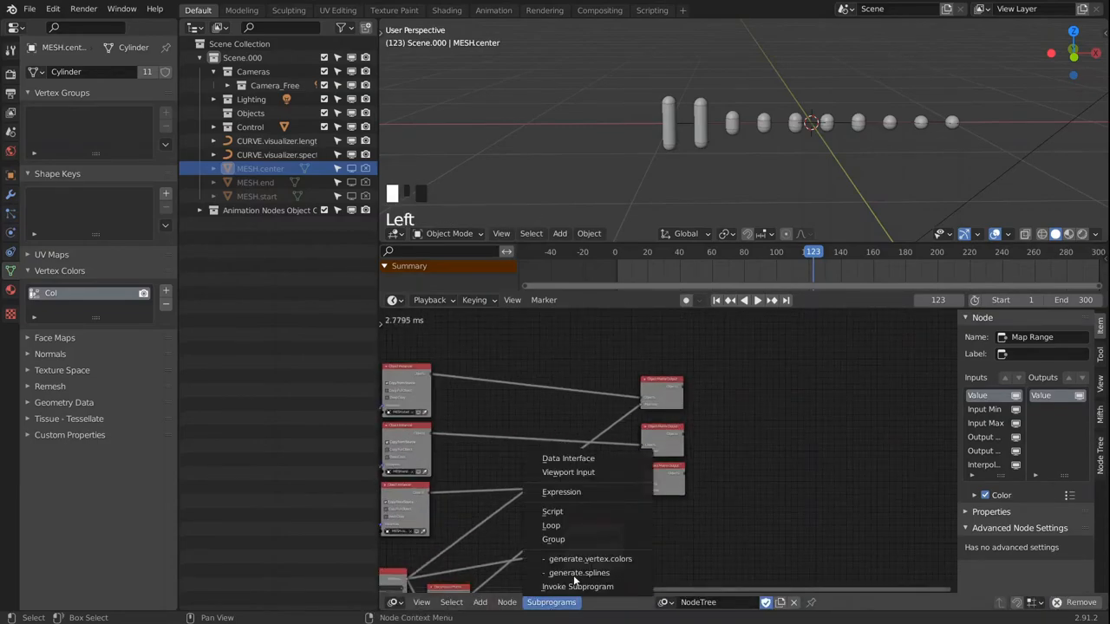
{"action": "left_click", "coordinate": [569, 586]}
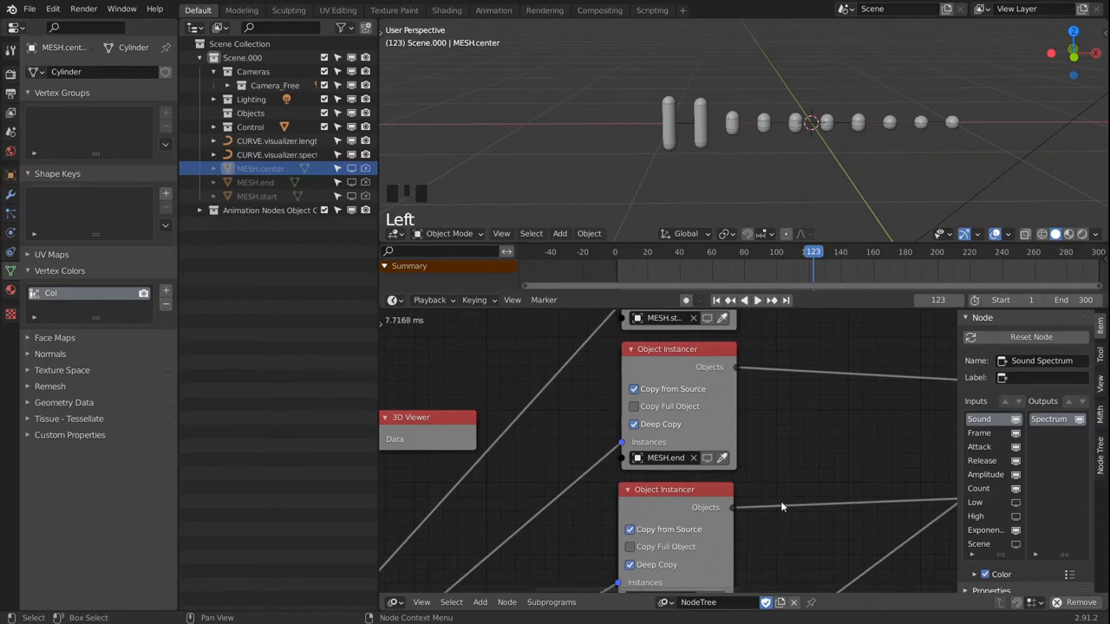
{"action": "scroll", "scroll_direction": "down", "scroll_amount": 3}
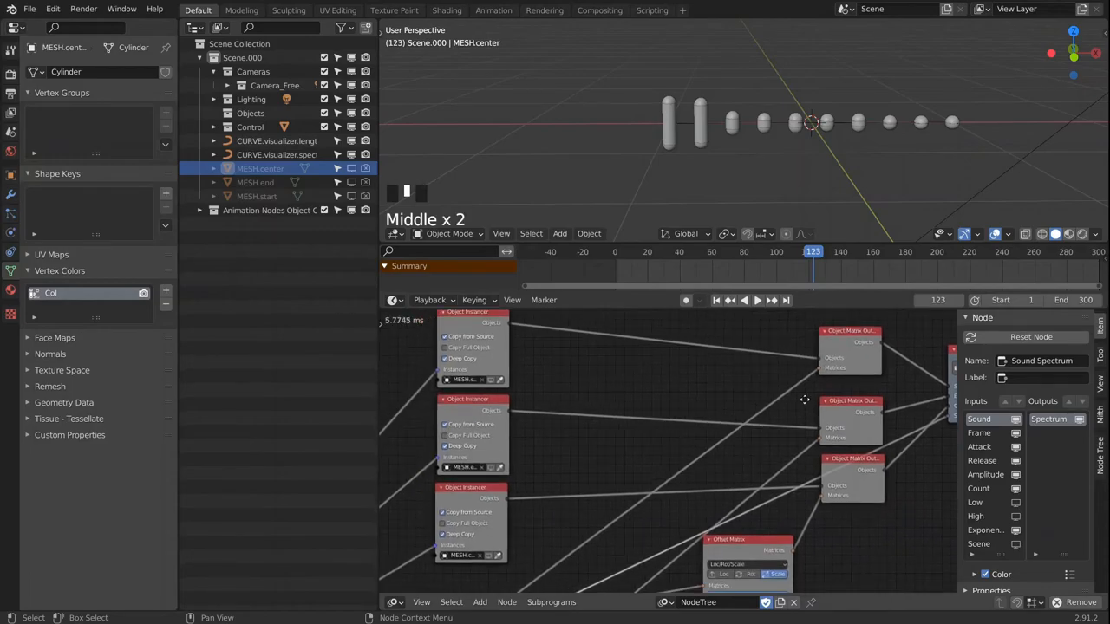
{"action": "left_click", "coordinate": [700, 122]}
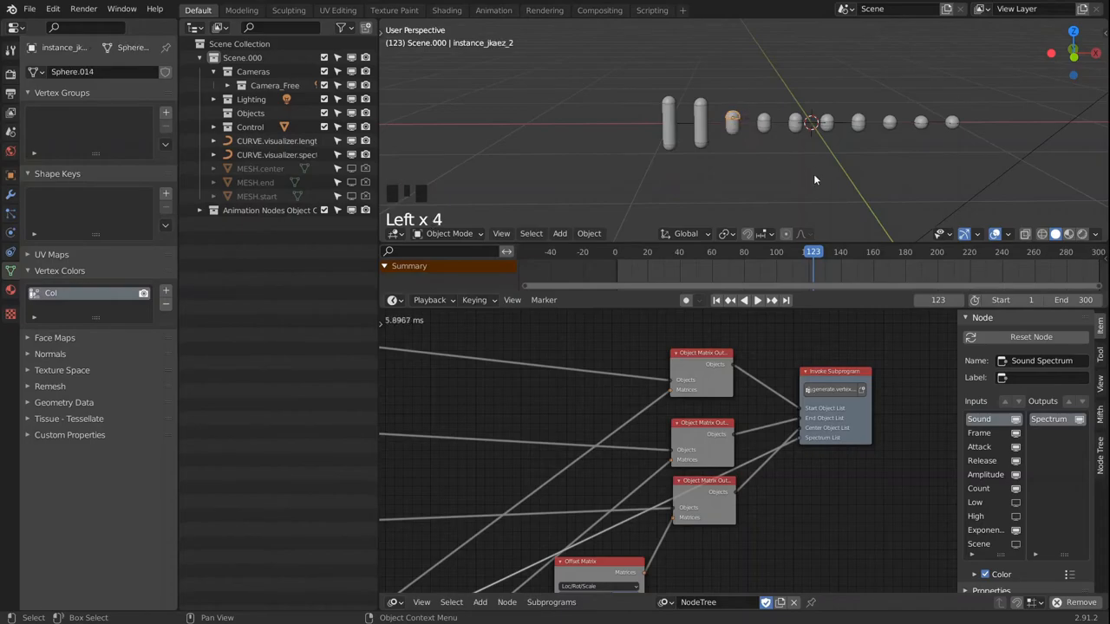
{"action": "scroll", "scroll_direction": "up", "scroll_amount": 3}
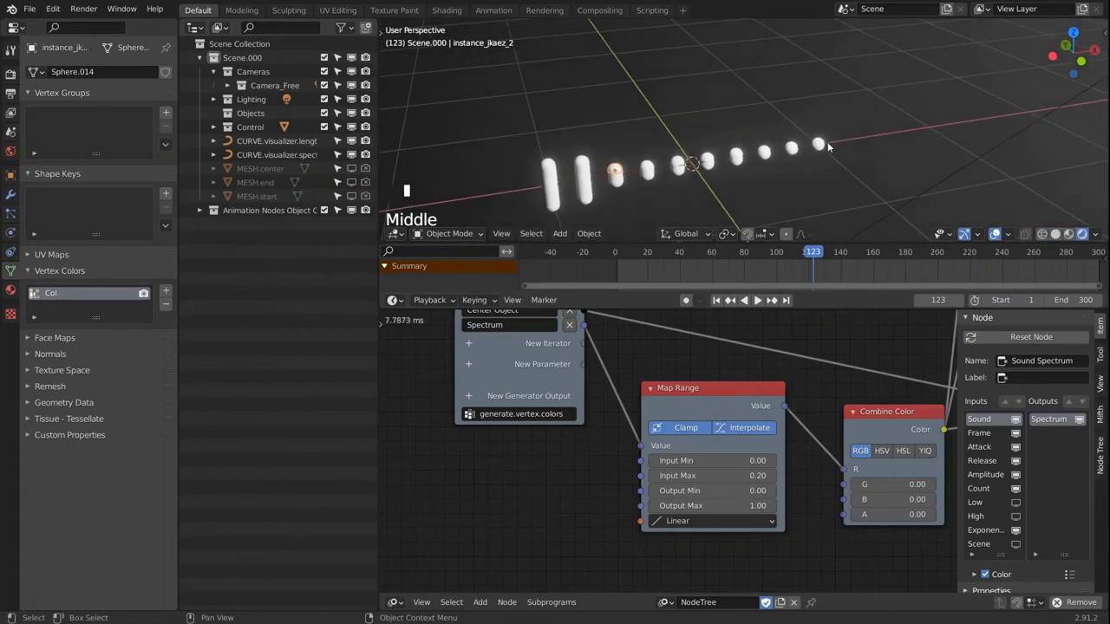
- Select the scene's Area light and bring up its Delete prompt
{"action": "scroll", "scroll_direction": "down", "scroll_amount": 3}
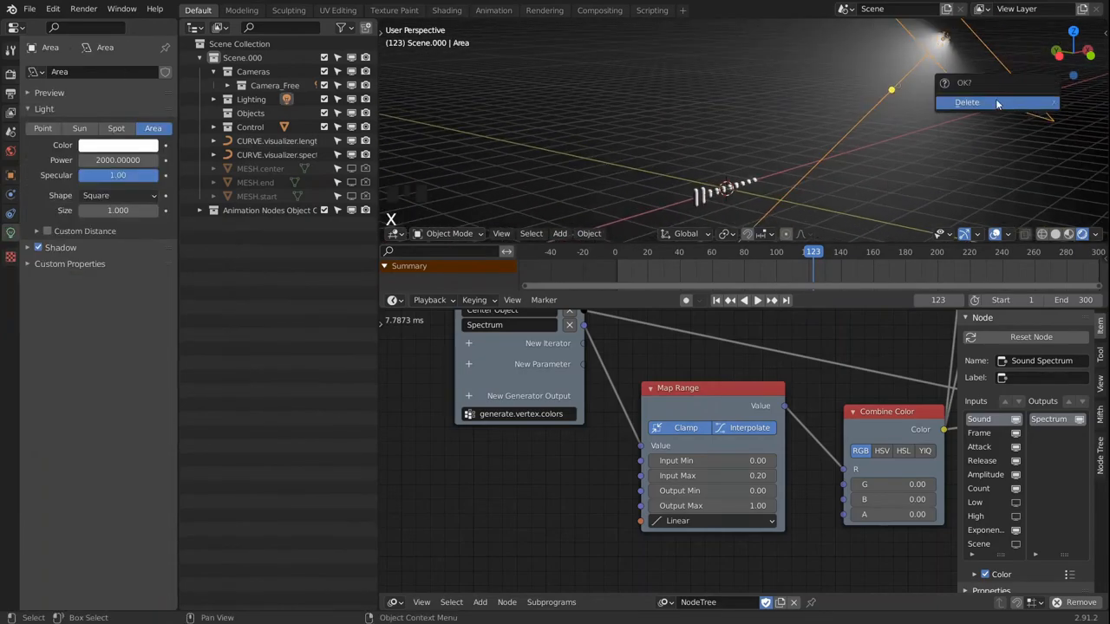
- Delete the Area light and select the MESH.start object for its material
{"action": "left_click", "coordinate": [966, 102]}
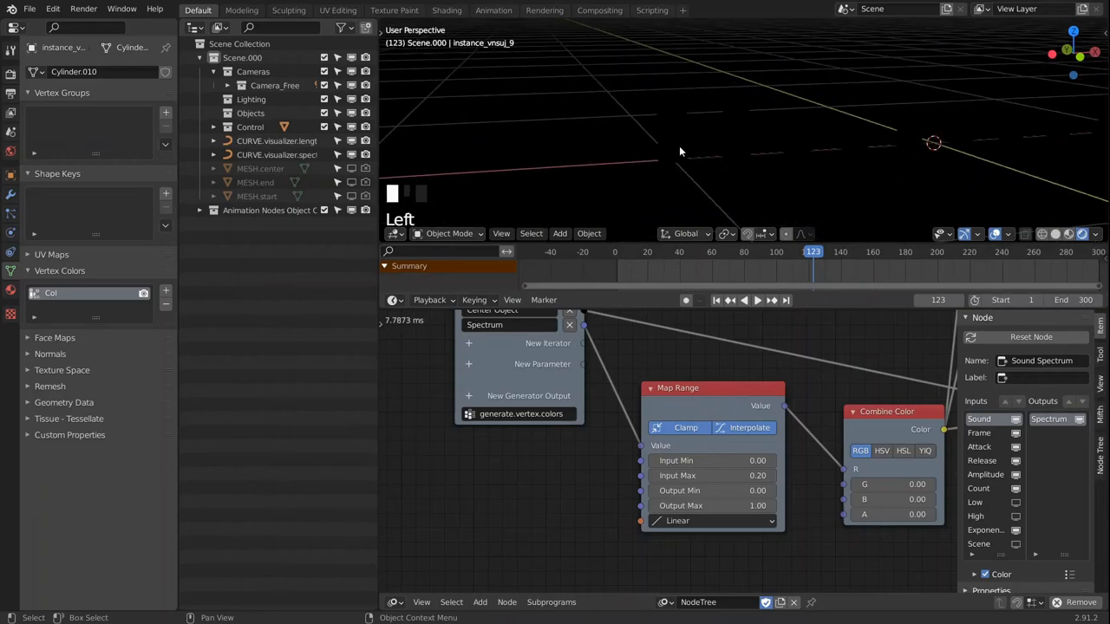
{"action": "left_click", "coordinate": [261, 168]}
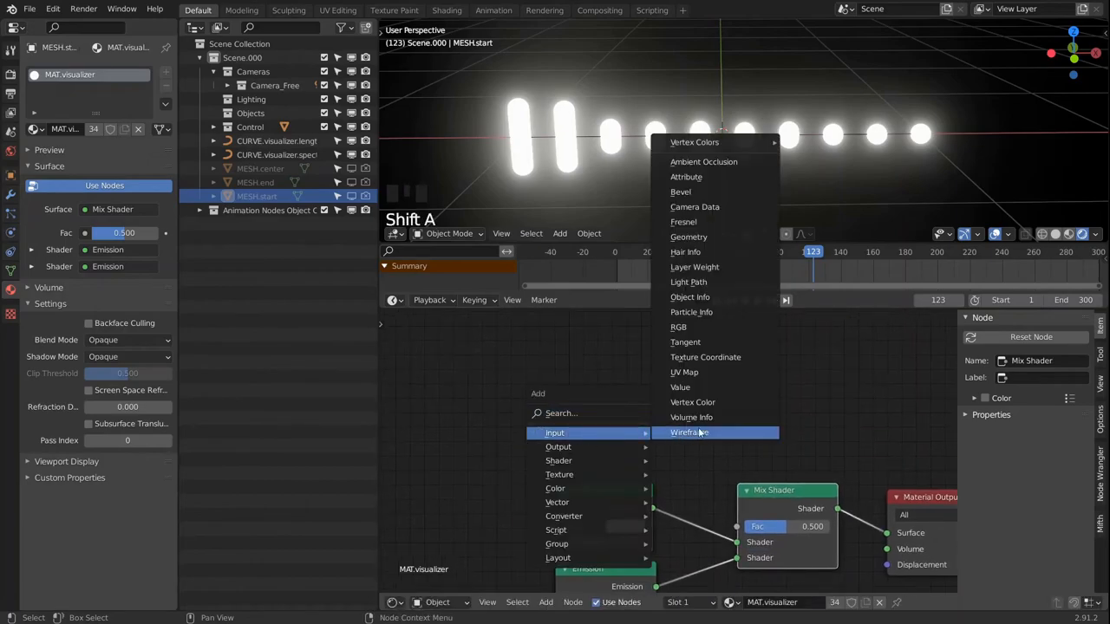
- Drive the Mix Shader factor from the Vertex Color's R channel via Separate RGB and preview playback
{"action": "left_click", "coordinate": [694, 403]}
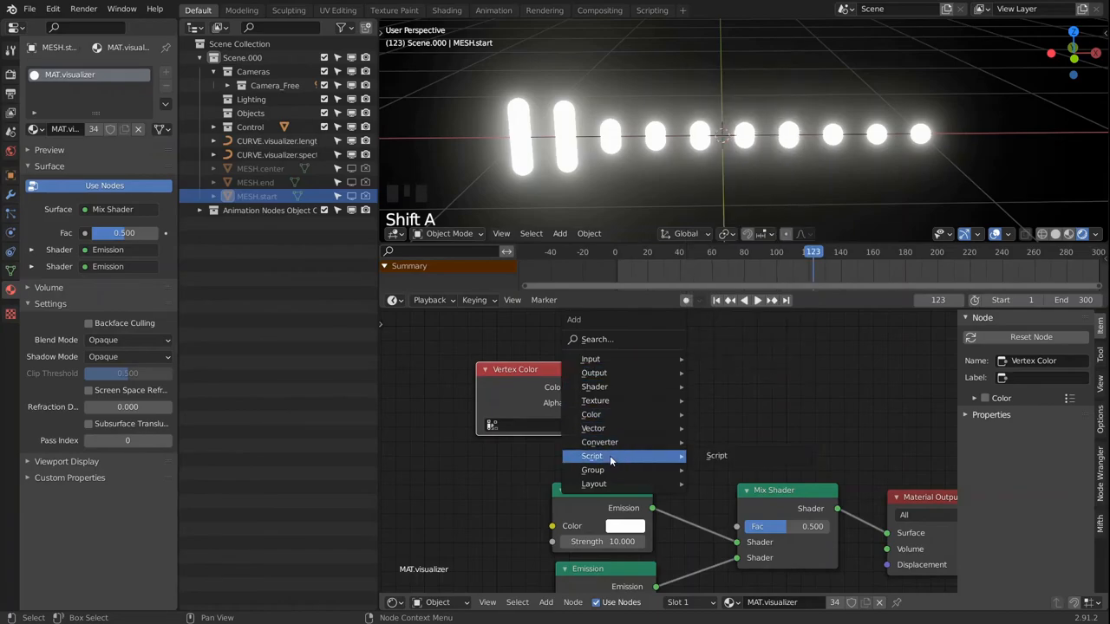
{"action": "mouse_move", "coordinate": [600, 442]}
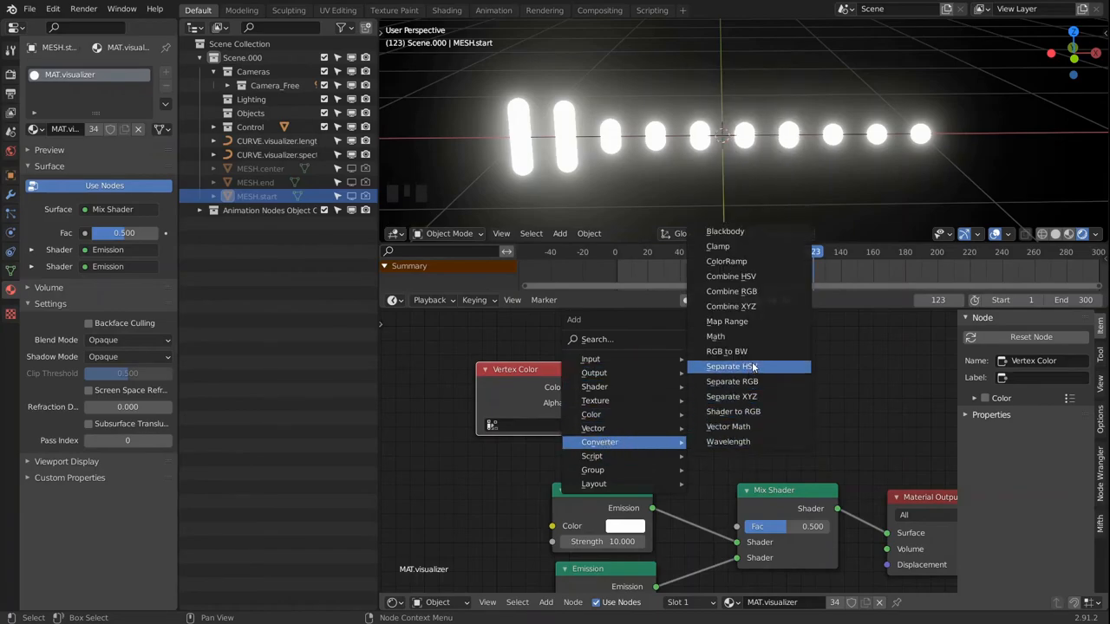
{"action": "left_click", "coordinate": [729, 382]}
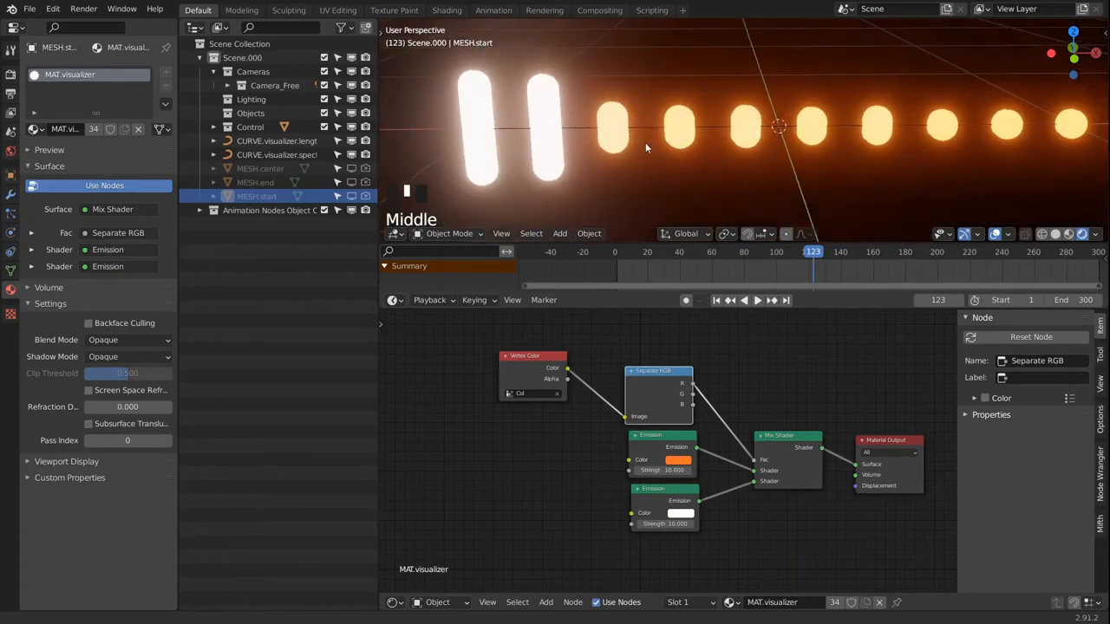
{"action": "scroll", "scroll_direction": "down", "scroll_amount": 3}
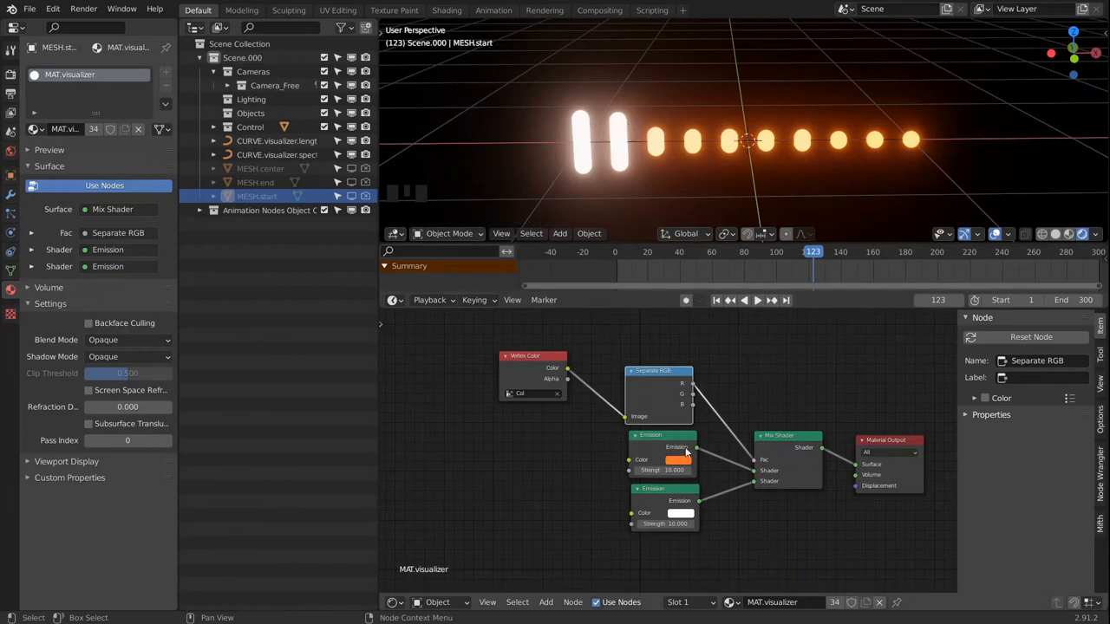
{"action": "key", "text": "space"}
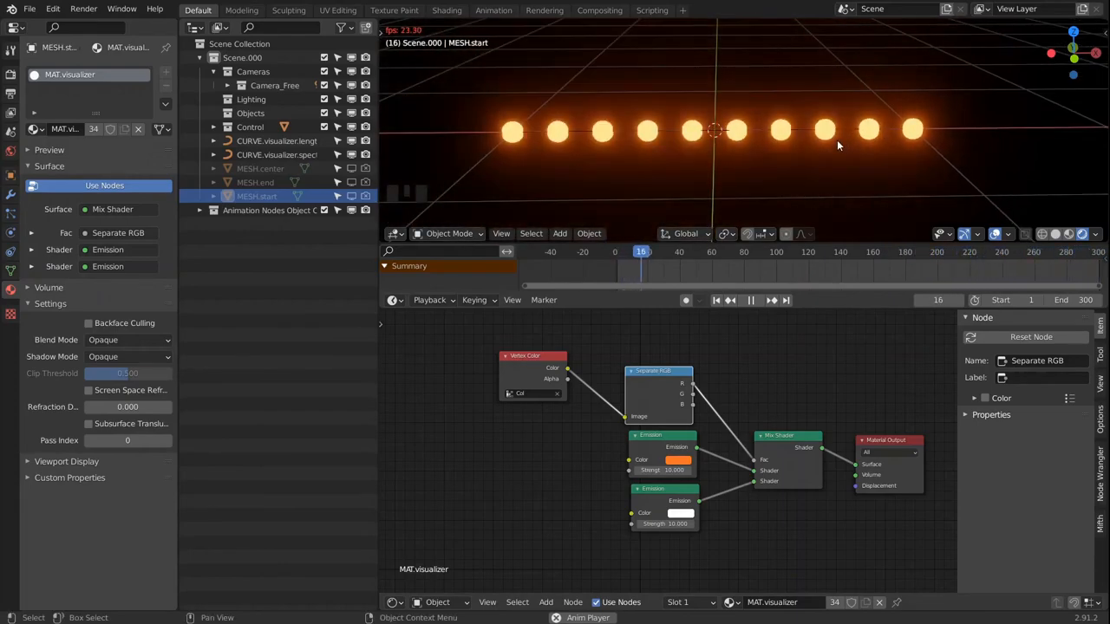
- Stop playback and switch the node area back to the Animation Nodes tree
{"action": "key", "text": "space"}
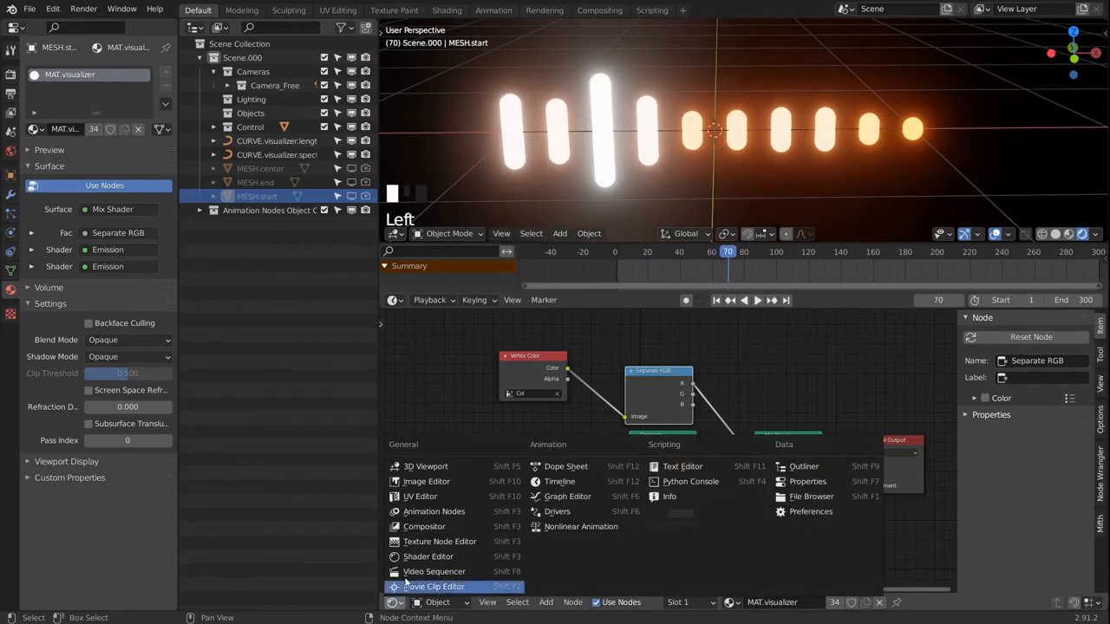
{"action": "mouse_move", "coordinate": [434, 512]}
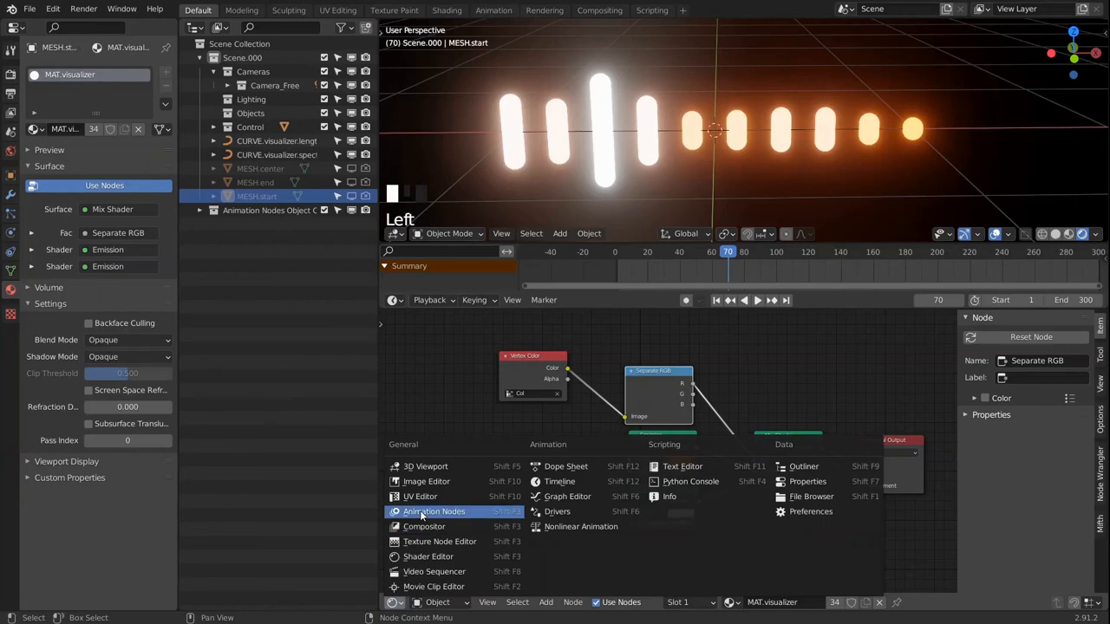
{"action": "left_click", "coordinate": [433, 511]}
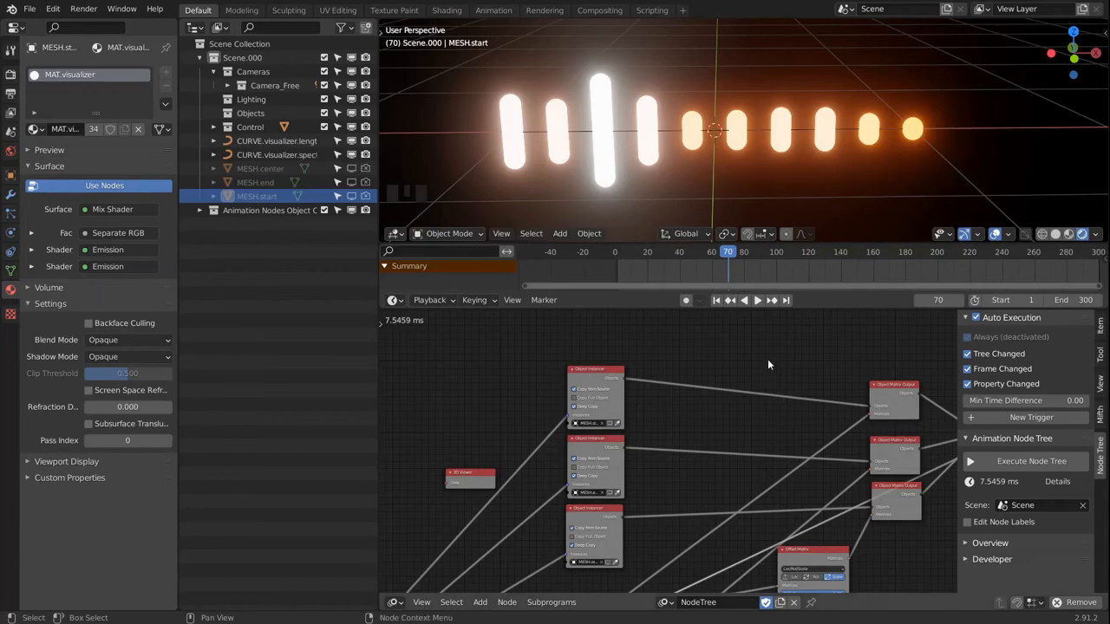
- Add Offset Matrix nodes set to Scale with falloff on the bars' matrices
{"action": "left_click_drag", "start_coordinate": [767, 364], "coordinate": [732, 442]}
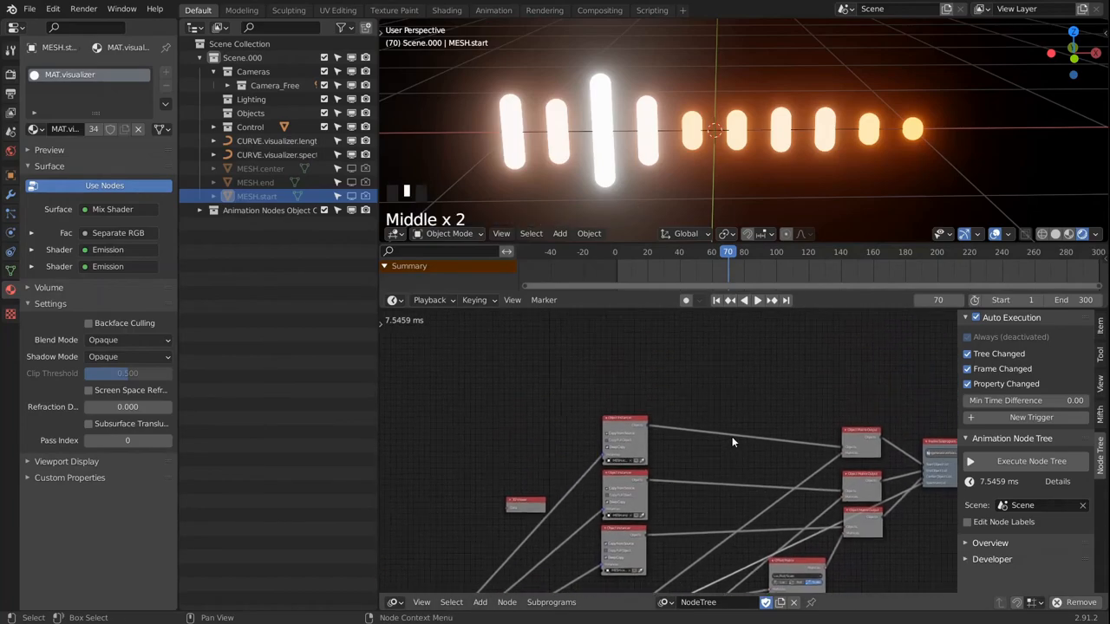
{"action": "scroll", "scroll_direction": "up", "scroll_amount": 3}
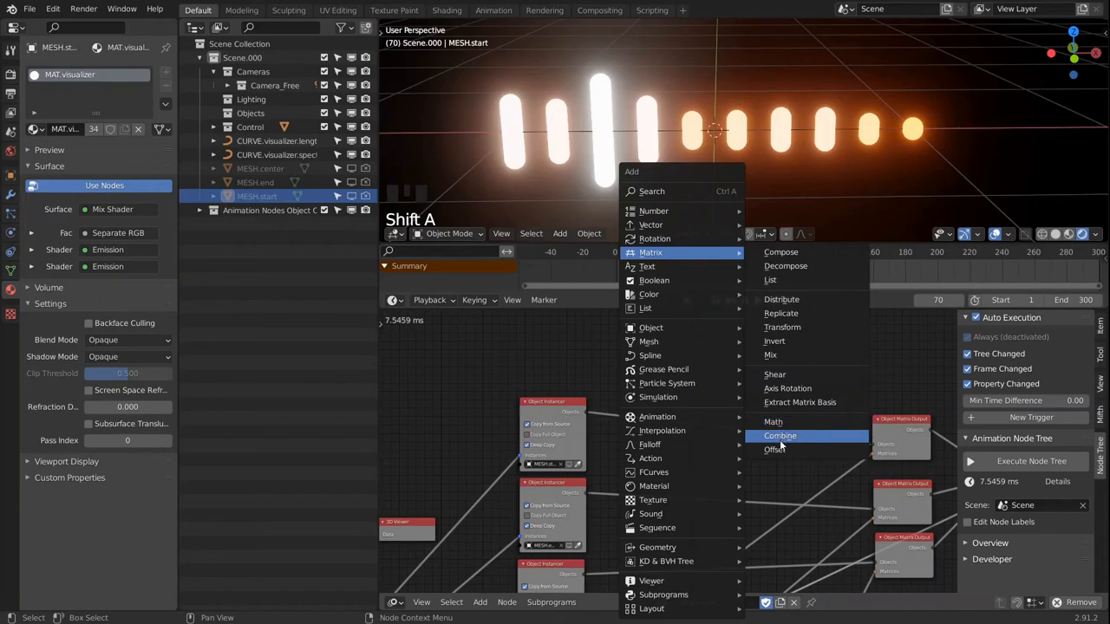
{"action": "left_click", "coordinate": [774, 450]}
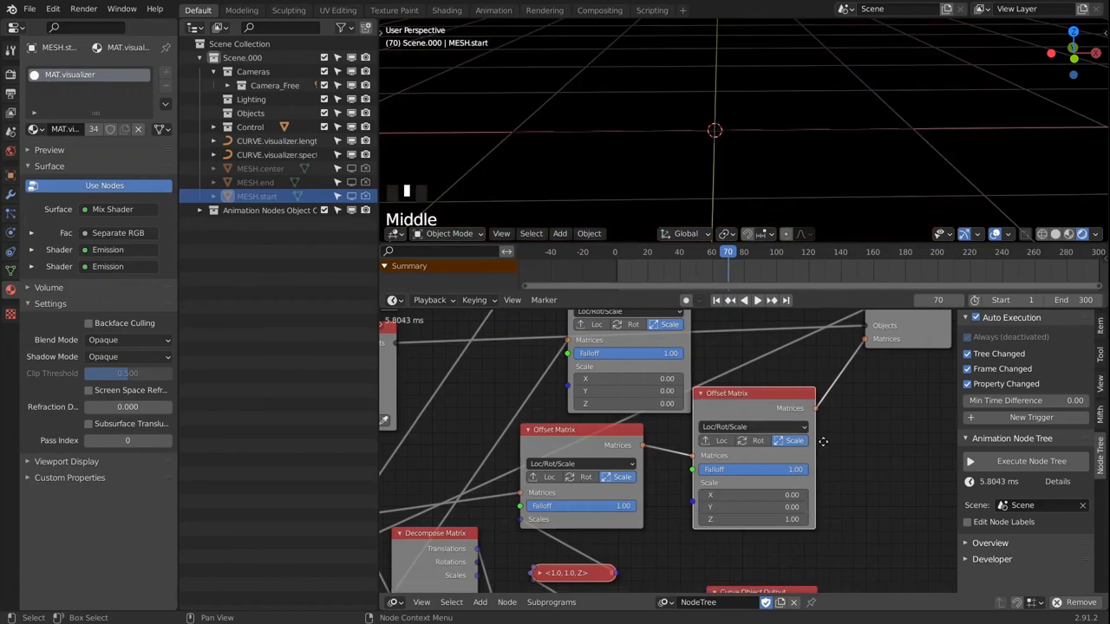
- Add an Invert Falloff node at 1.00 feeding the Offset Matrix falloff inputs
{"action": "scroll", "scroll_direction": "down", "scroll_amount": 3}
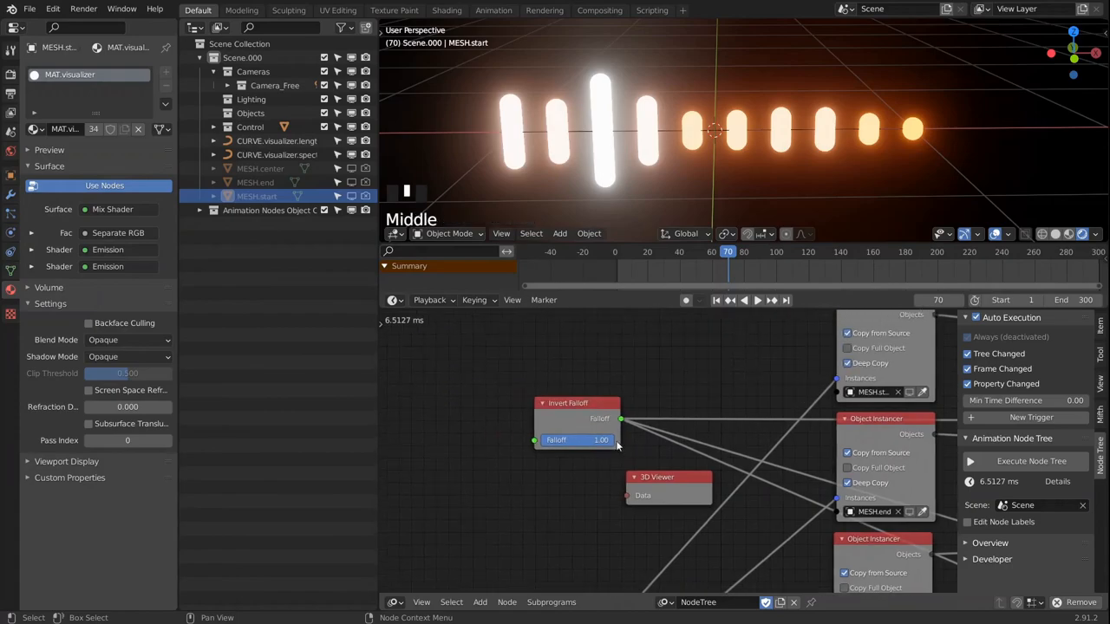
- Test the global scale fade at falloff 0.20, then restore it to 1.00
{"action": "left_click_drag", "start_coordinate": [598, 440], "coordinate": [577, 440]}
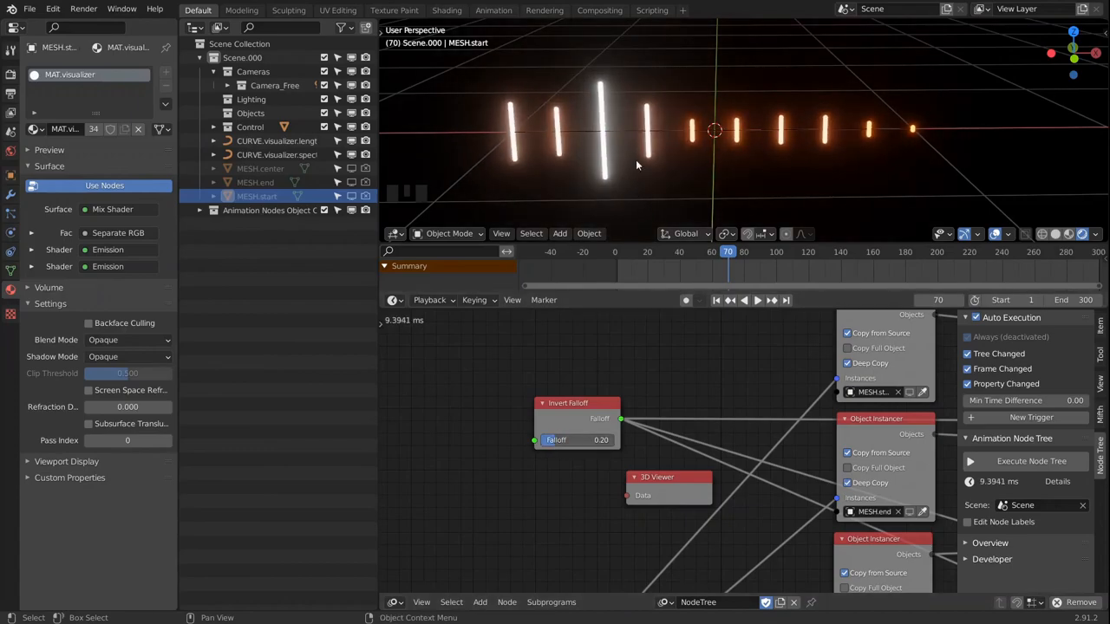
{"action": "scroll", "scroll_direction": "down", "scroll_amount": 3}
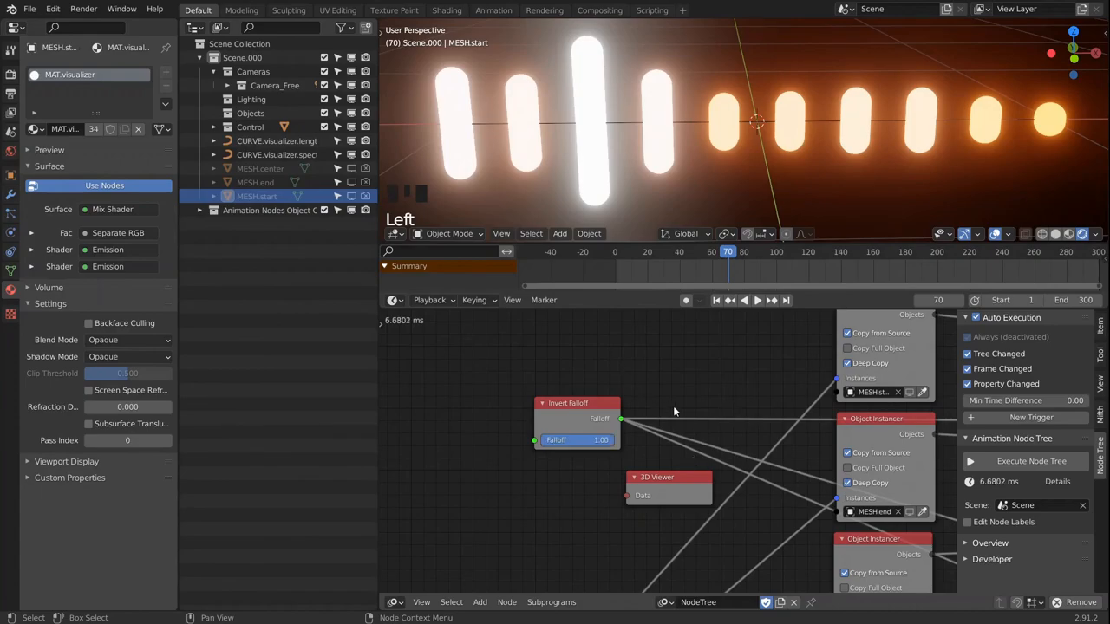
{"action": "scroll", "scroll_direction": "down", "scroll_amount": 3}
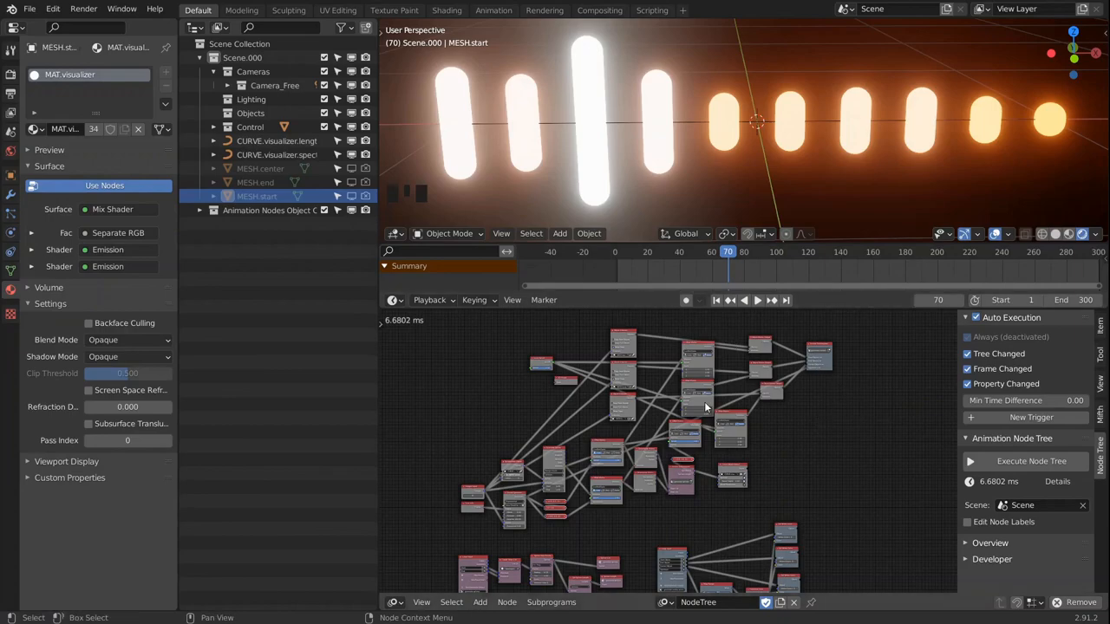
{"action": "mouse_move", "coordinate": [763, 381]}
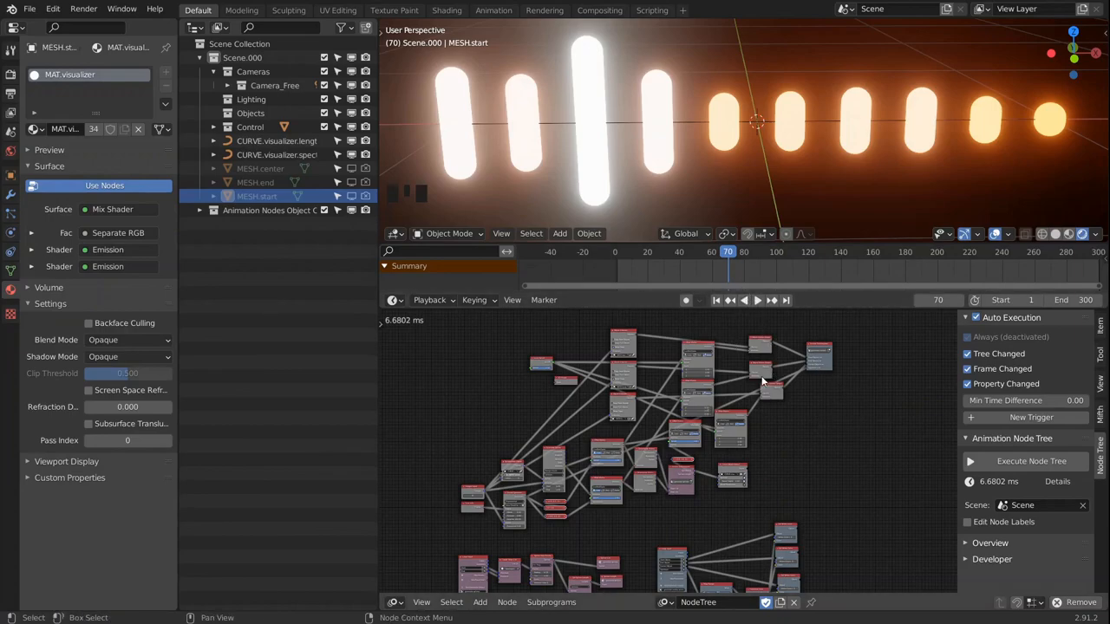
{"action": "mouse_move", "coordinate": [722, 396]}
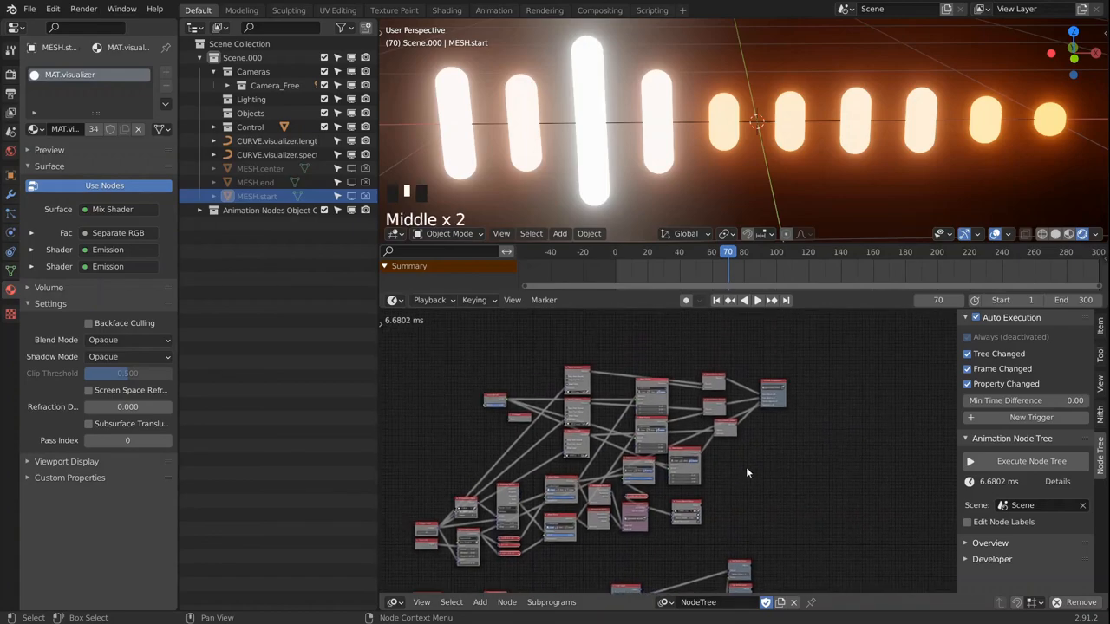
{"action": "scroll", "scroll_direction": "up", "scroll_amount": 3}
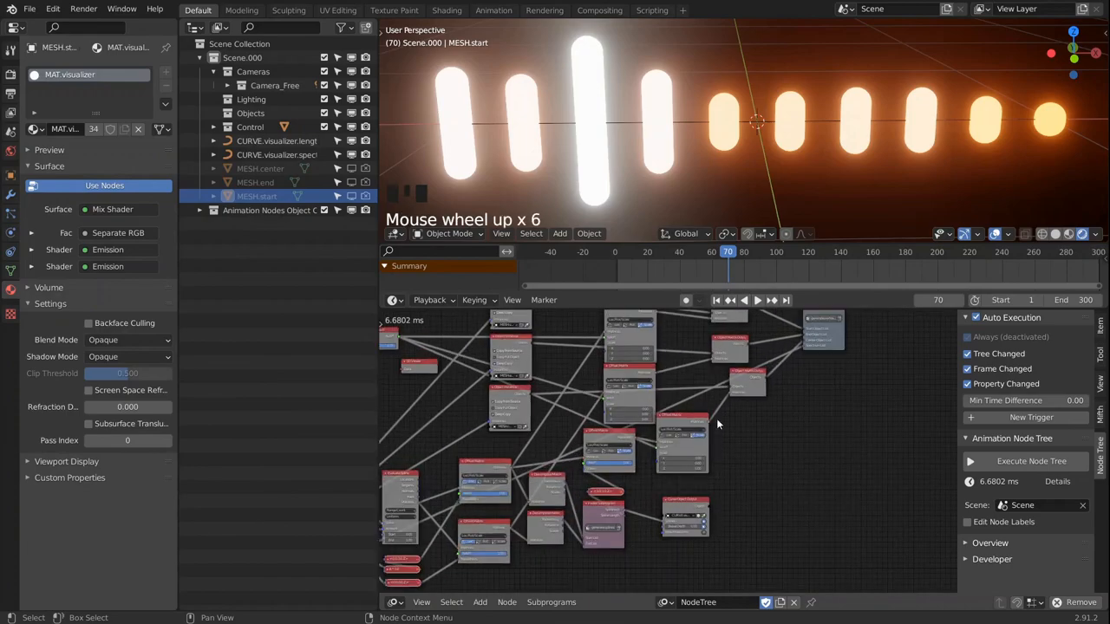